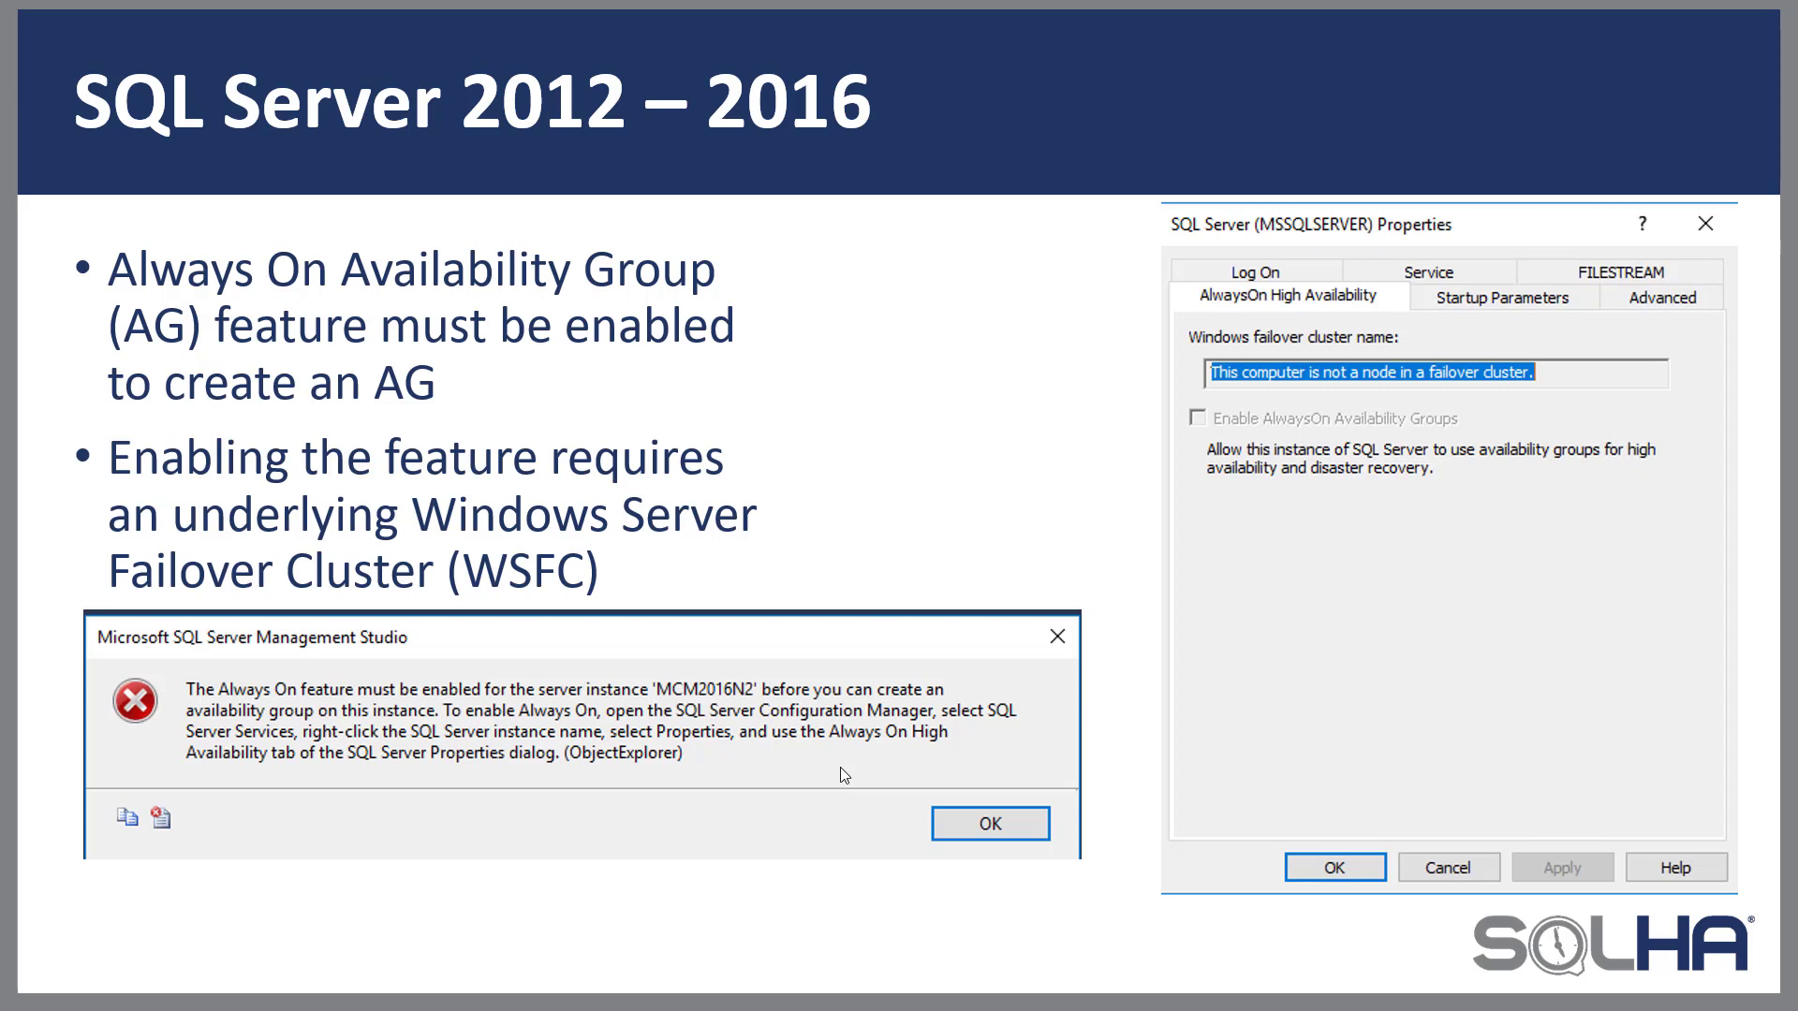
{"action": "mouse_move", "coordinate": [627, 804]}
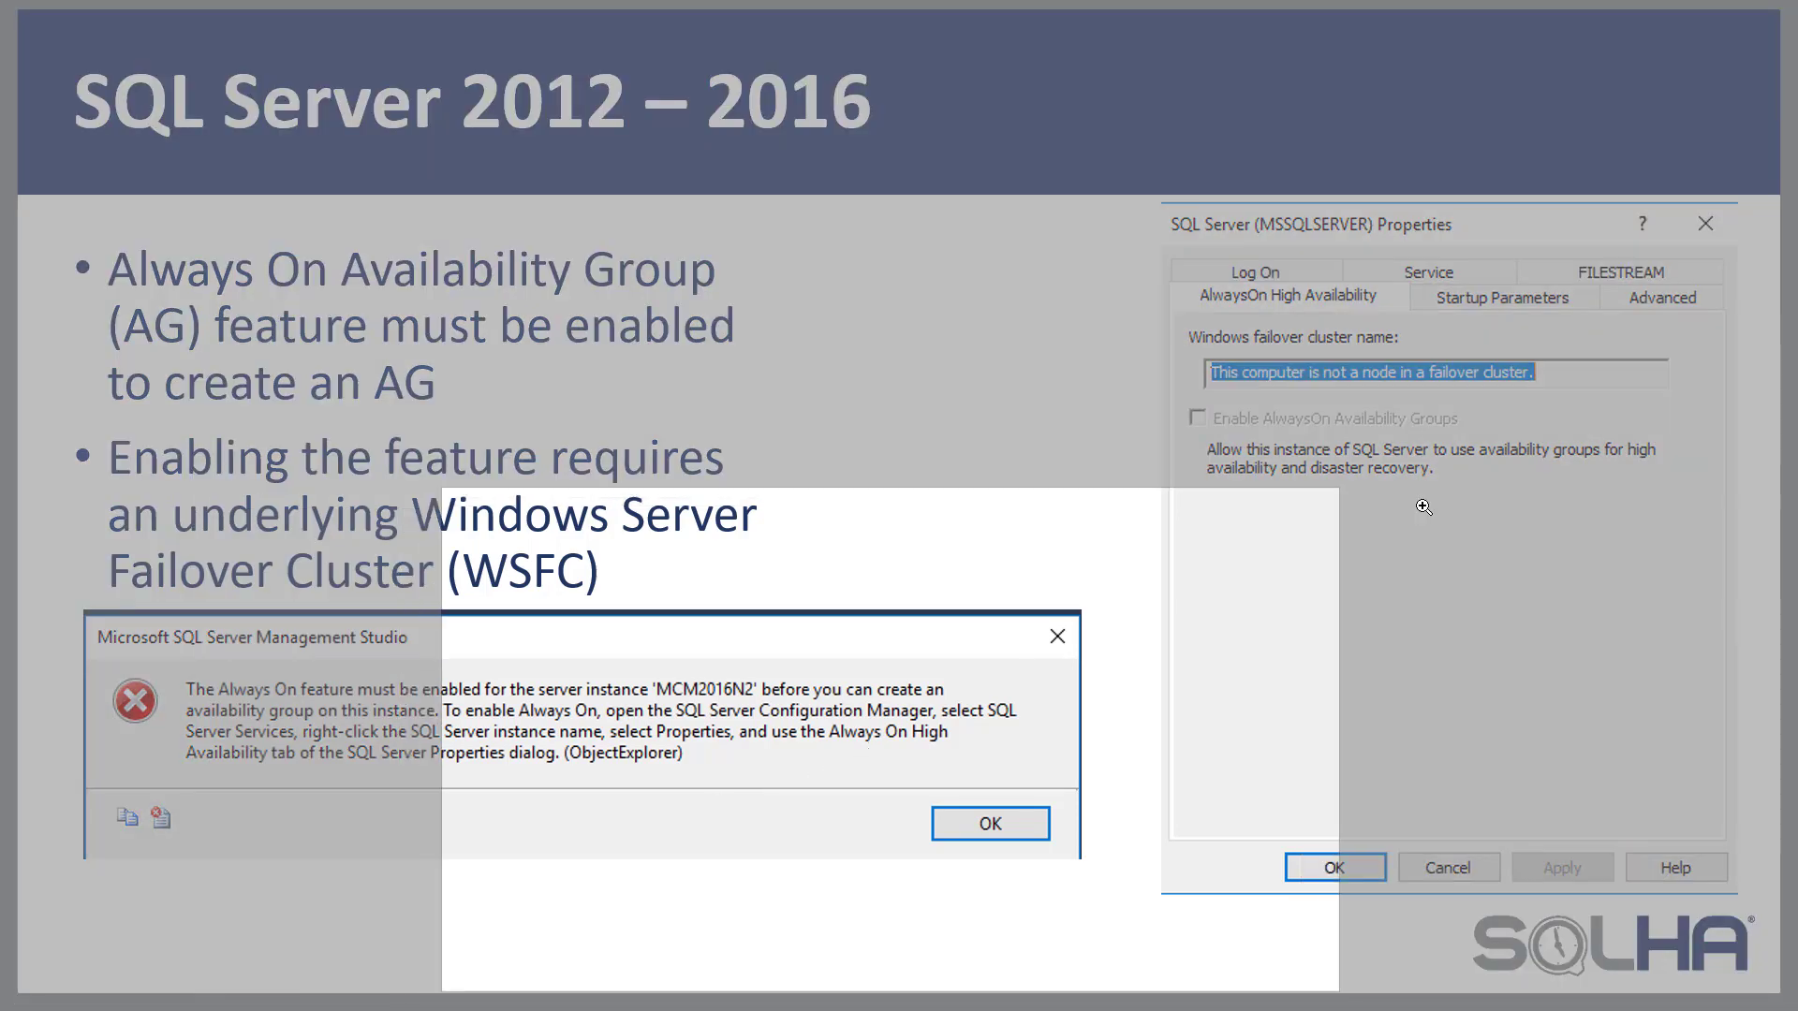
Step: Check that MSSQLSERVER has AlwaysOn Availability Groups enabled, then minimize Configuration Manager
{"action": "left_click", "coordinate": [988, 823]}
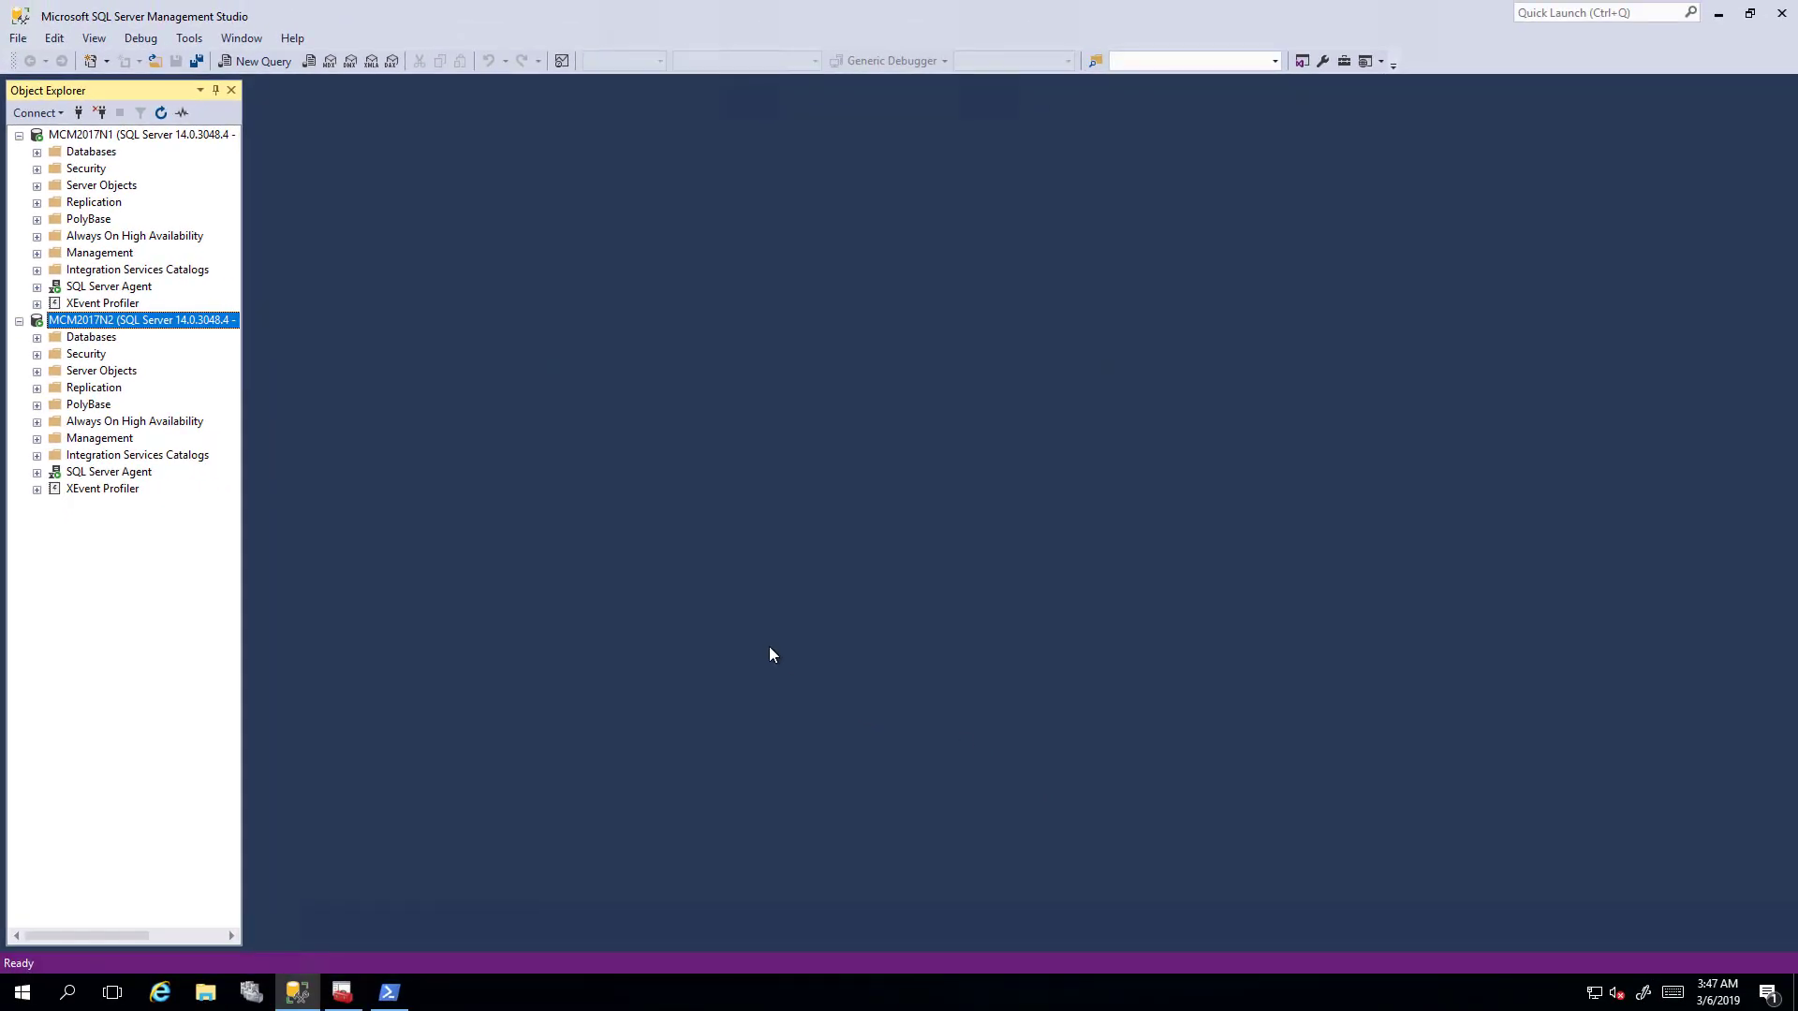
{"action": "mouse_move", "coordinate": [660, 708]}
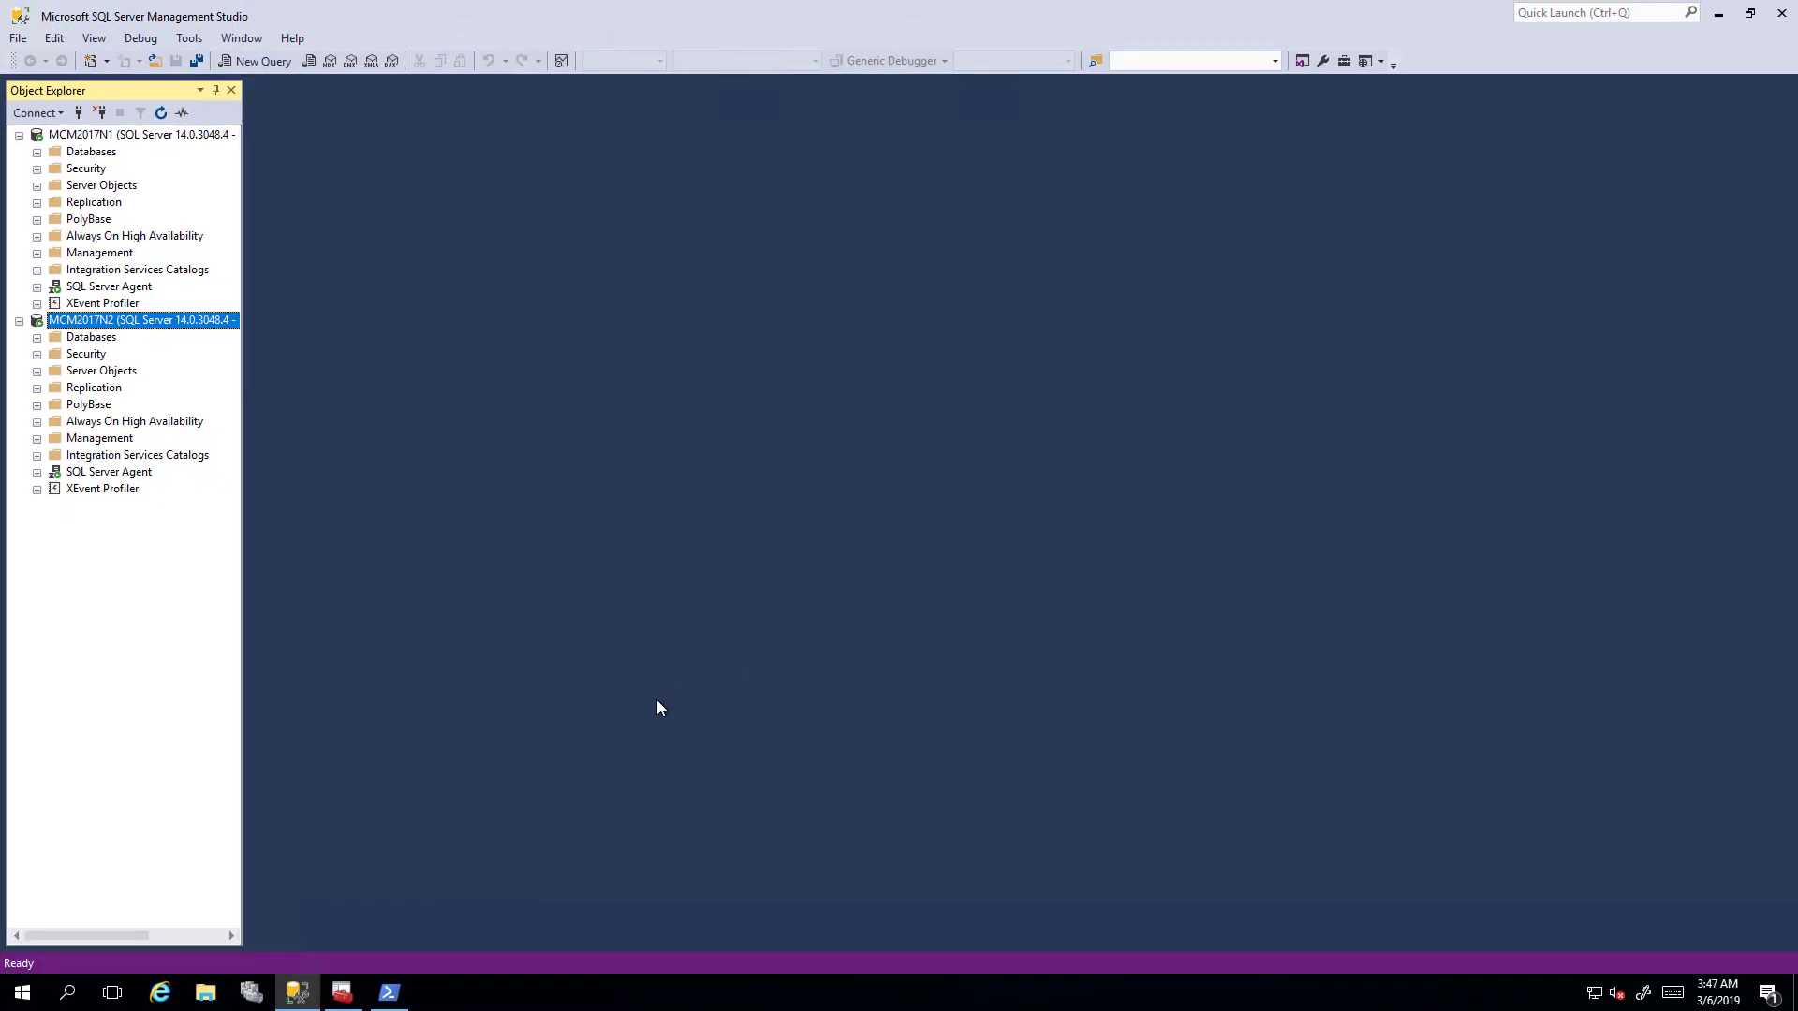
{"action": "mouse_move", "coordinate": [359, 991]}
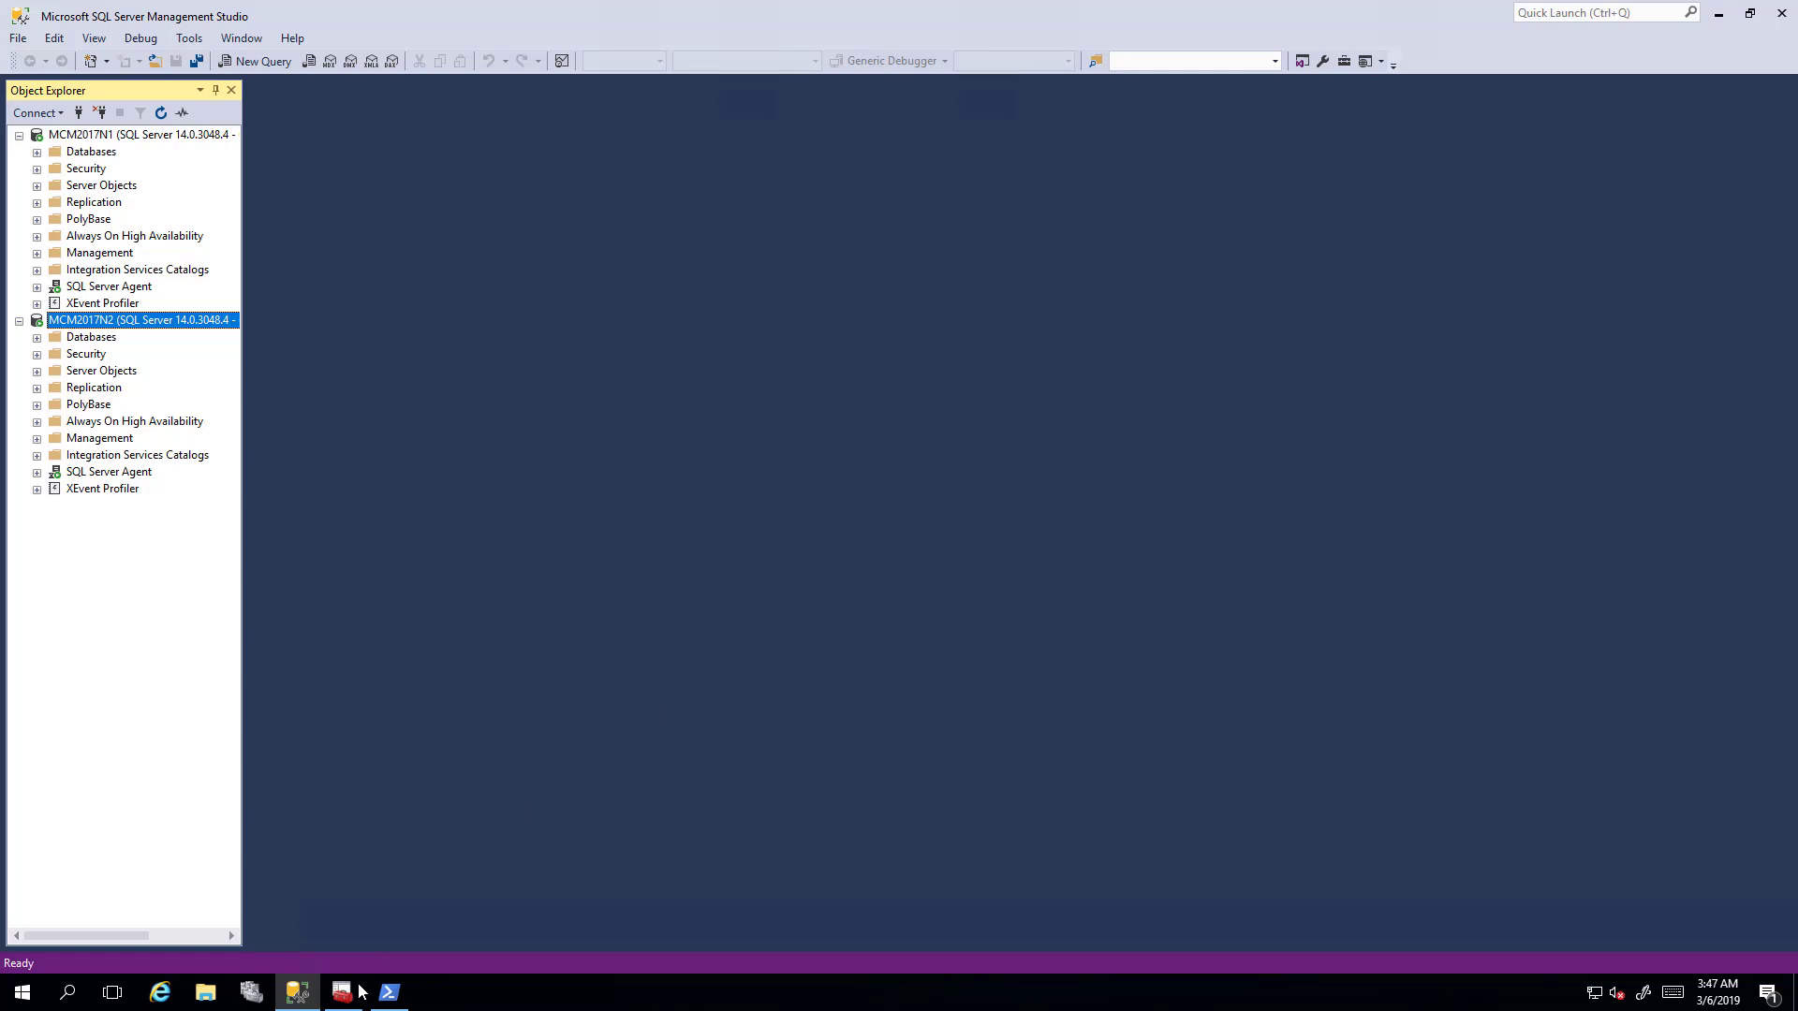
{"action": "left_click", "coordinate": [341, 992]}
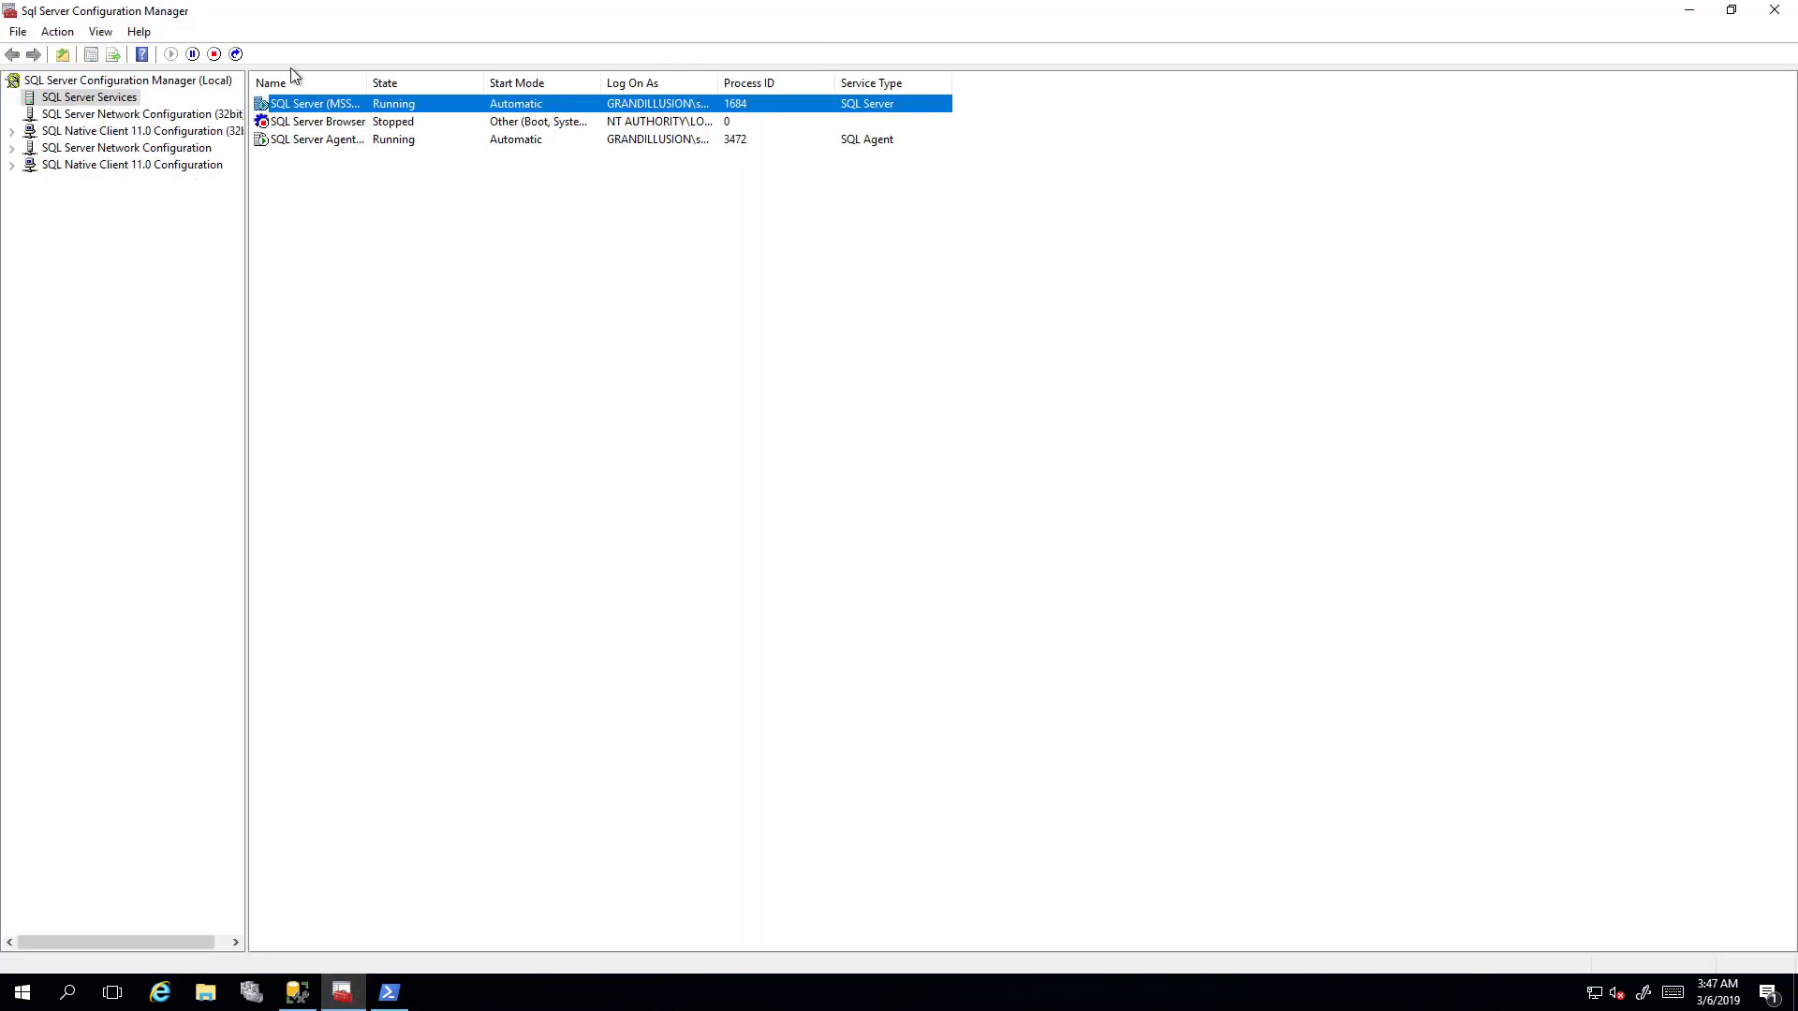
{"action": "right_click", "coordinate": [310, 103]}
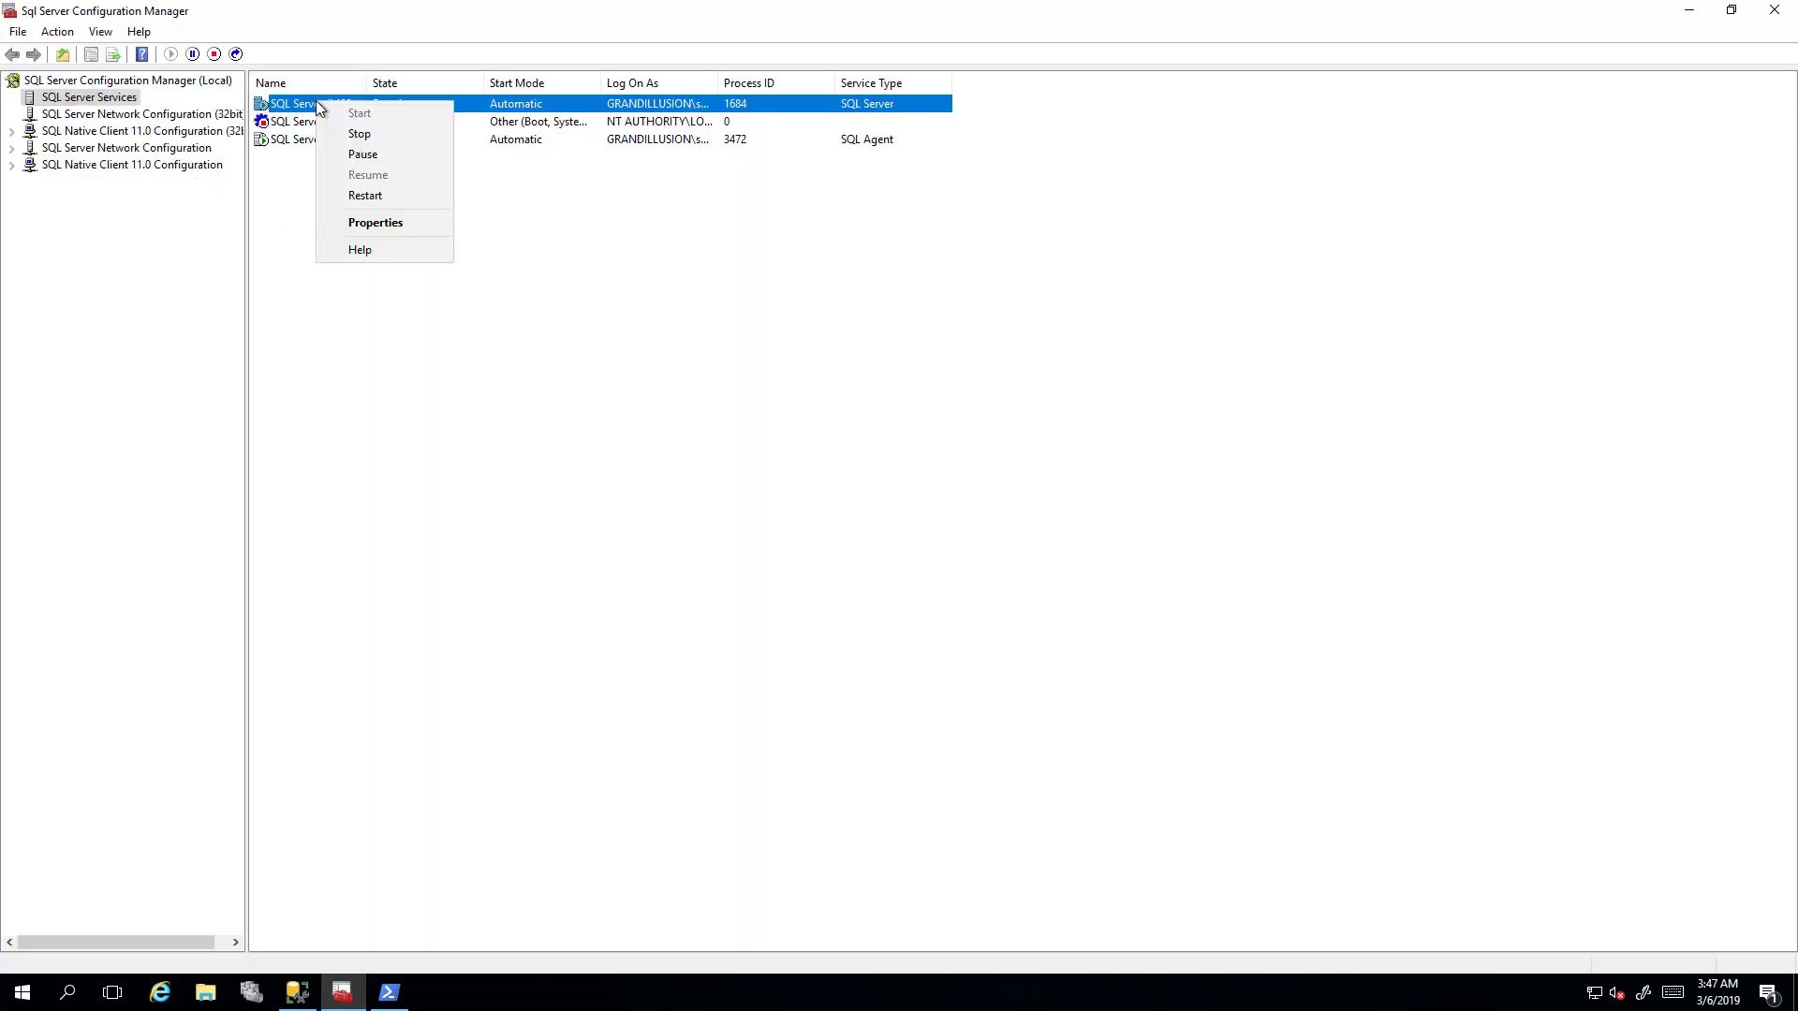
{"action": "left_click", "coordinate": [375, 222]}
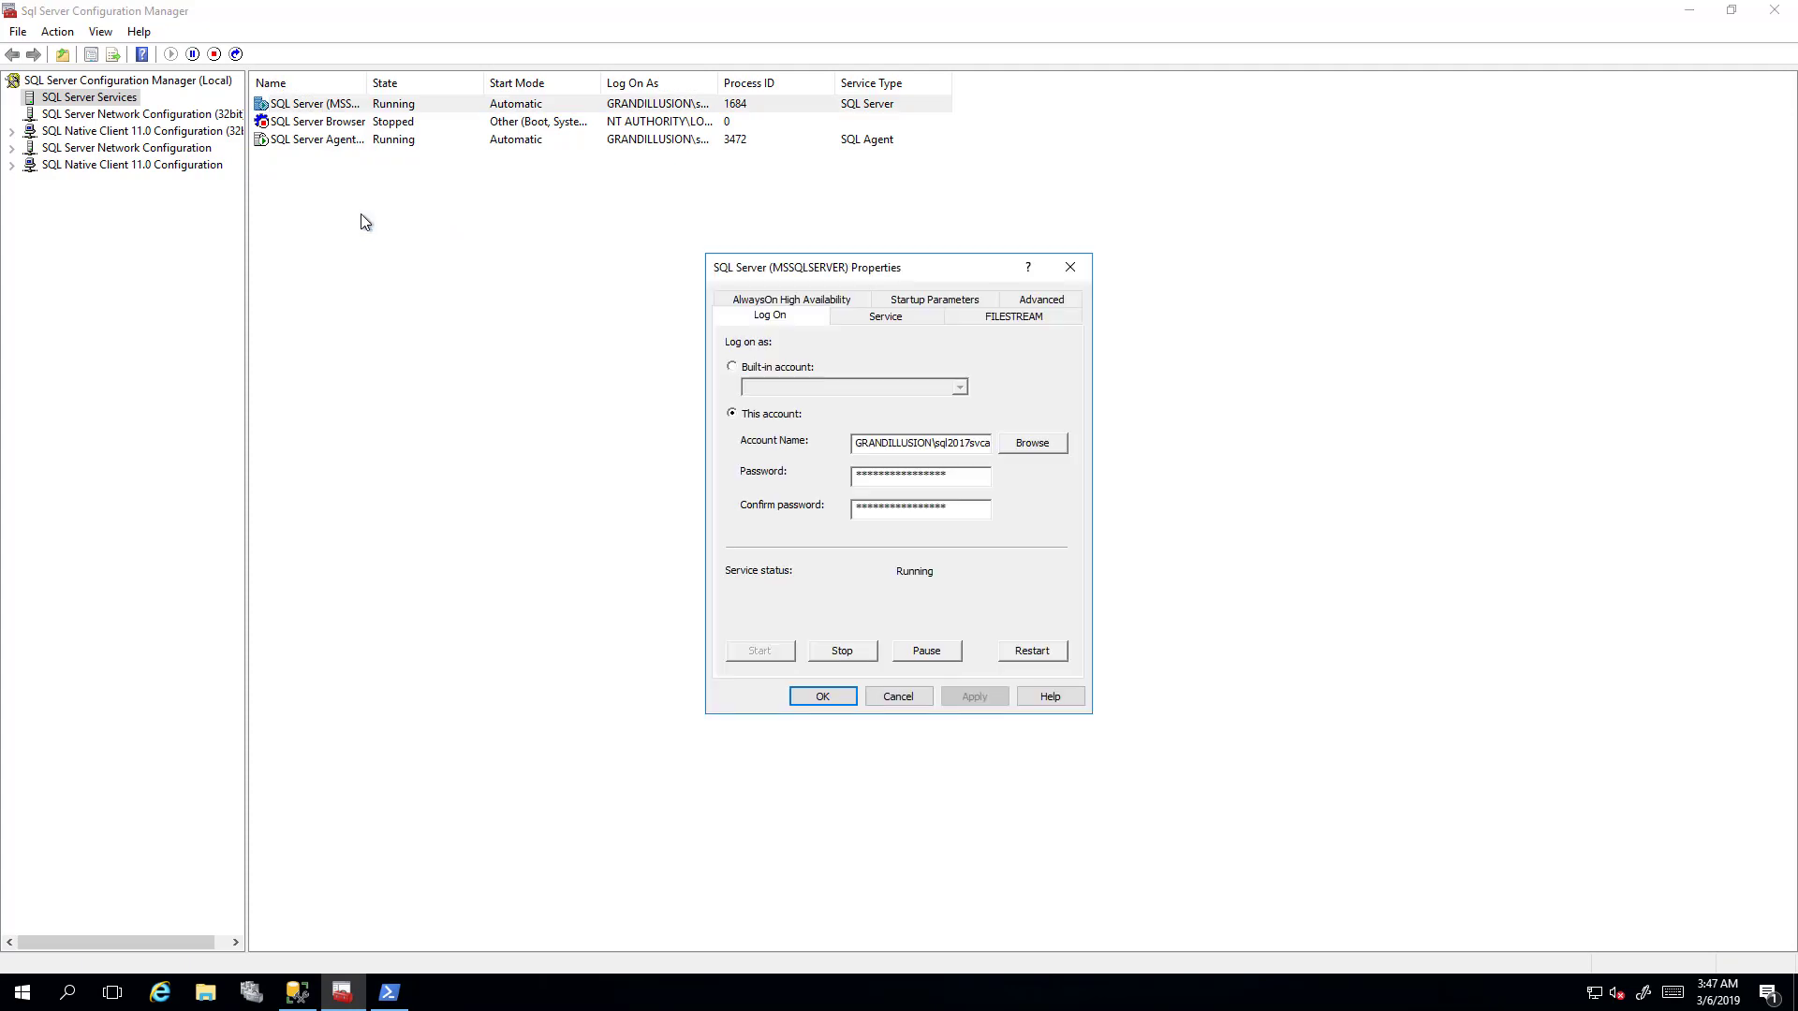
{"action": "left_click", "coordinate": [788, 300]}
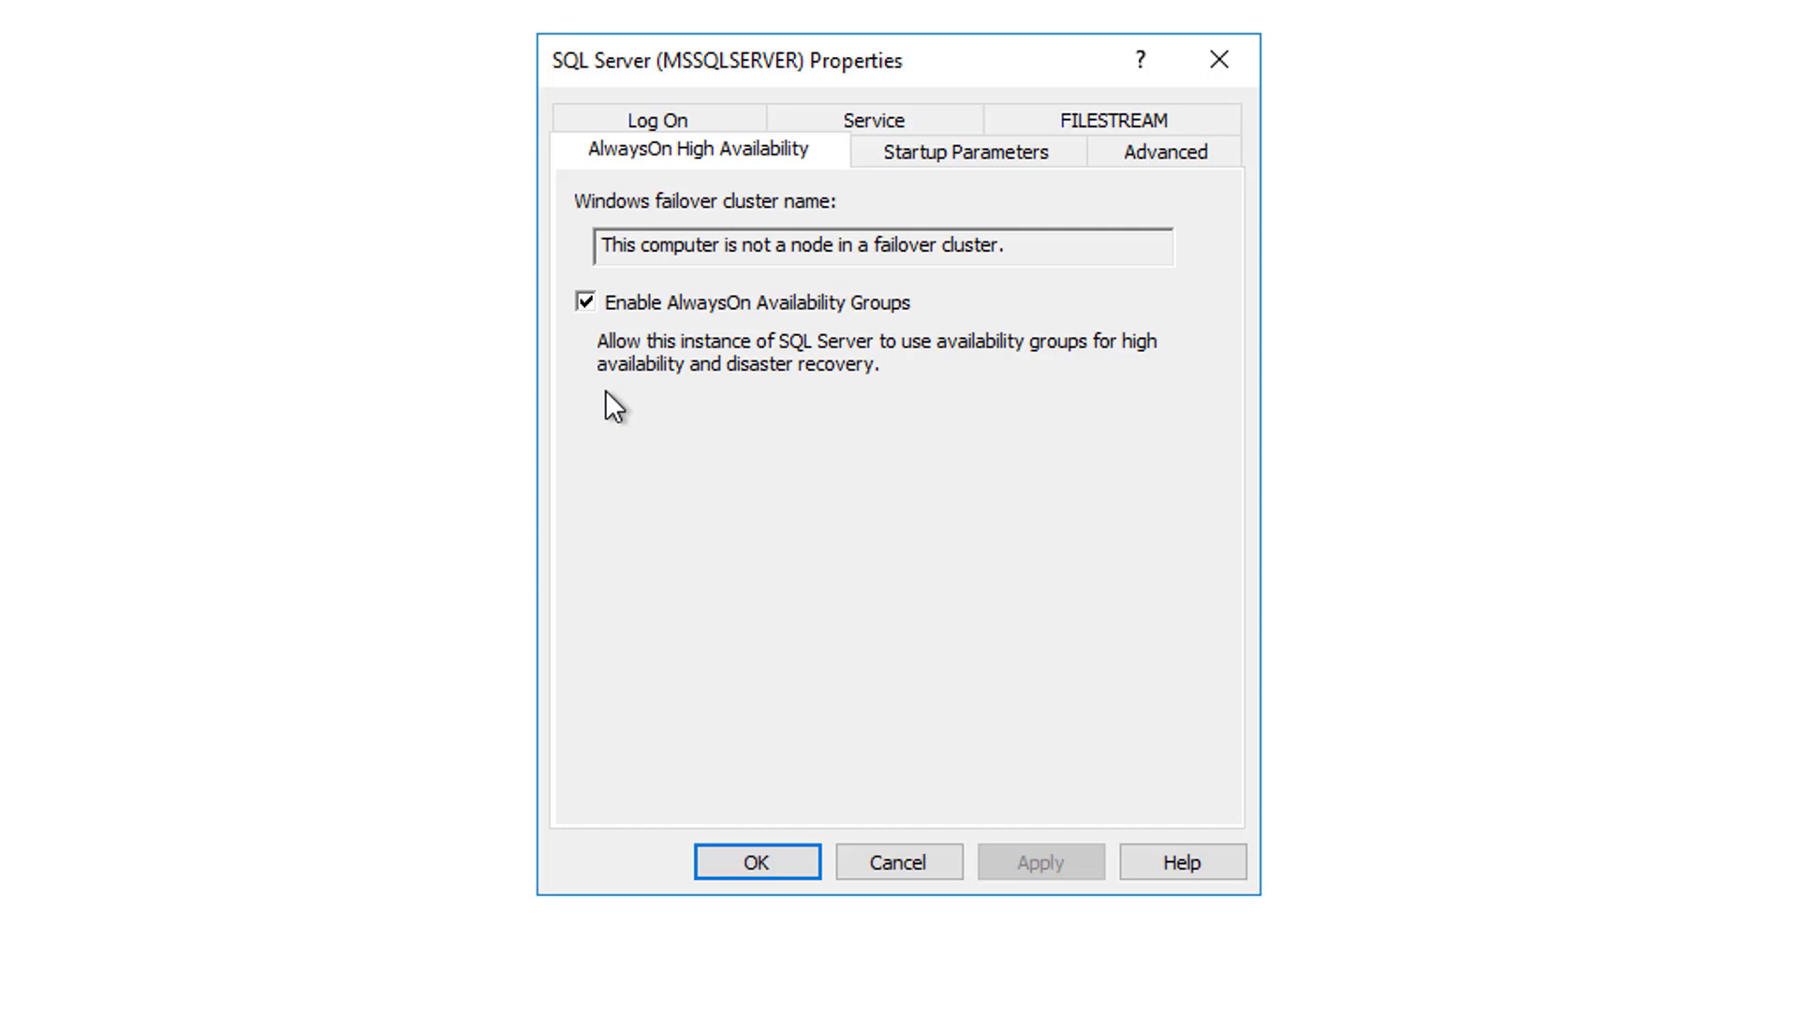
{"action": "mouse_move", "coordinate": [777, 500]}
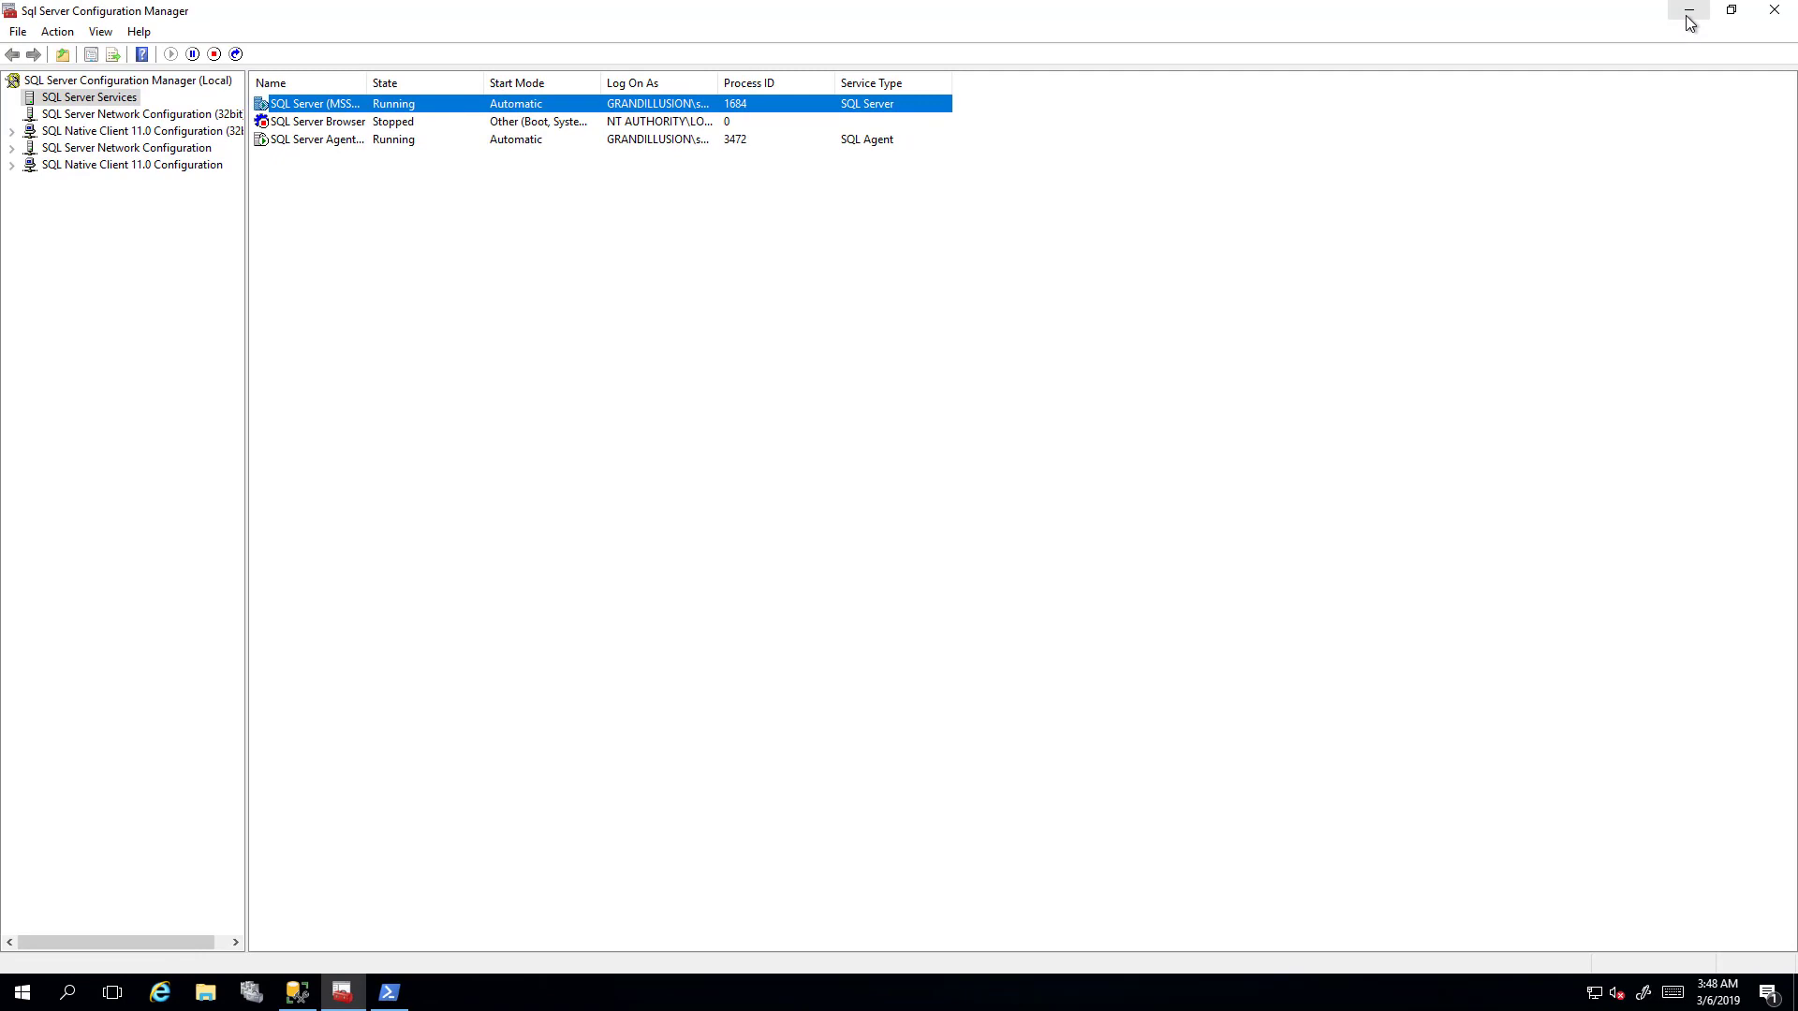
{"action": "left_click", "coordinate": [296, 991]}
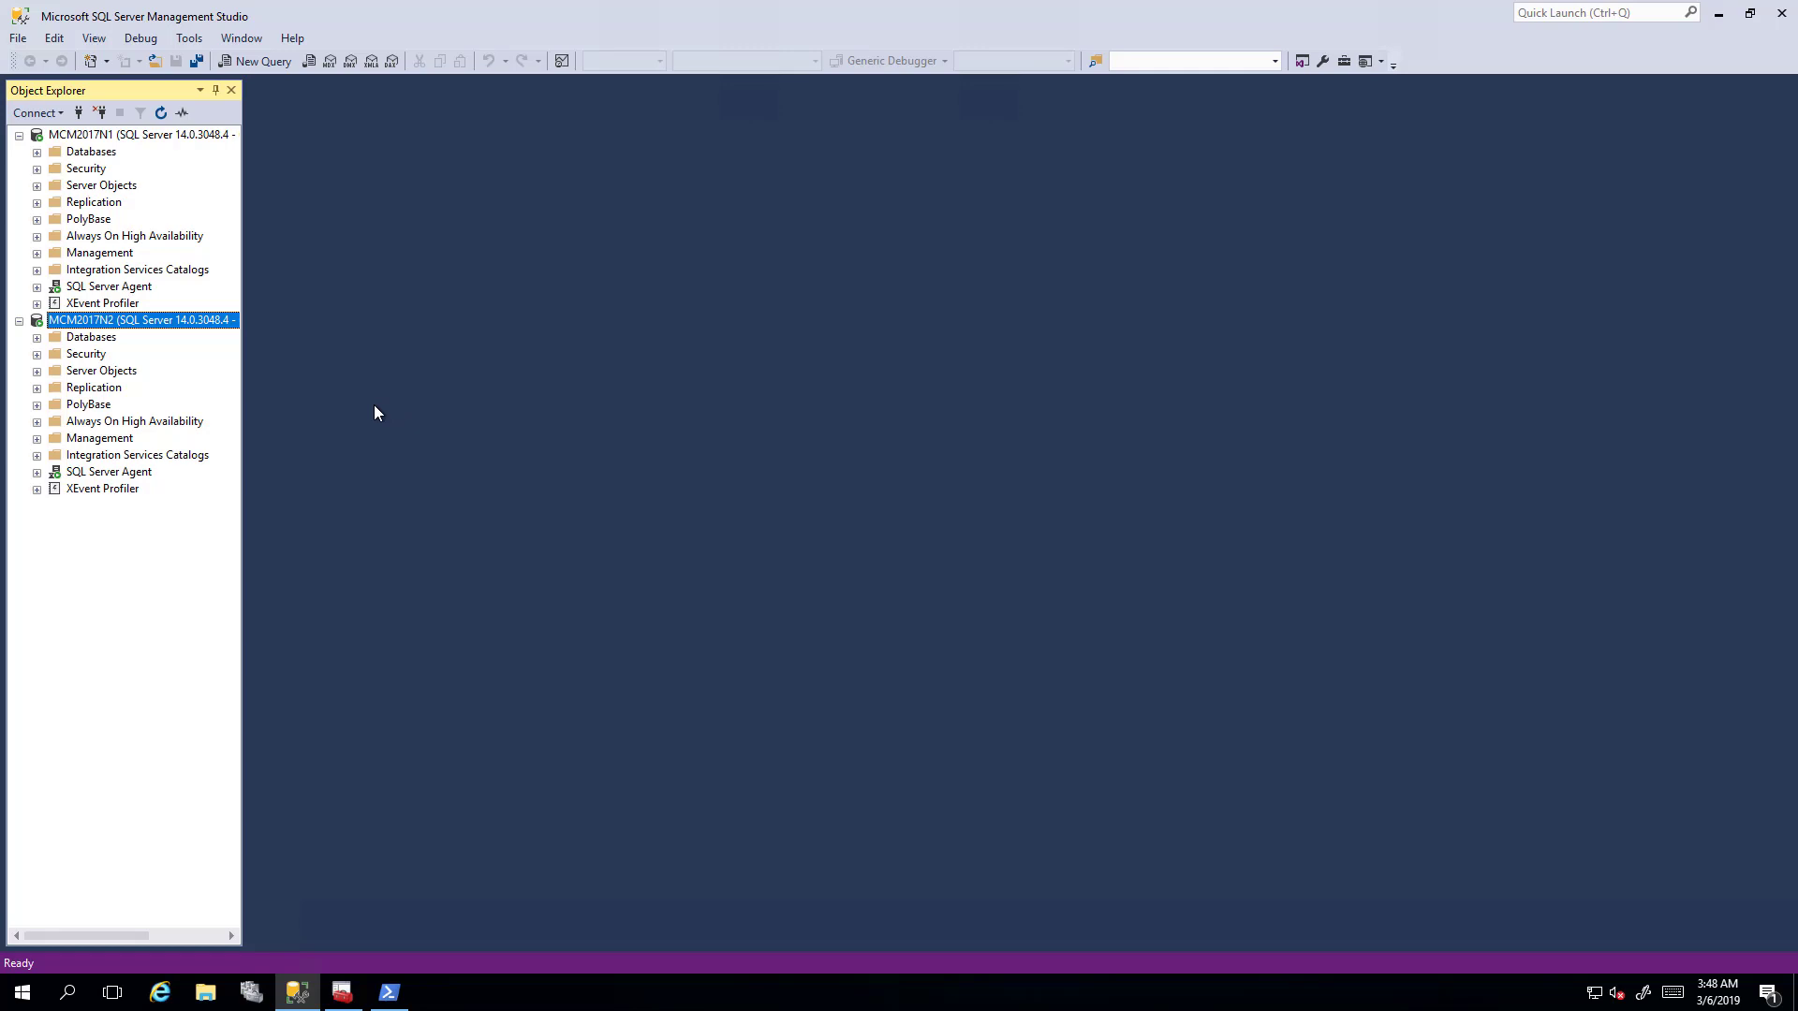
{"action": "mouse_move", "coordinate": [371, 413]}
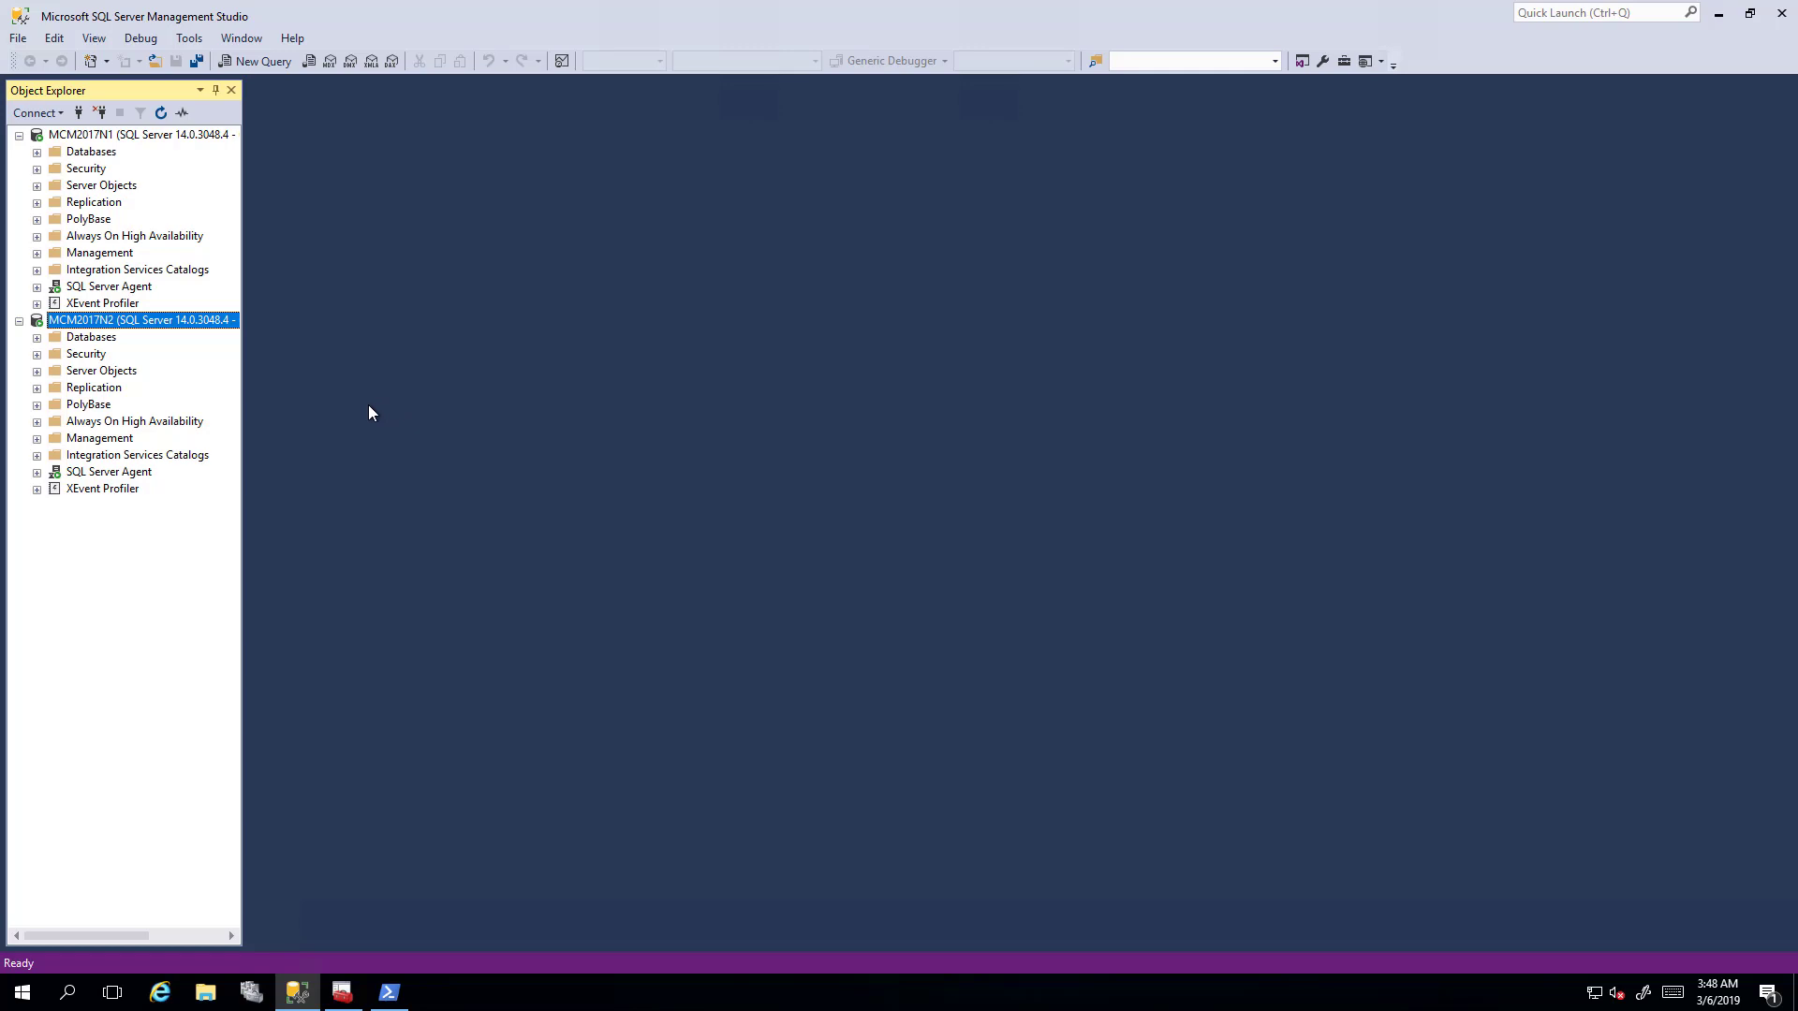
{"action": "mouse_move", "coordinate": [94, 244]}
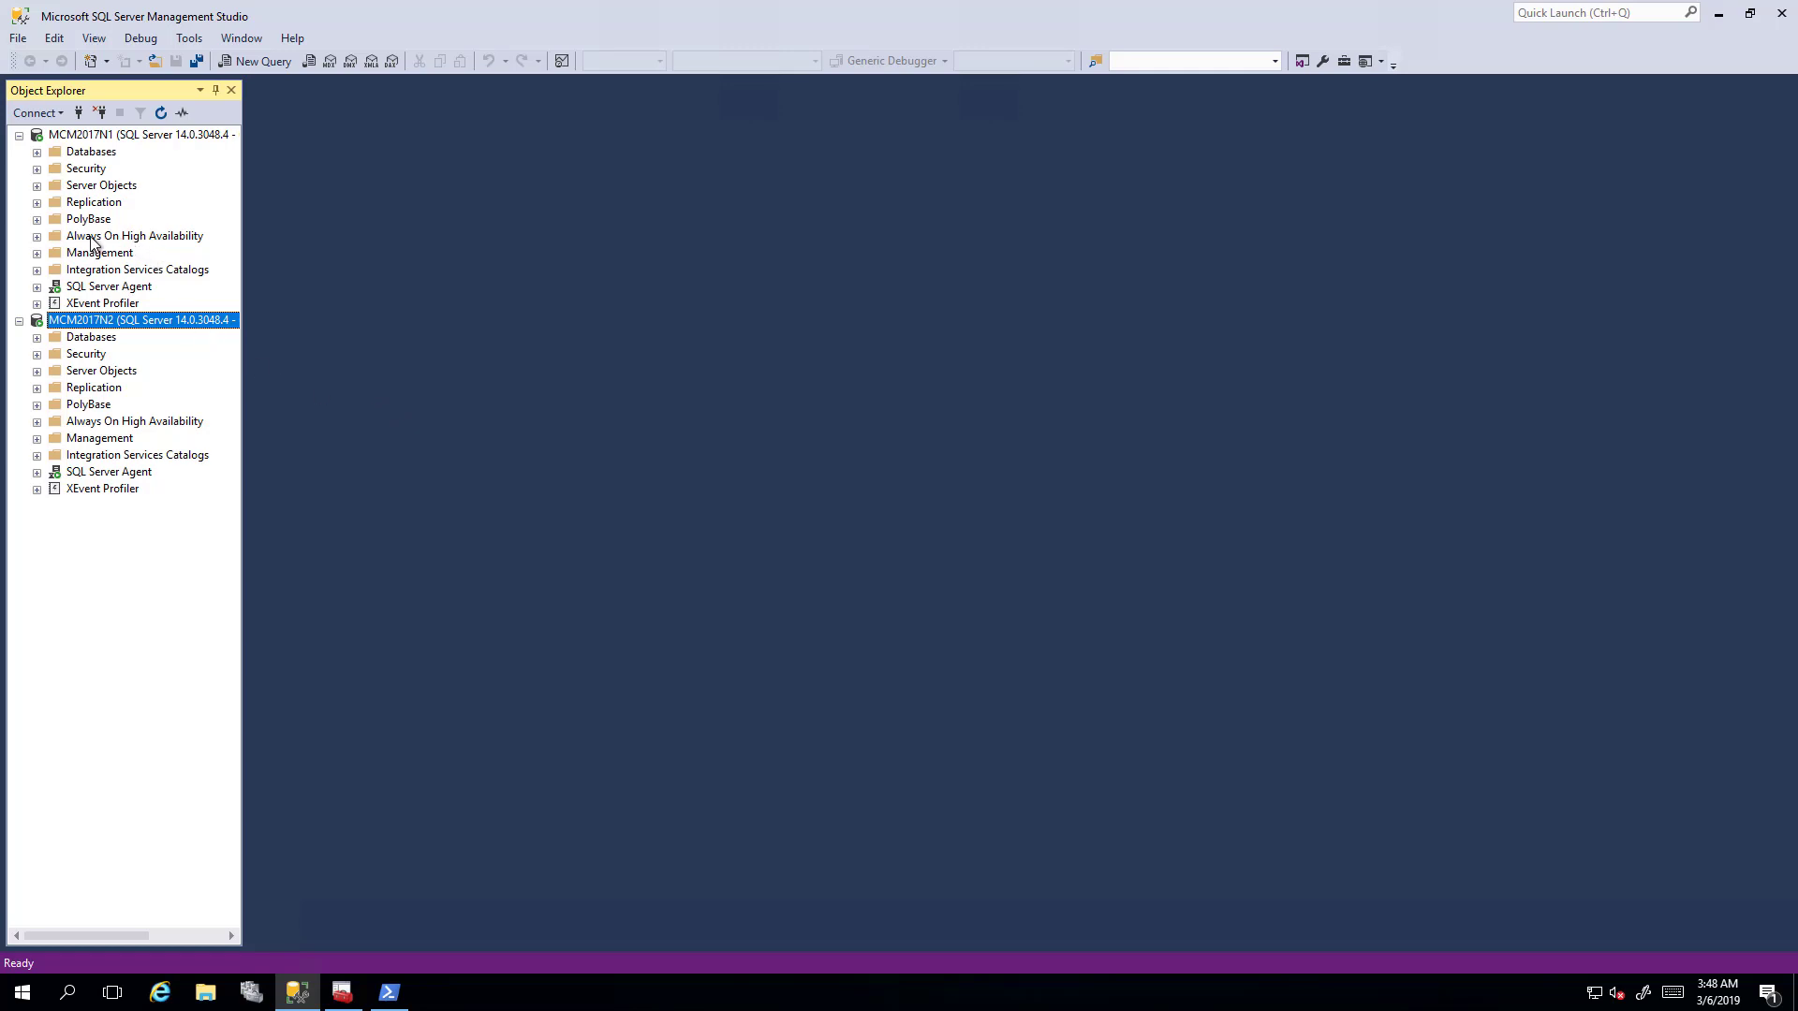
{"action": "right_click", "coordinate": [129, 252]}
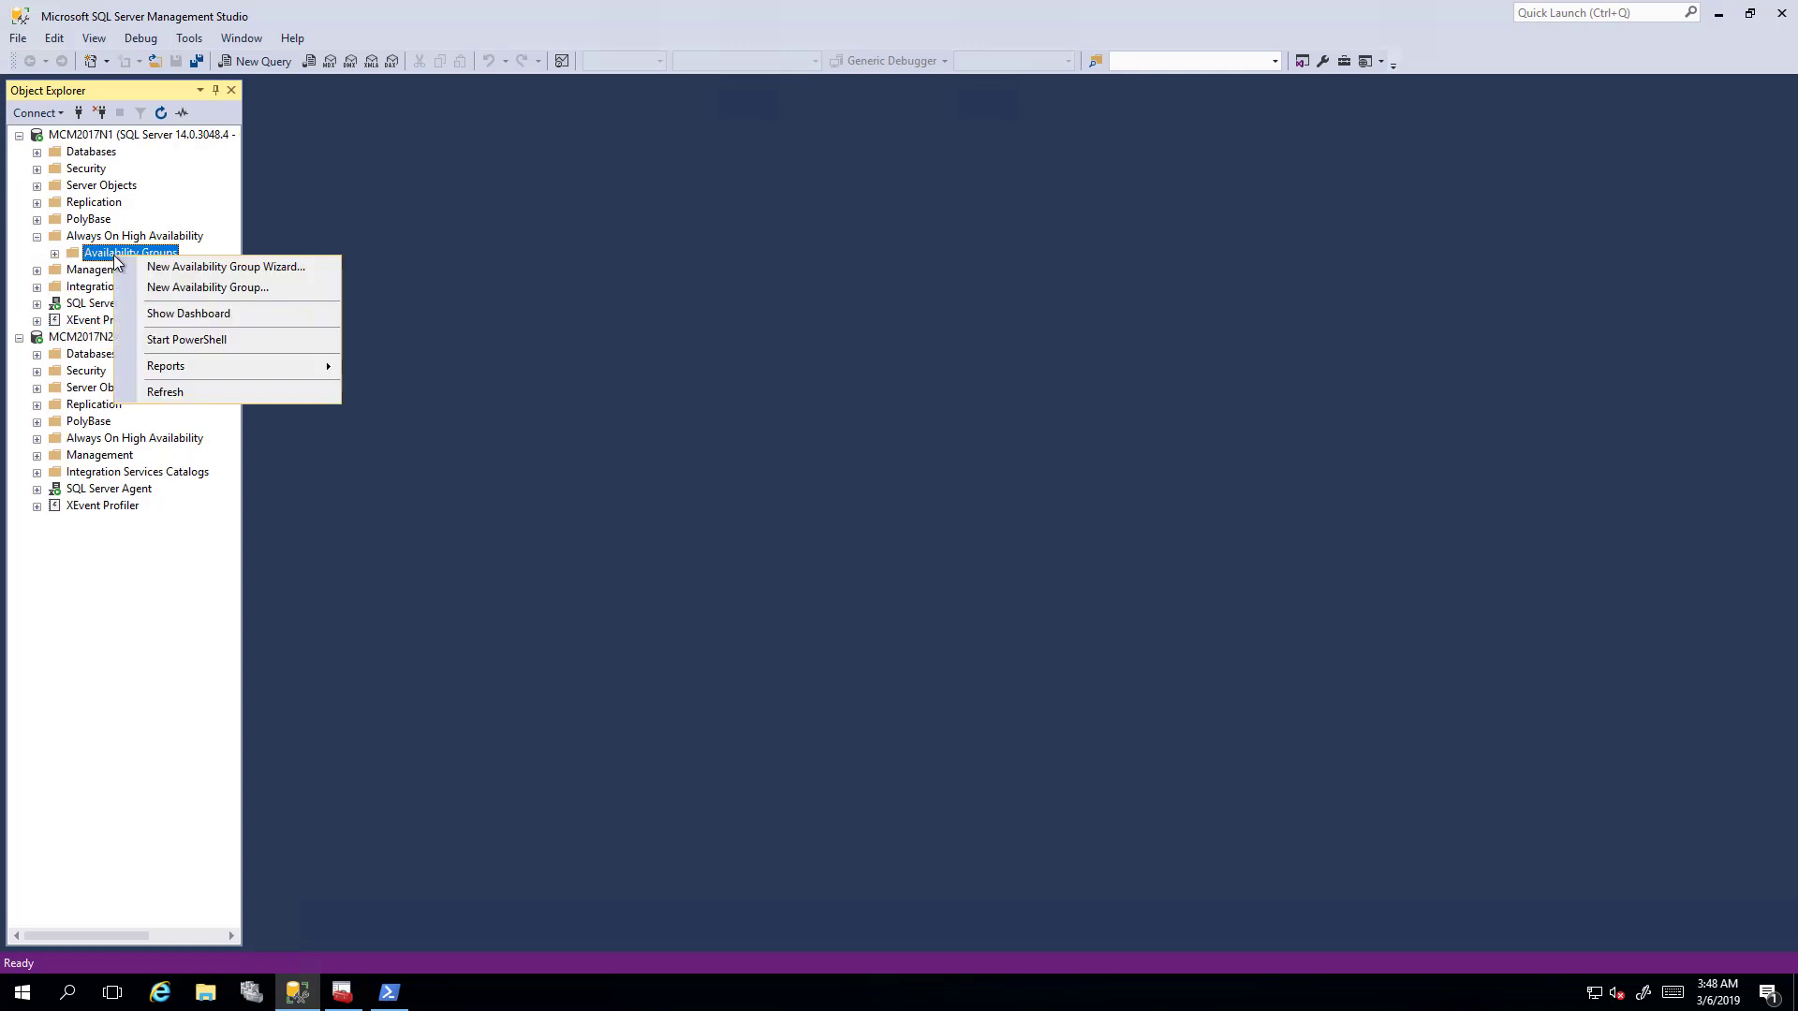
{"action": "left_click", "coordinate": [225, 266]}
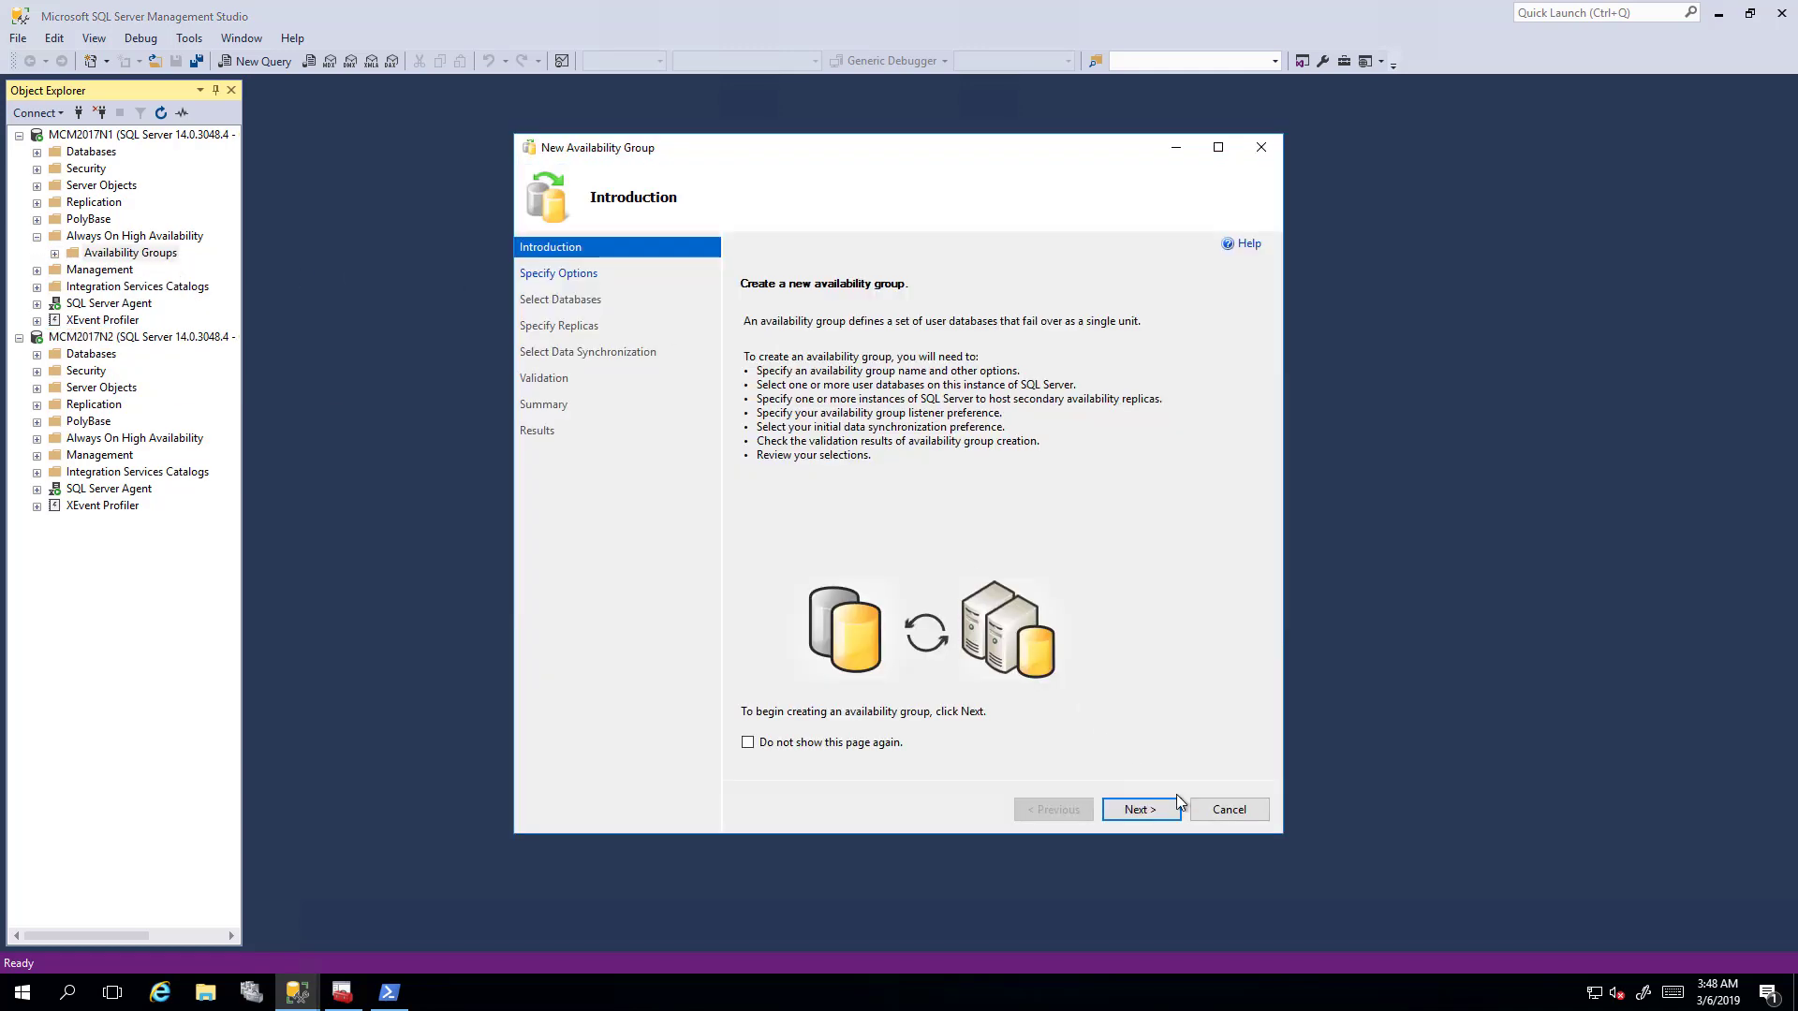
{"action": "left_click", "coordinate": [1138, 809]}
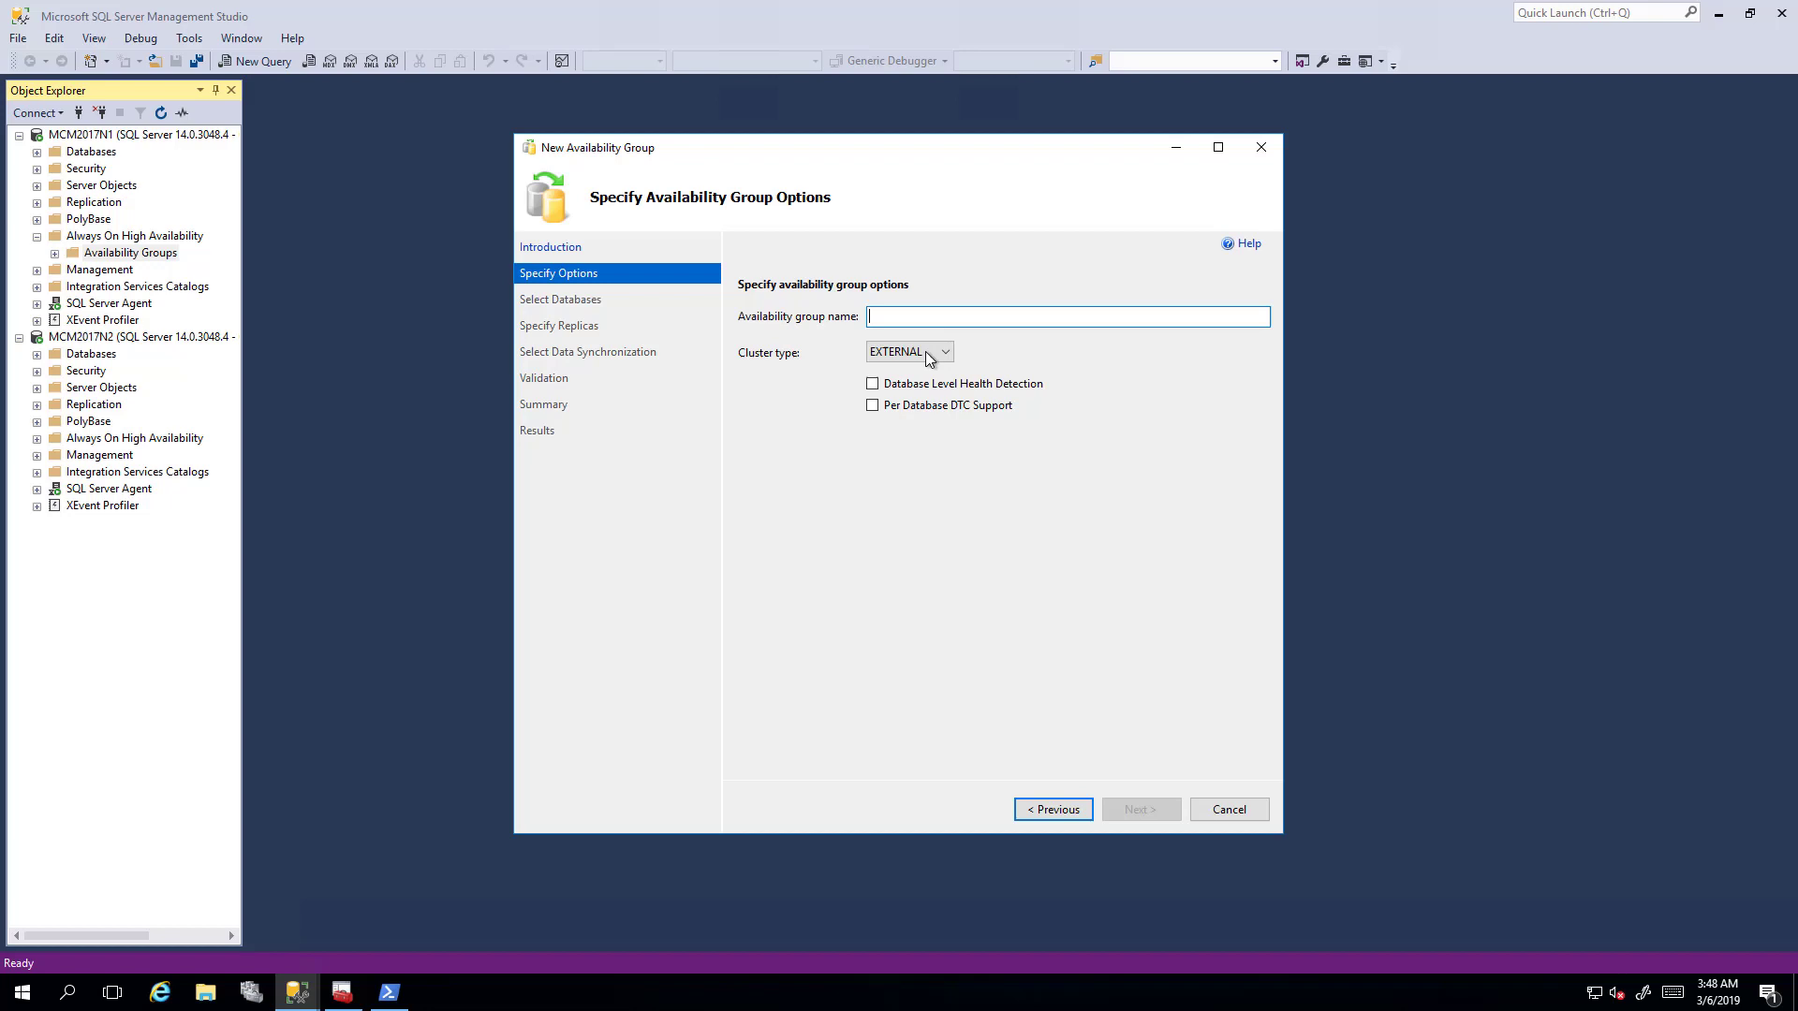
{"action": "left_click", "coordinate": [943, 352]}
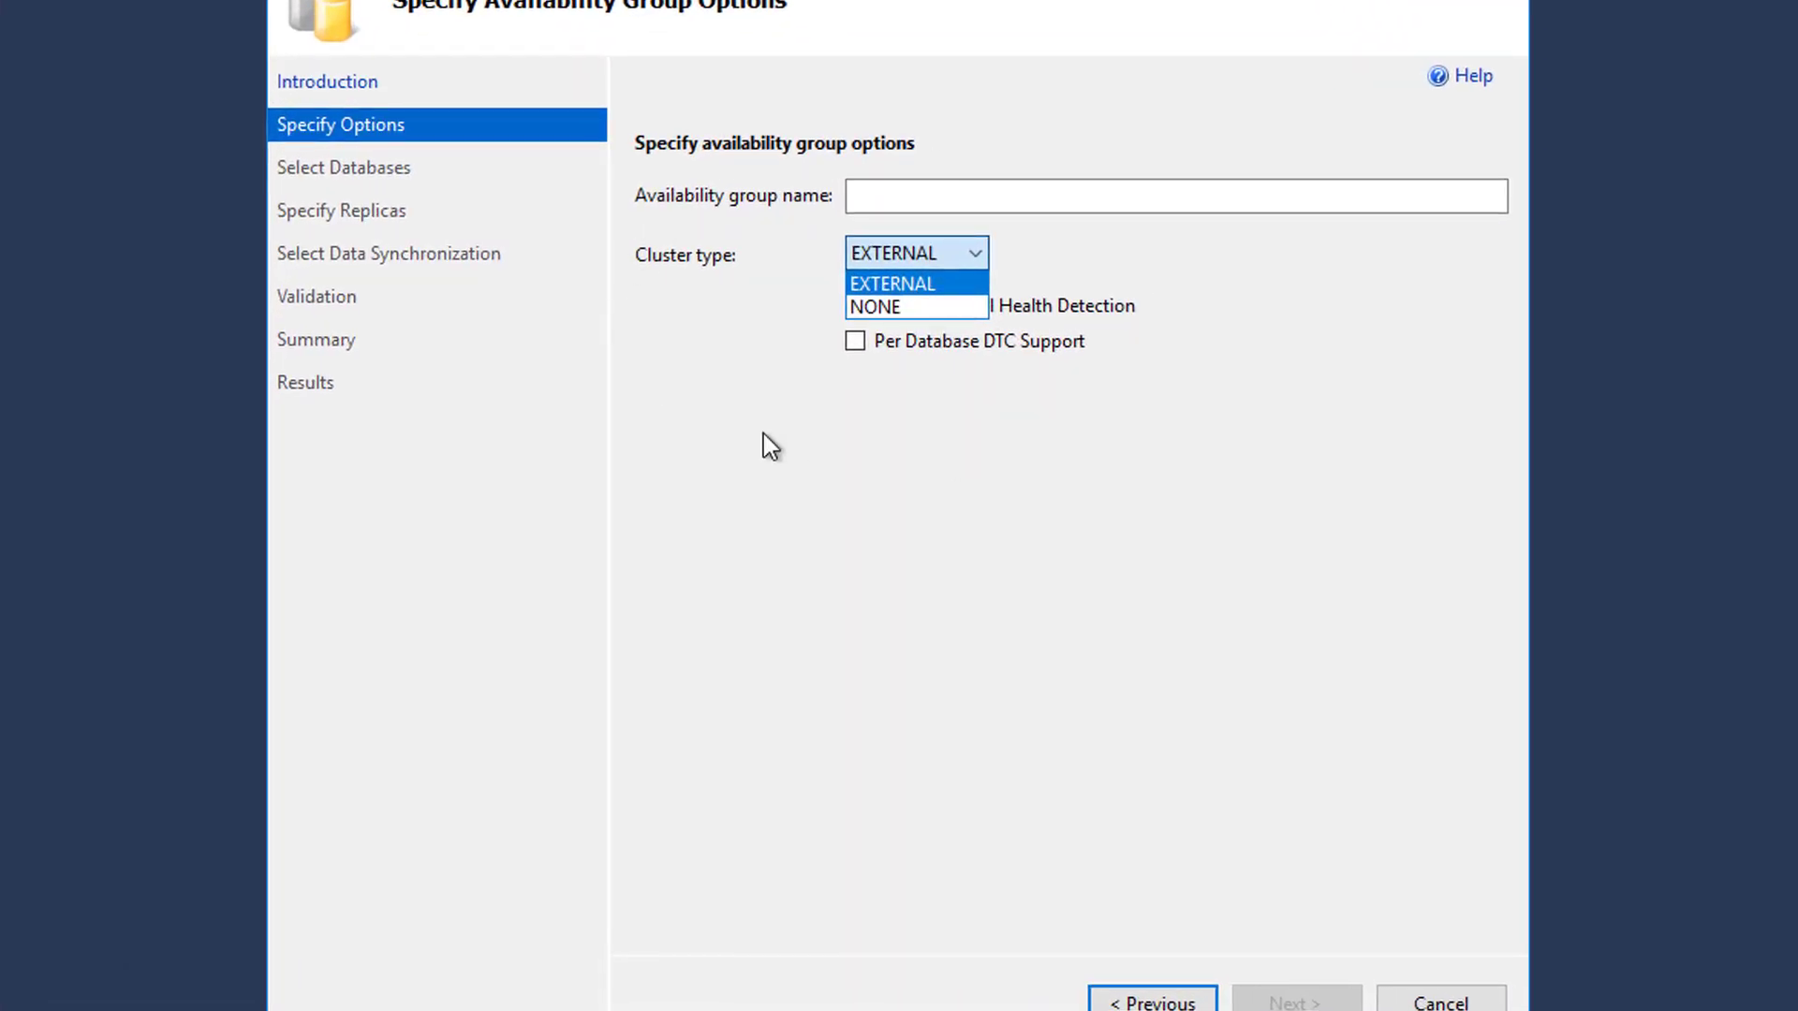
{"action": "mouse_move", "coordinate": [864, 353]}
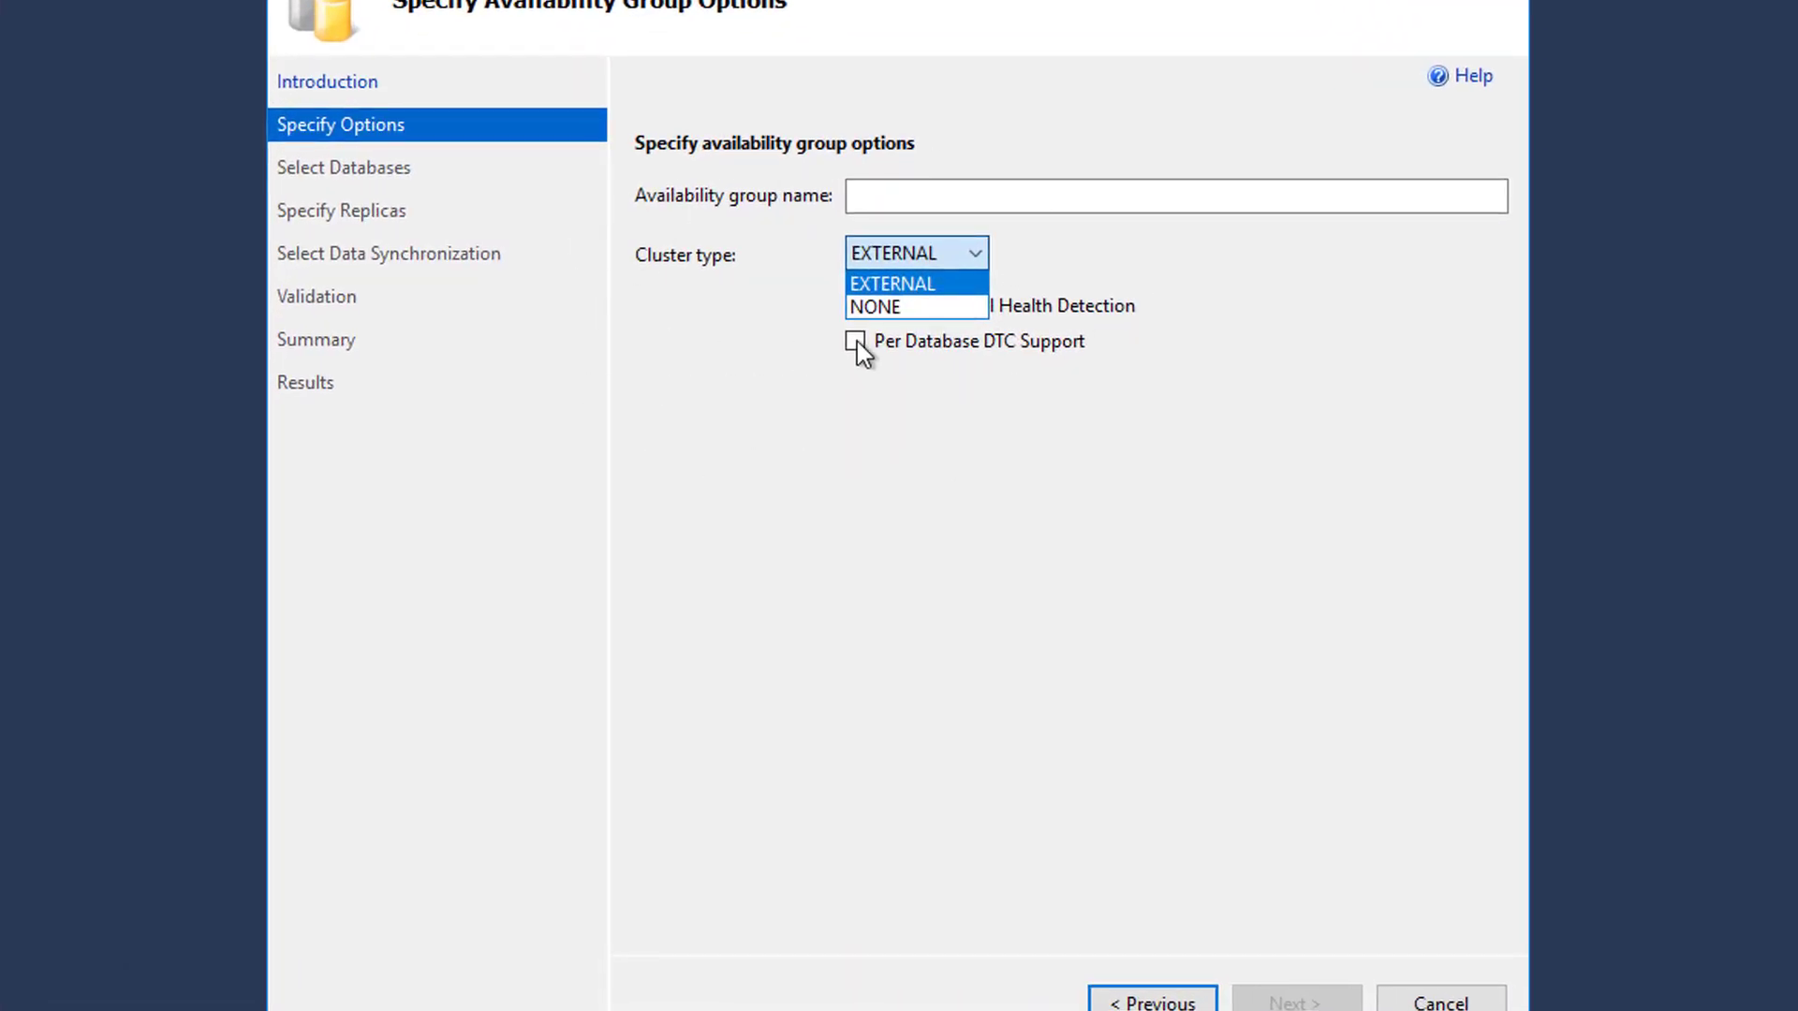
{"action": "mouse_move", "coordinate": [935, 306]}
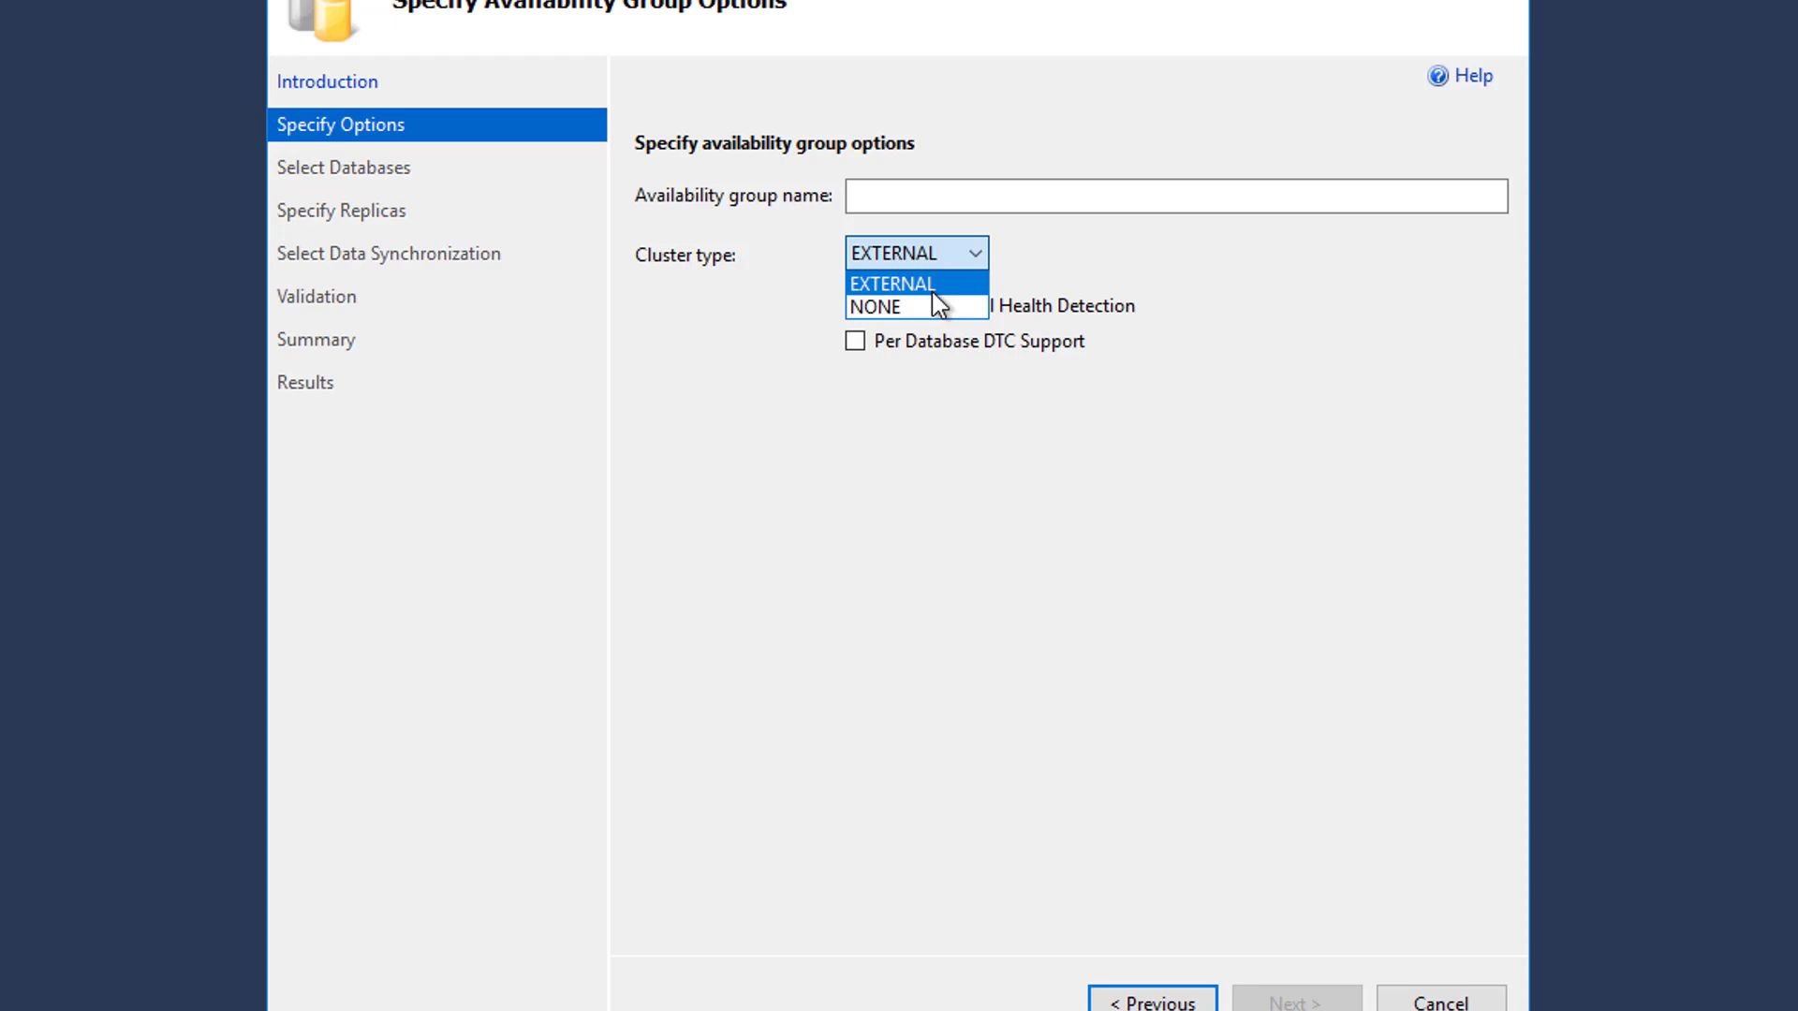
{"action": "mouse_move", "coordinate": [915, 306]}
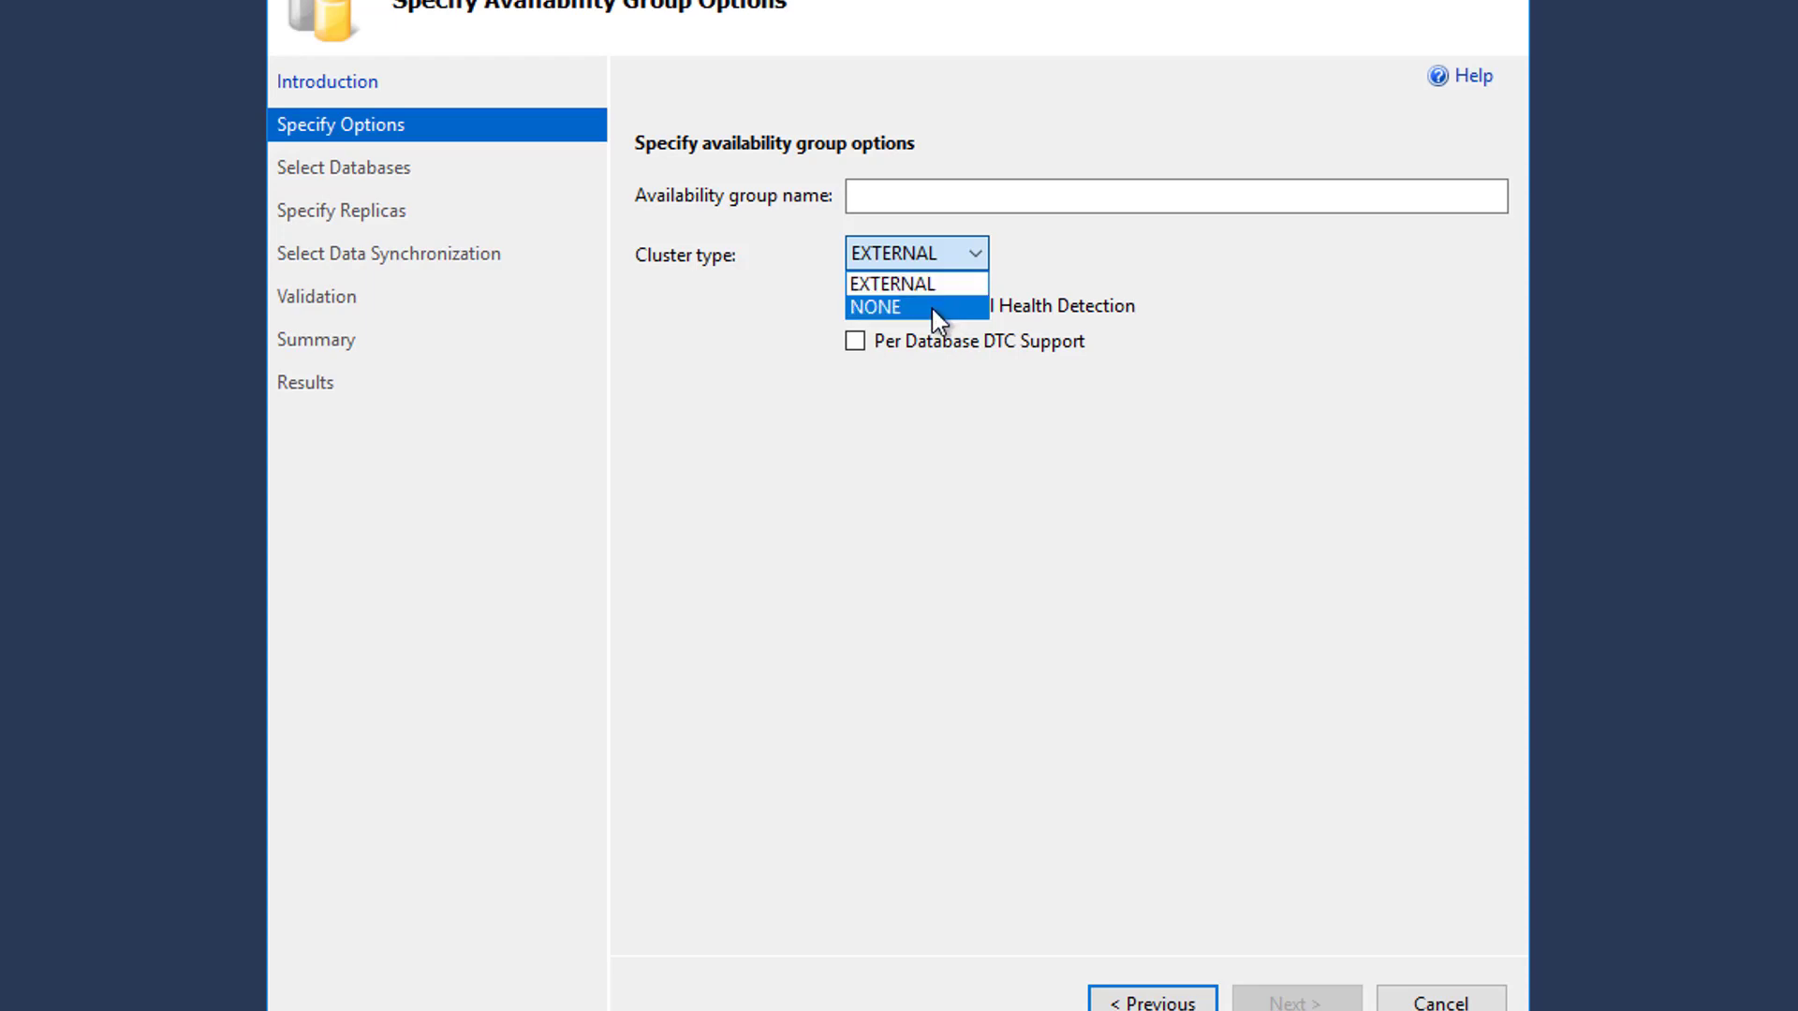
{"action": "left_click", "coordinate": [894, 283]}
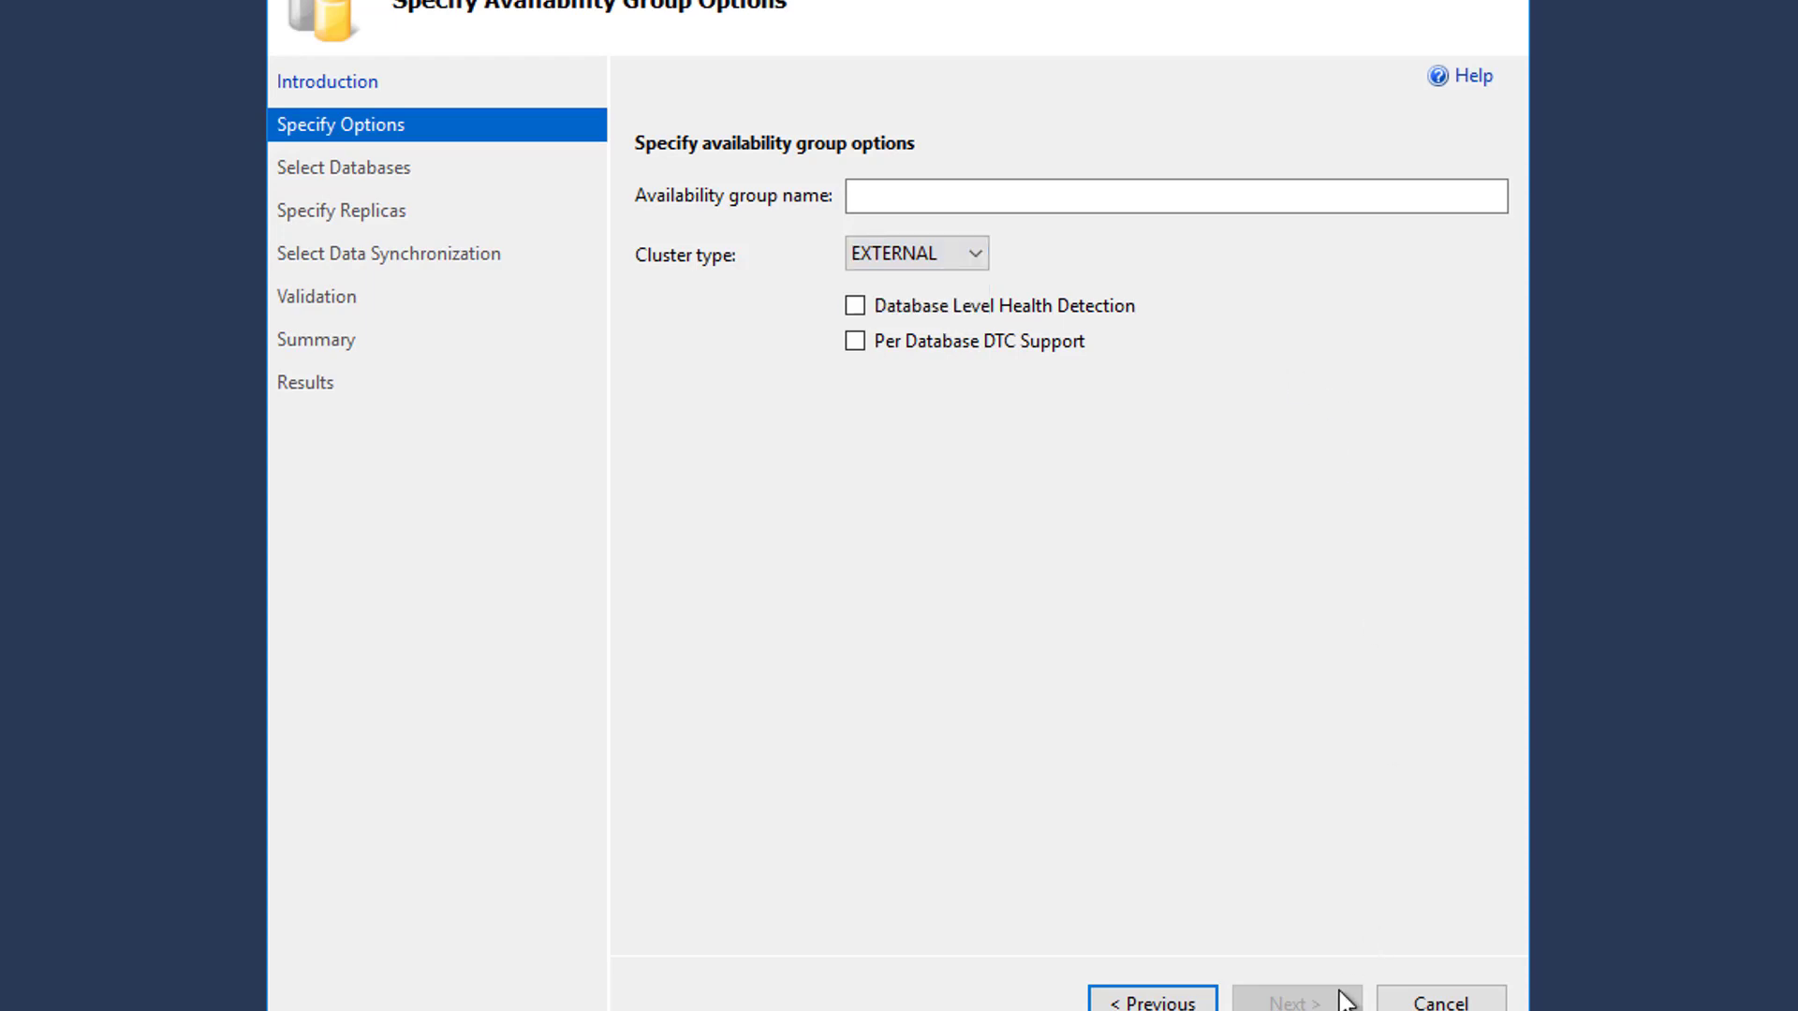
{"action": "left_click", "coordinate": [1439, 1002]}
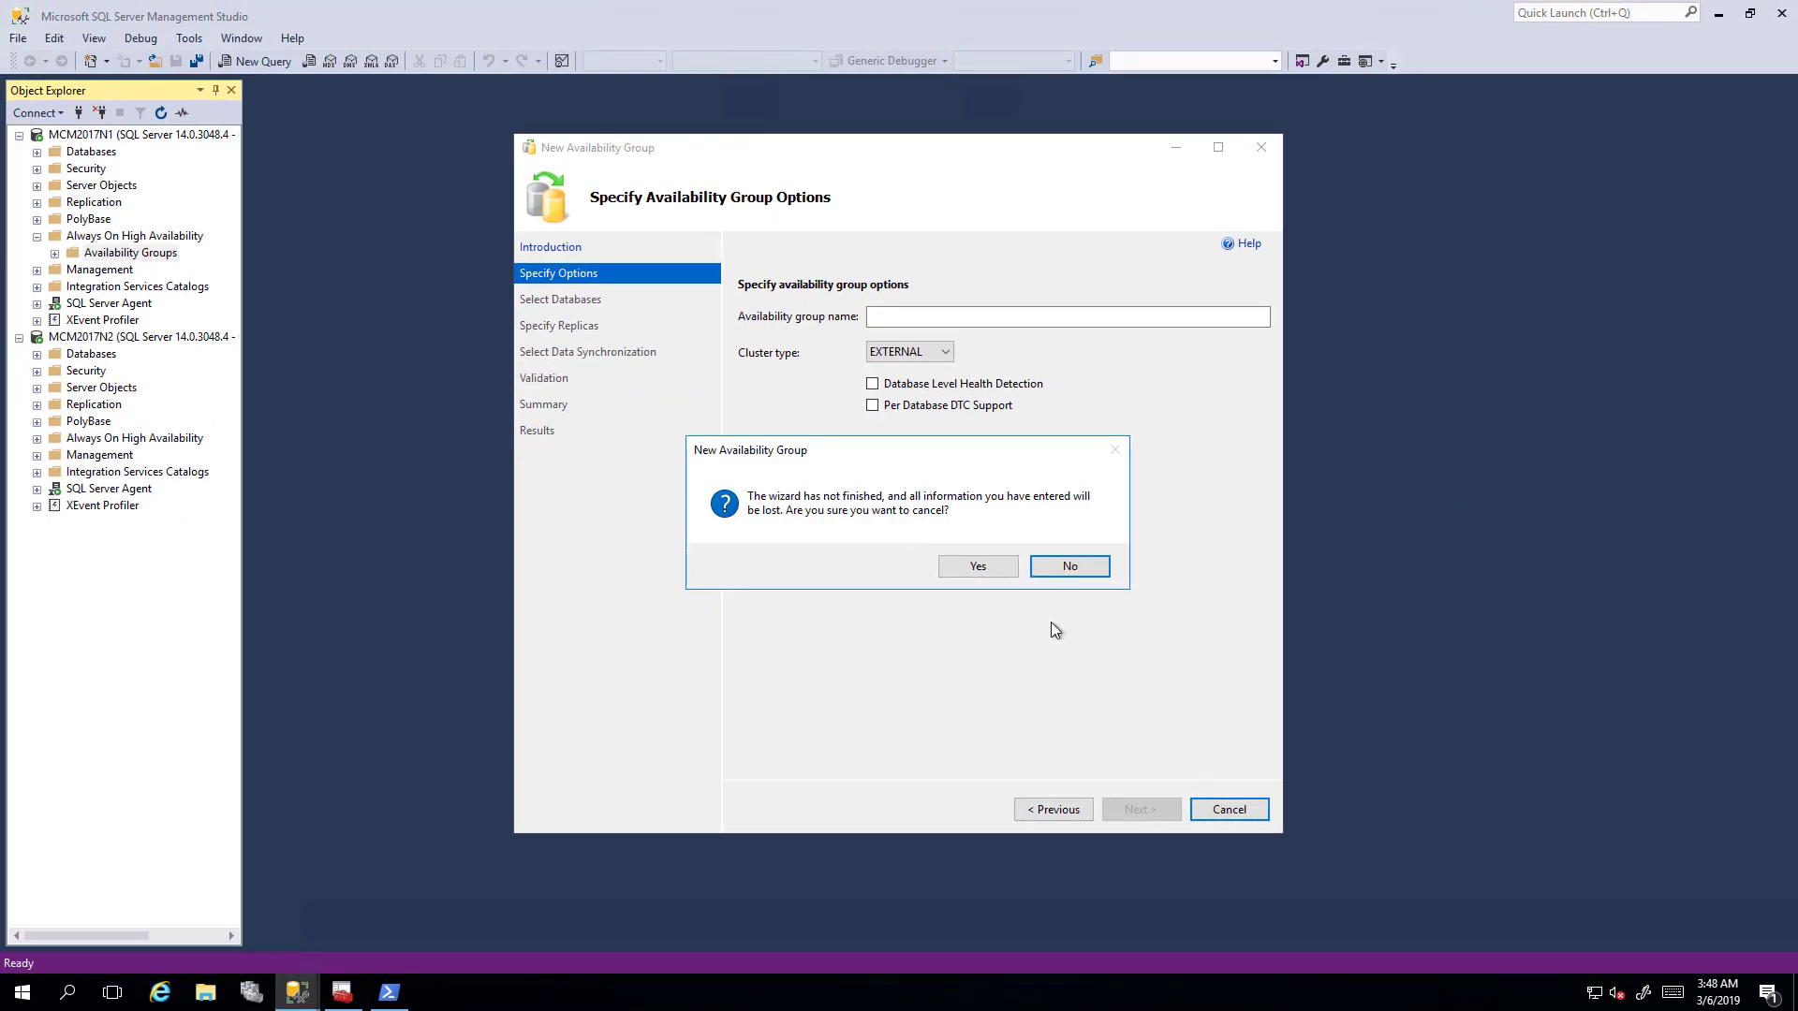
{"action": "left_click", "coordinate": [976, 567]}
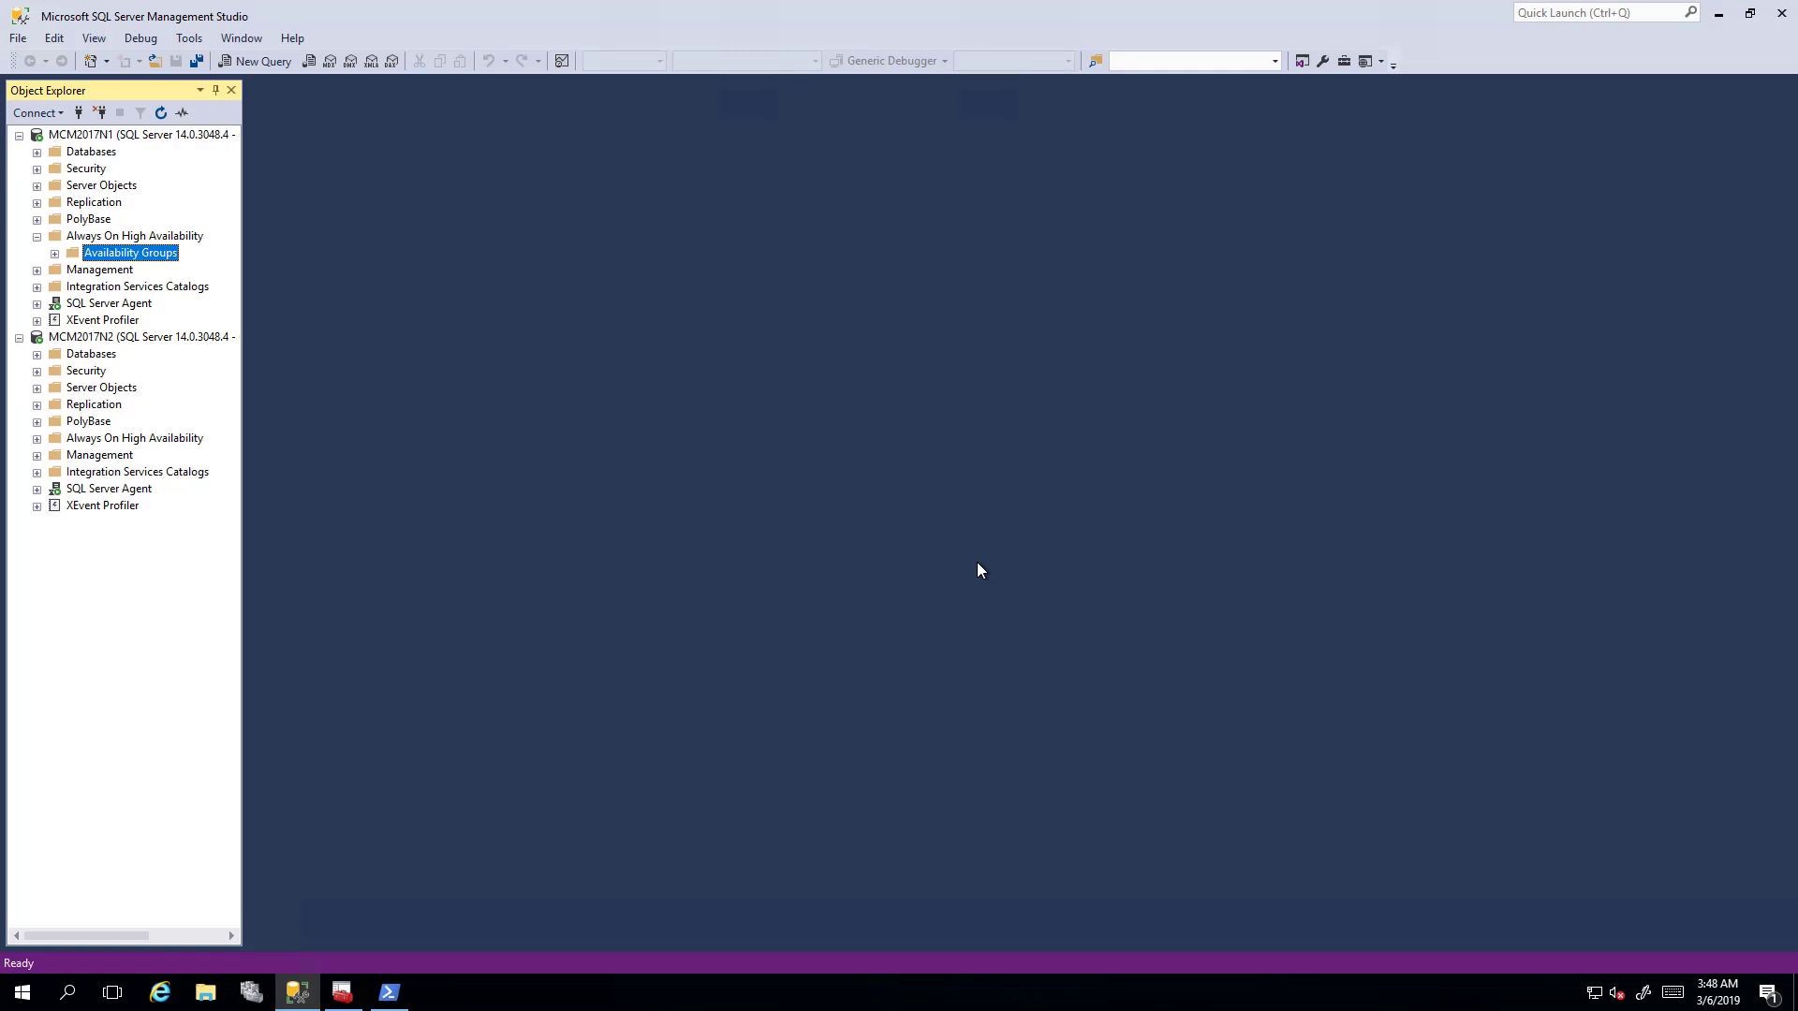
{"action": "mouse_move", "coordinate": [461, 921]}
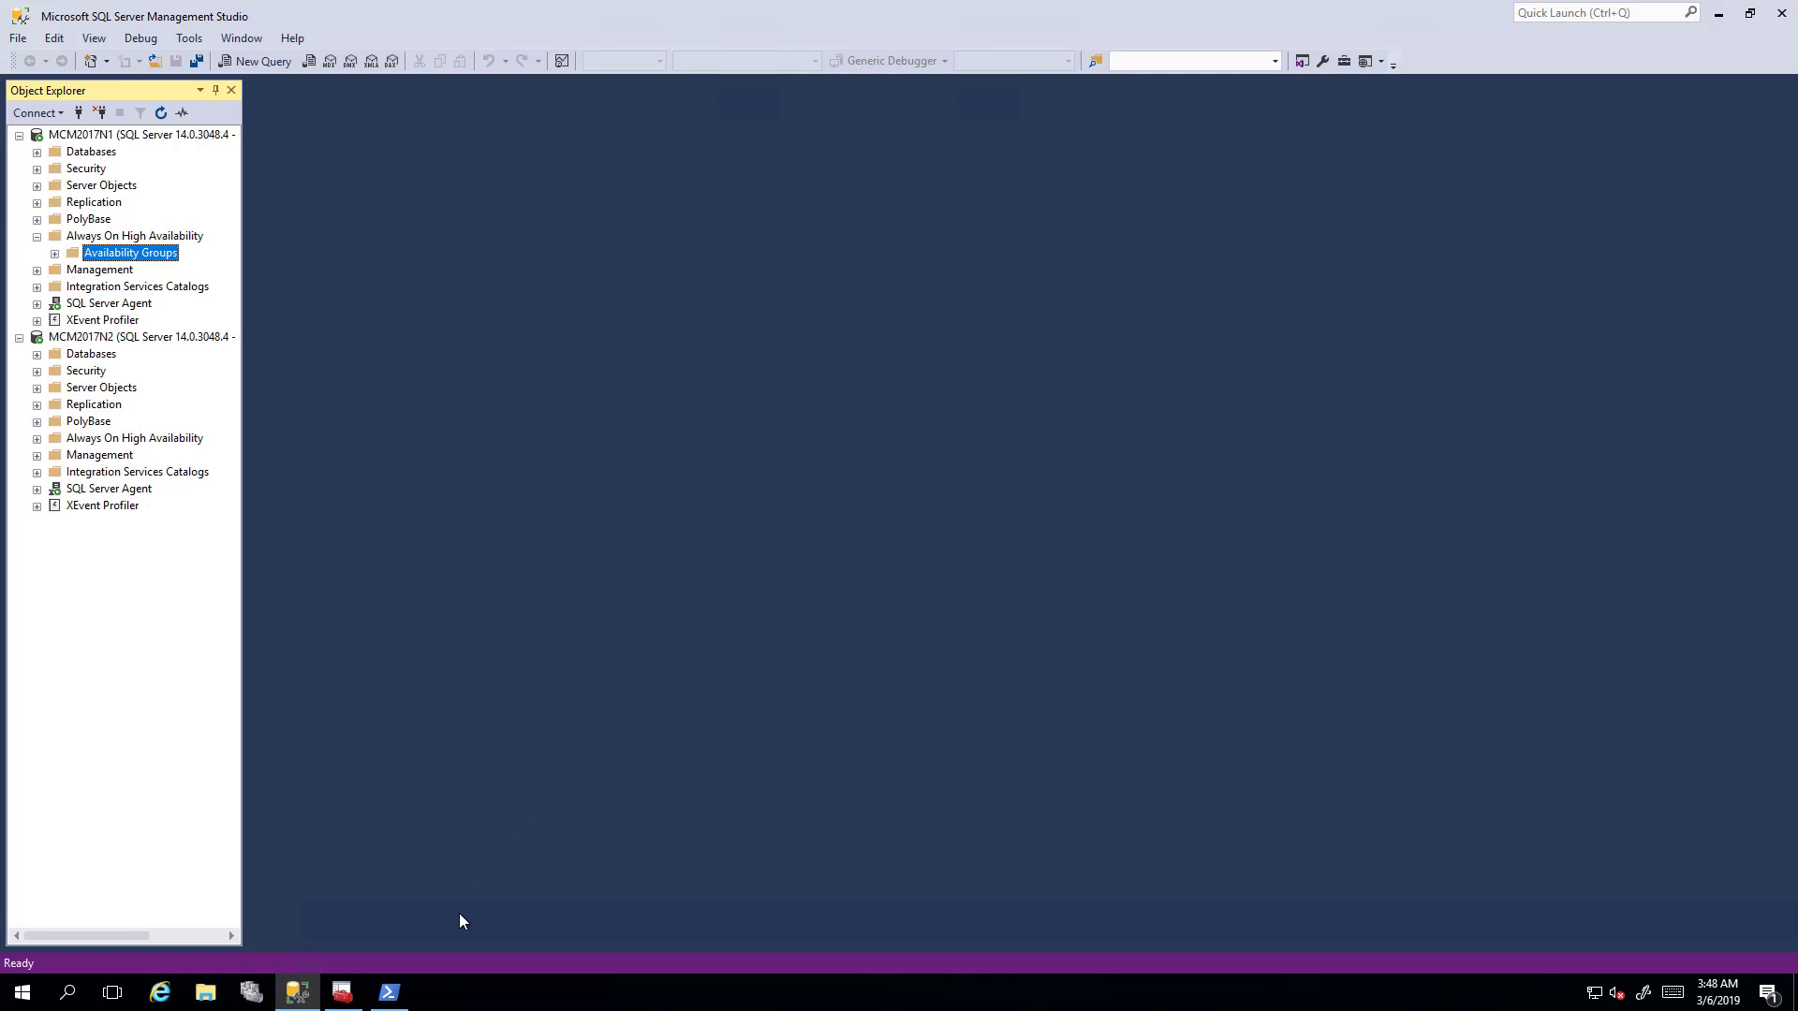
Step: Create failover cluster MCMWSFC20319 on MCM2017N1 and MCM2017N2 at 10.0.3.56, without storage
{"action": "left_click", "coordinate": [387, 992]}
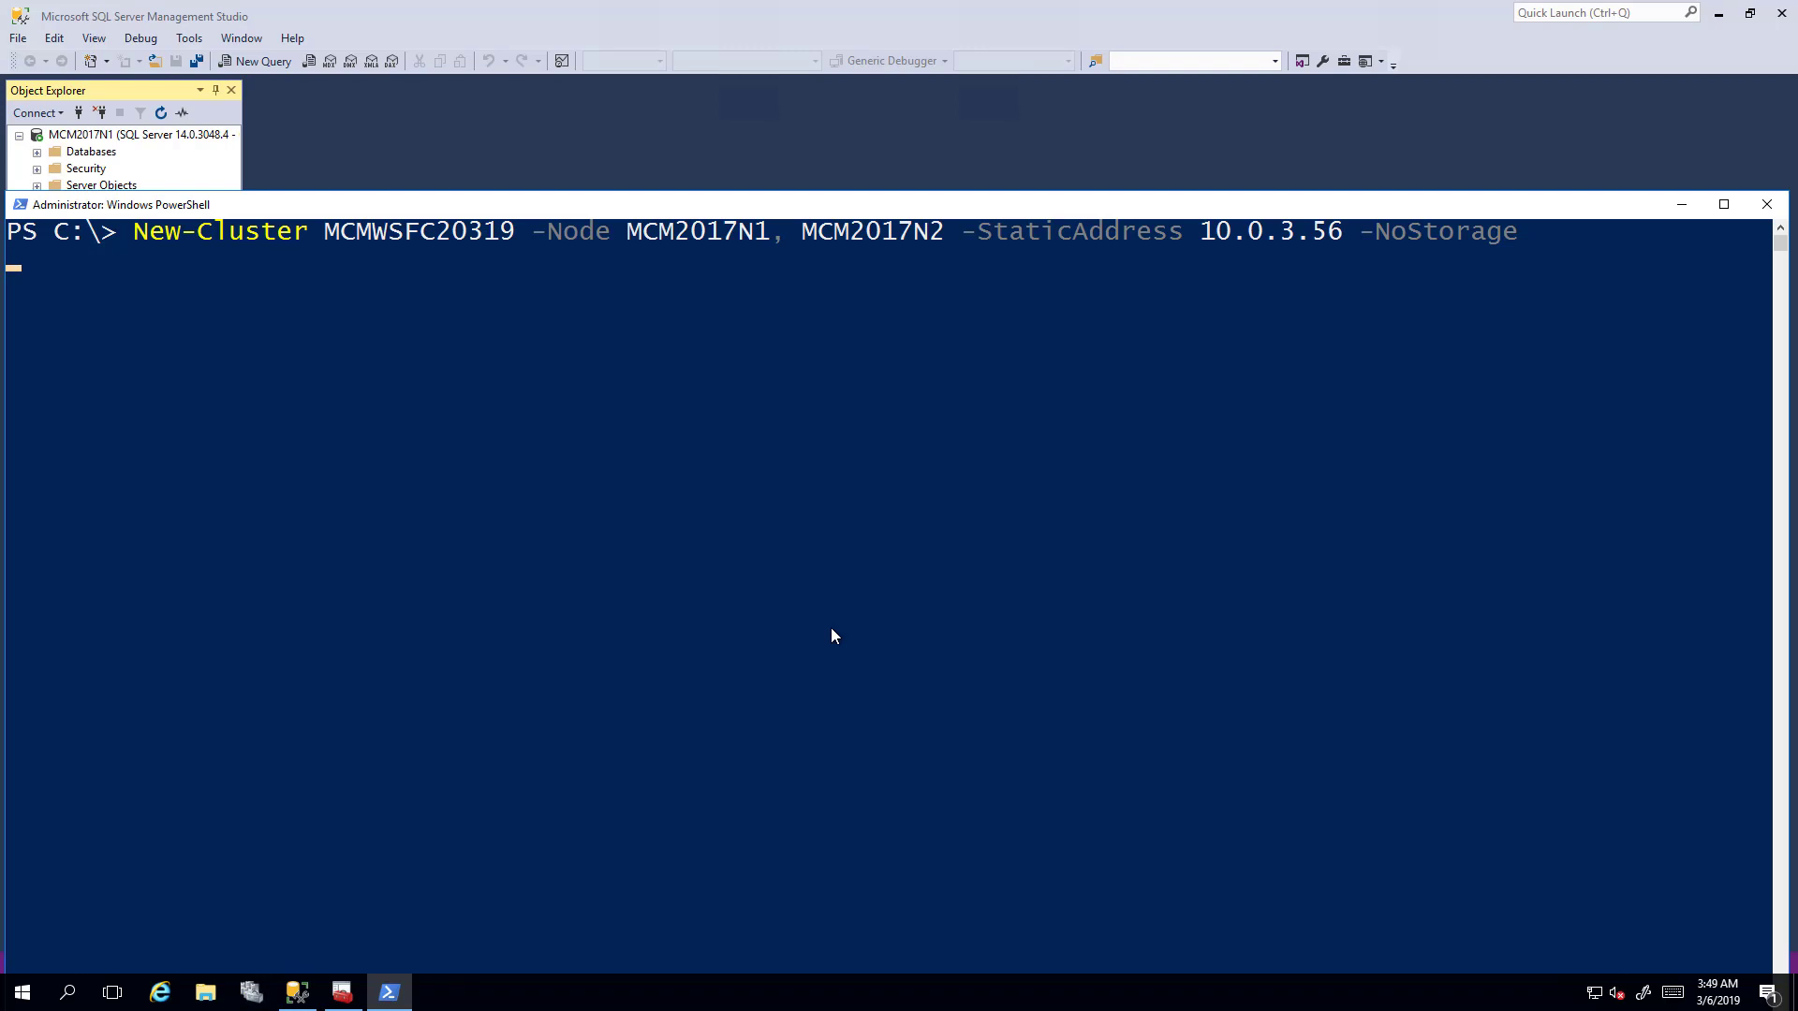
{"action": "key", "text": "Return"}
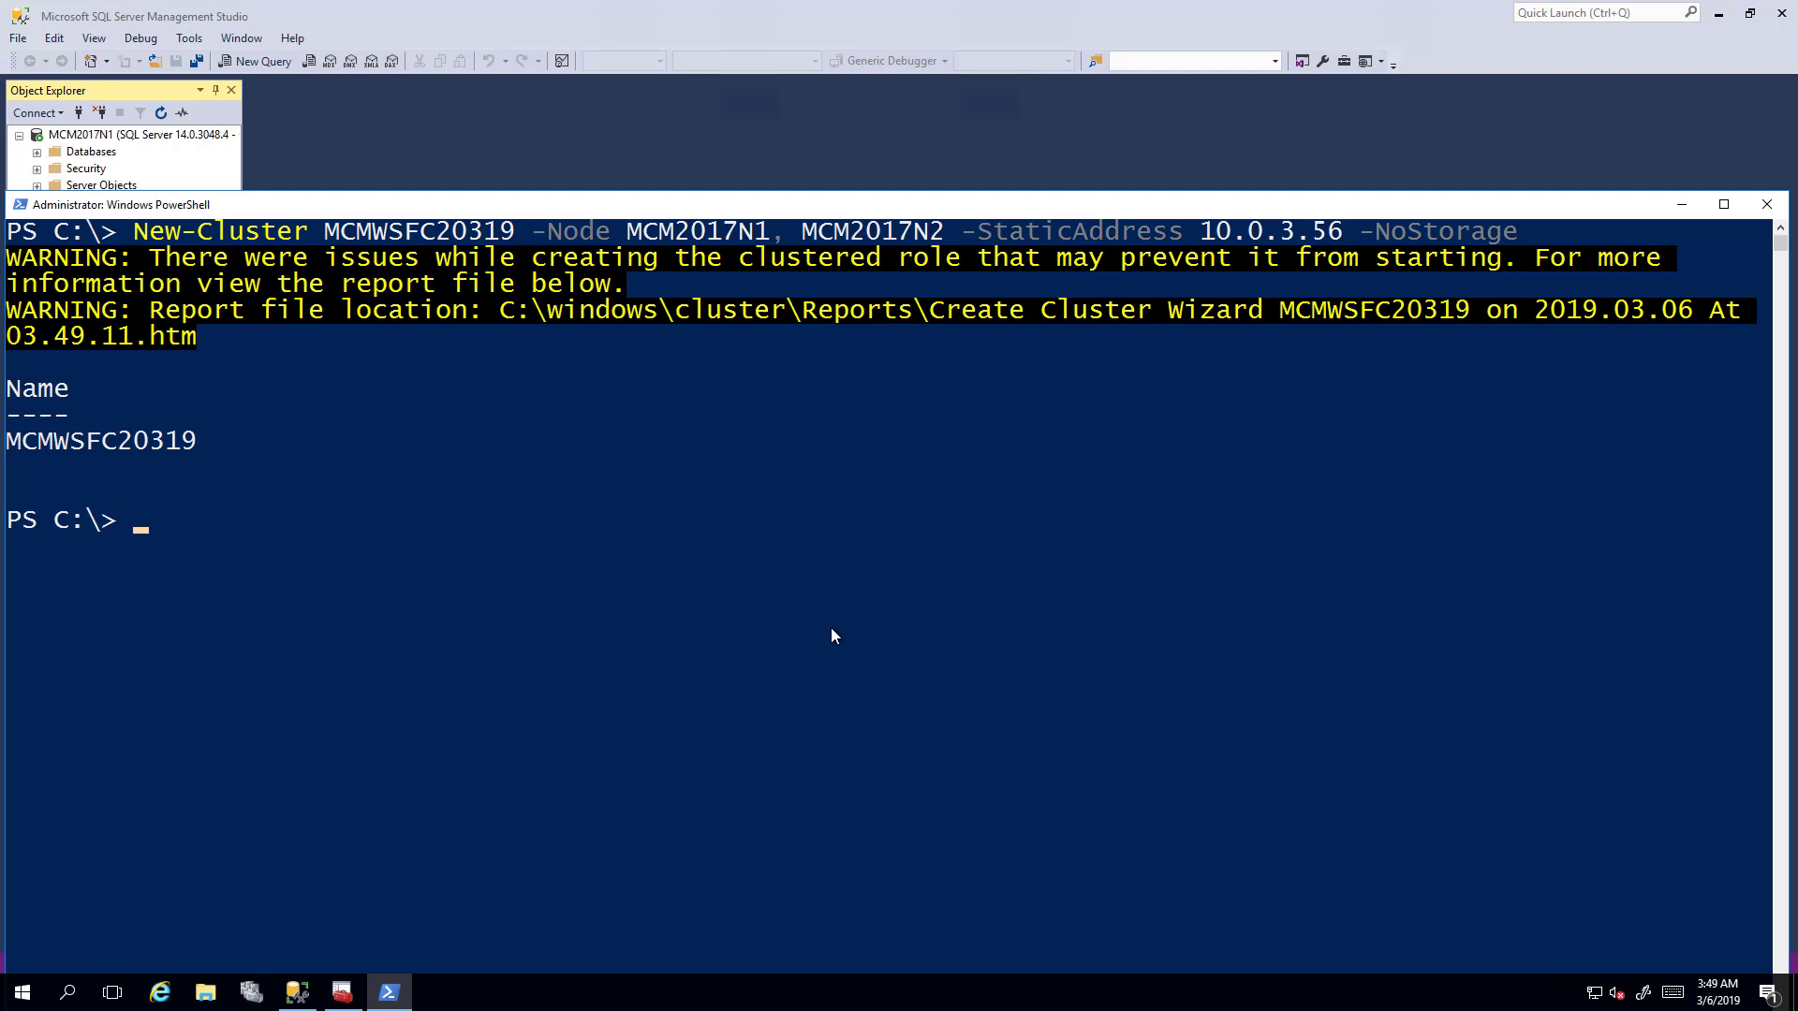
Step: Run the Get-ClusterGroup "Cluster Group" pipeline in PowerShell, then return to Configuration Manager
{"action": "type", "text": "Get-"}
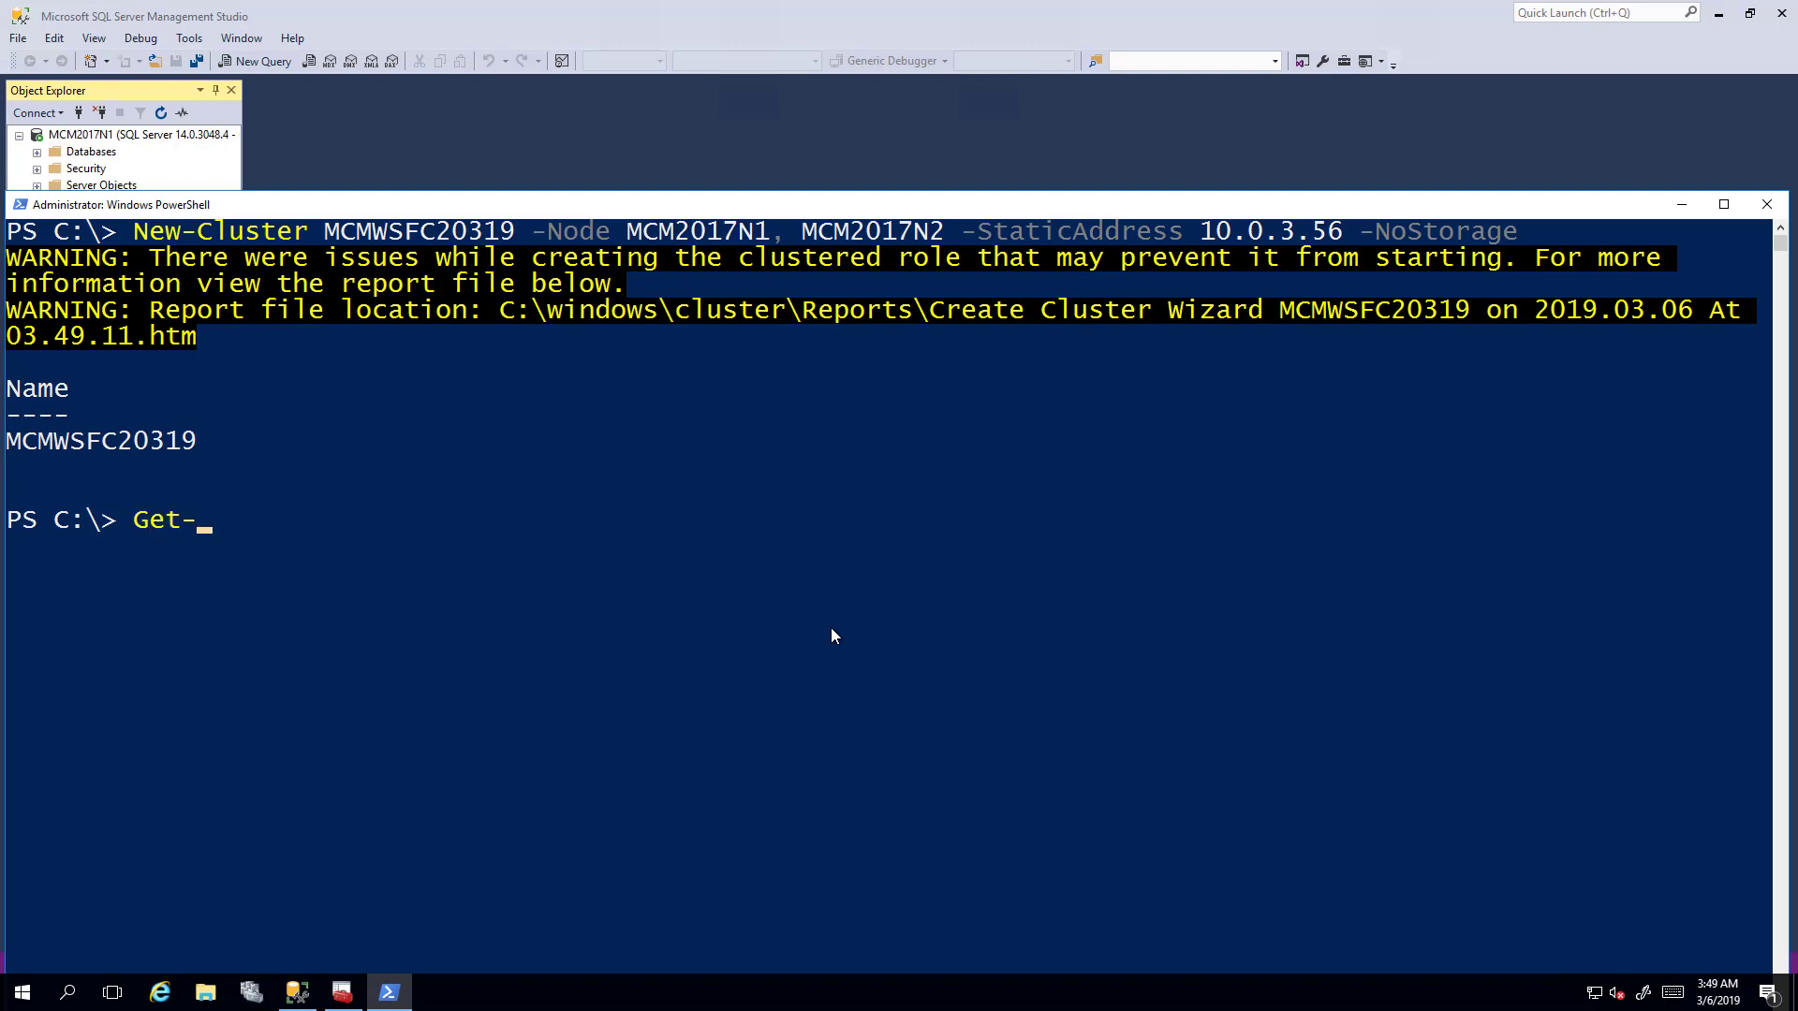
{"action": "type", "text": "Cluster"}
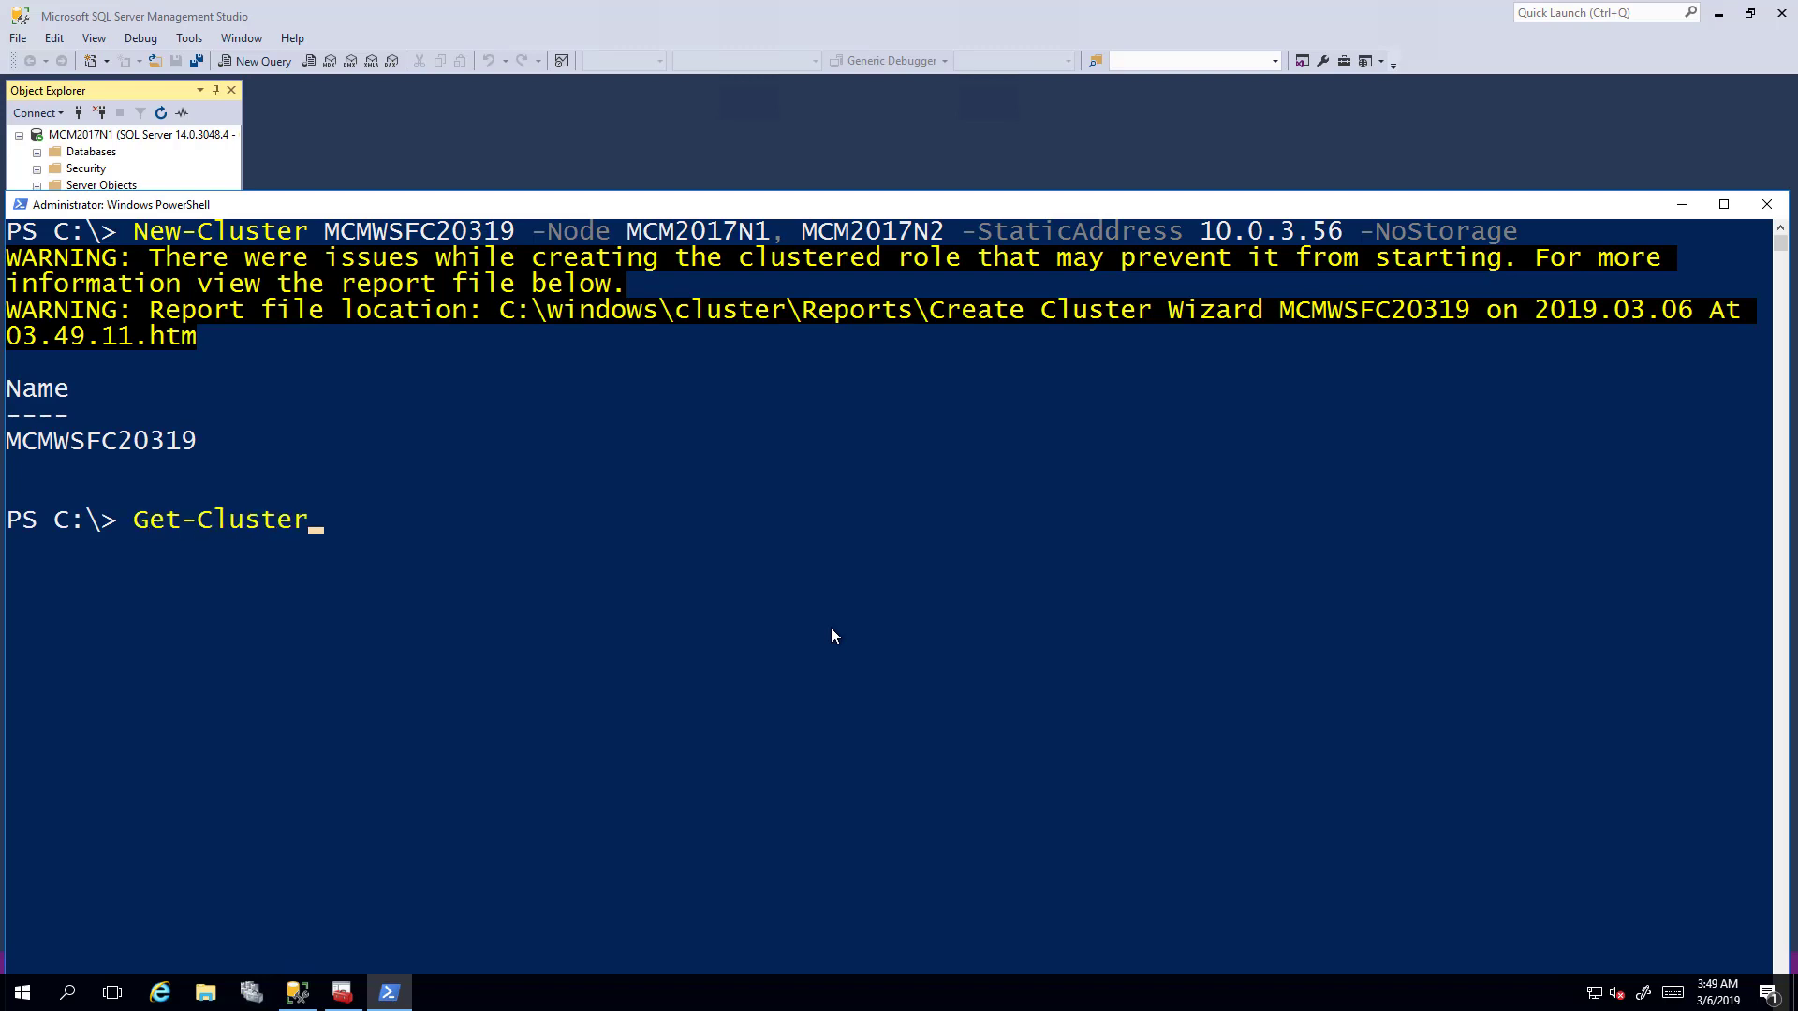
{"action": "type", "text": "Gr"}
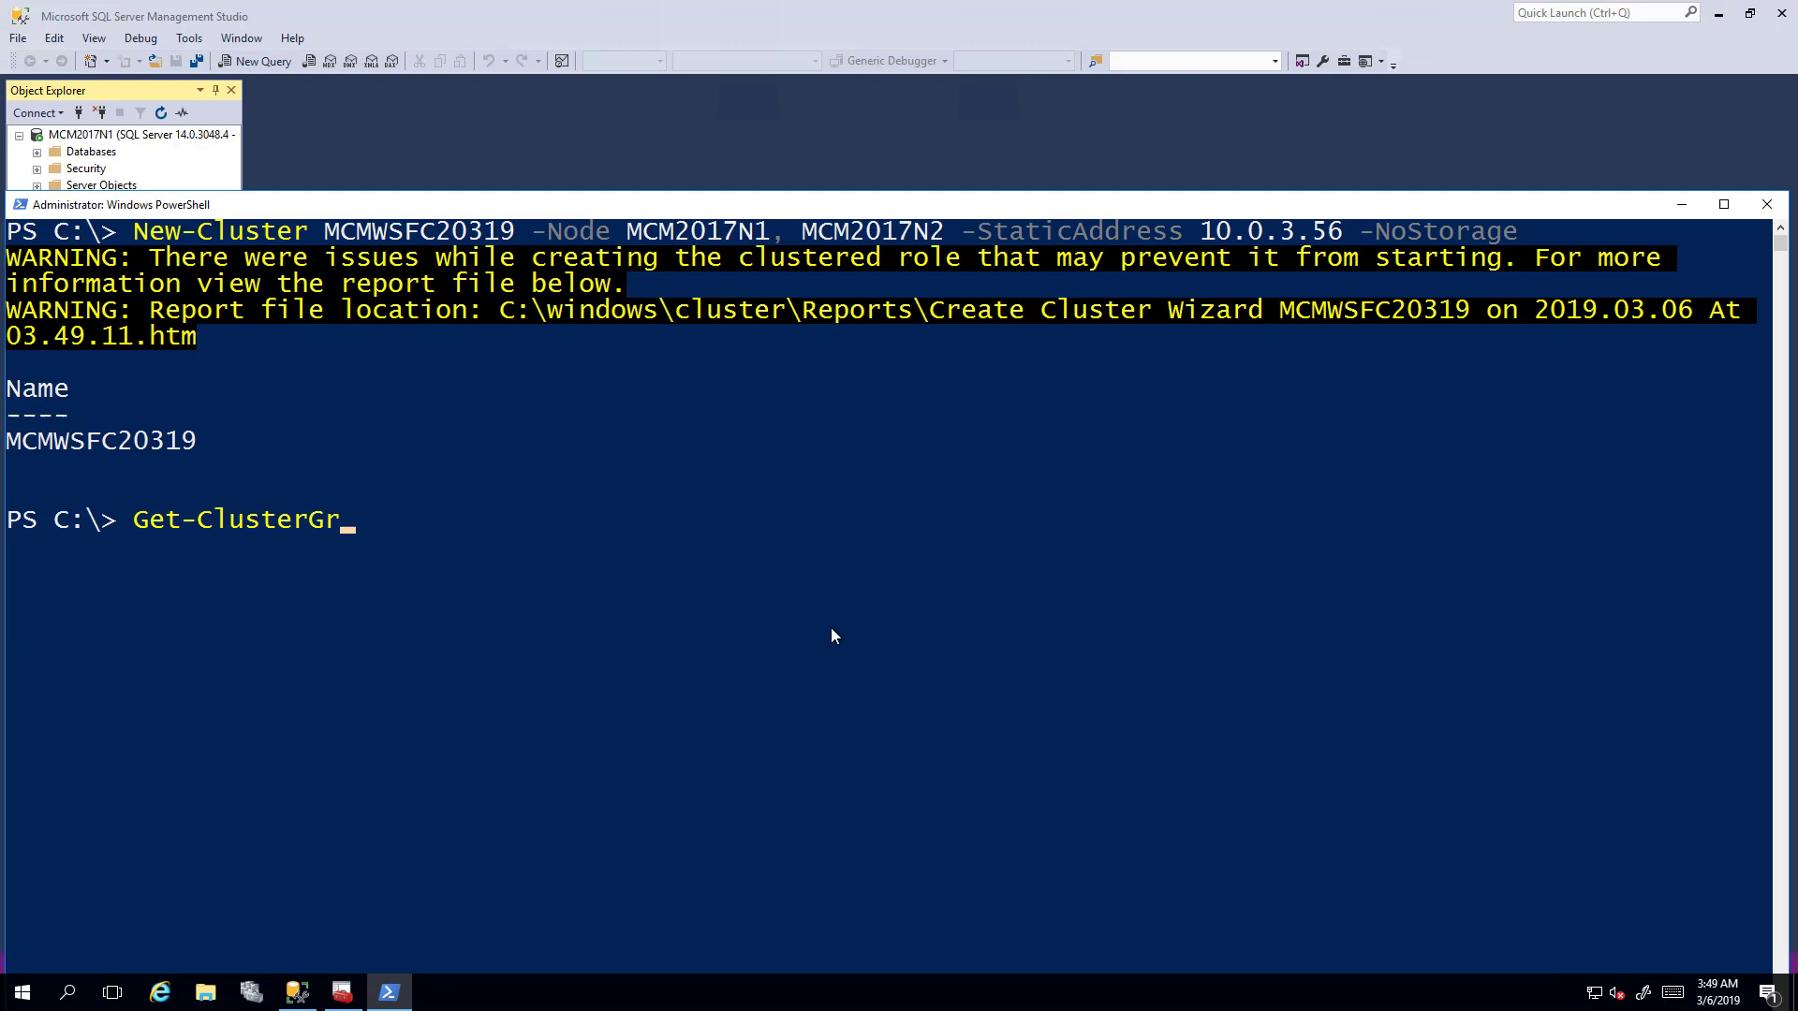
{"action": "type", "text": "oup \"Clsu"}
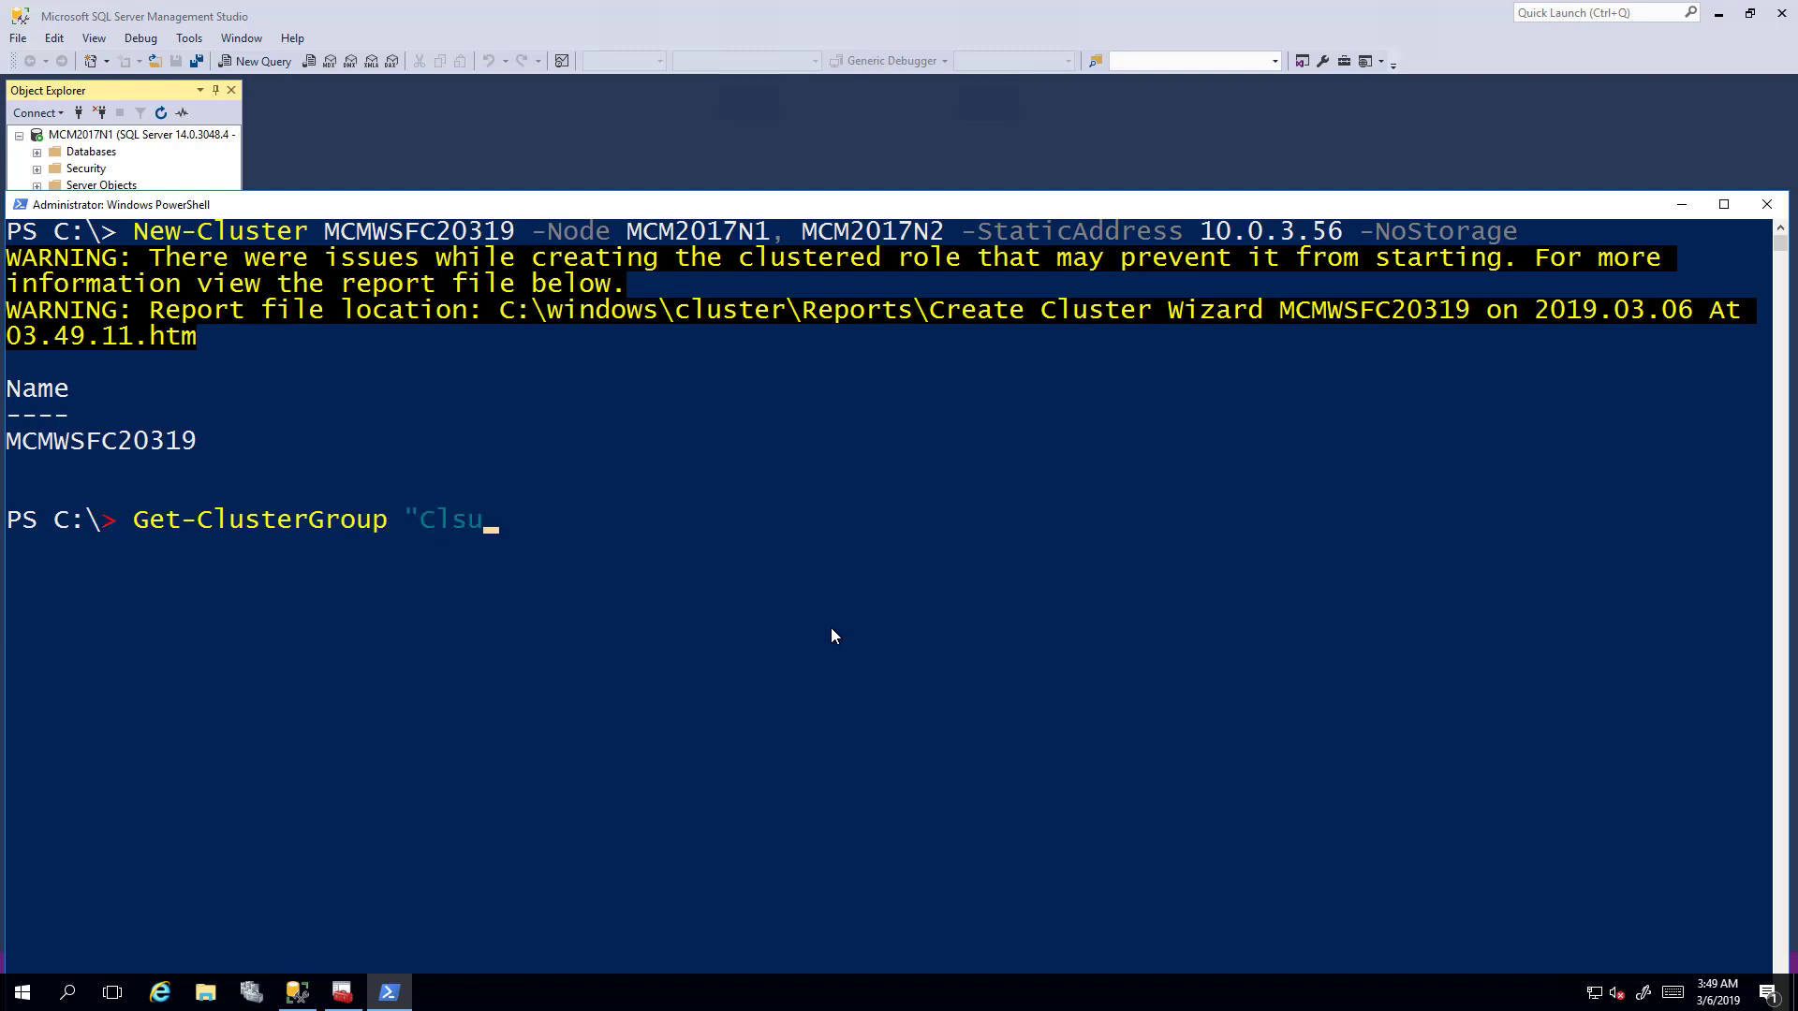
{"action": "type", "text": "ster G"}
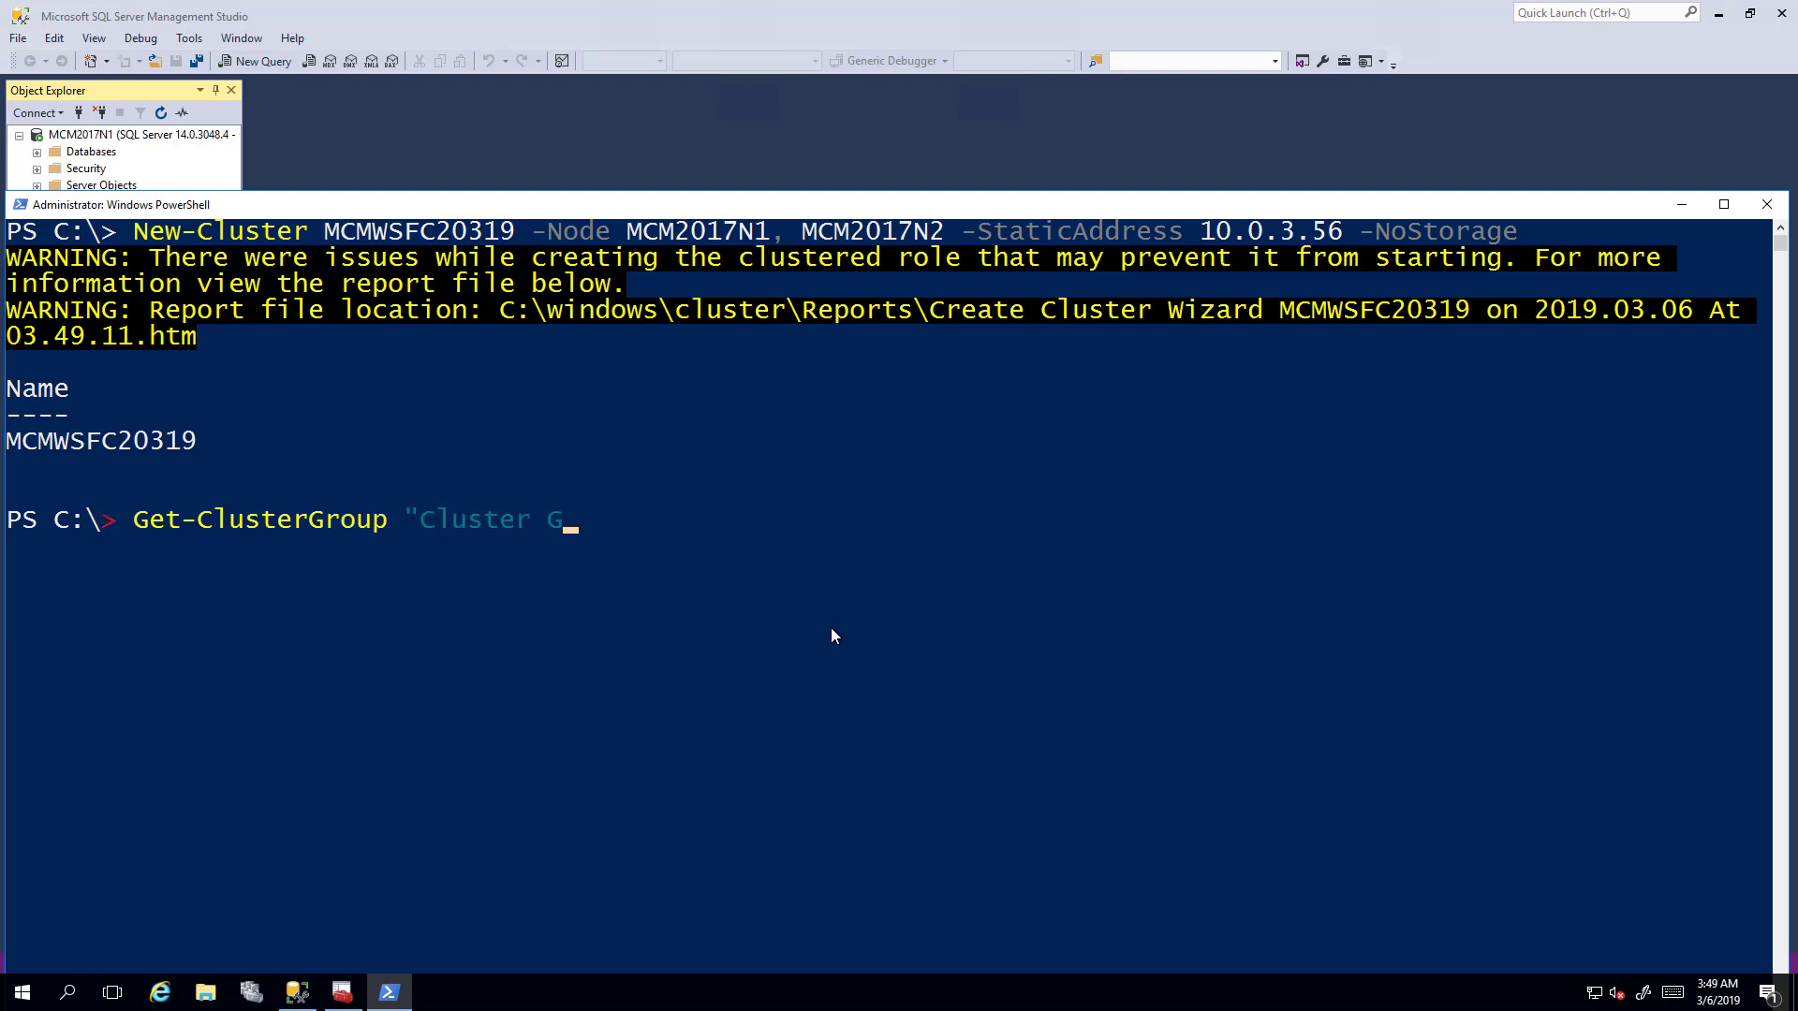
{"action": "type", "text": "roup\""}
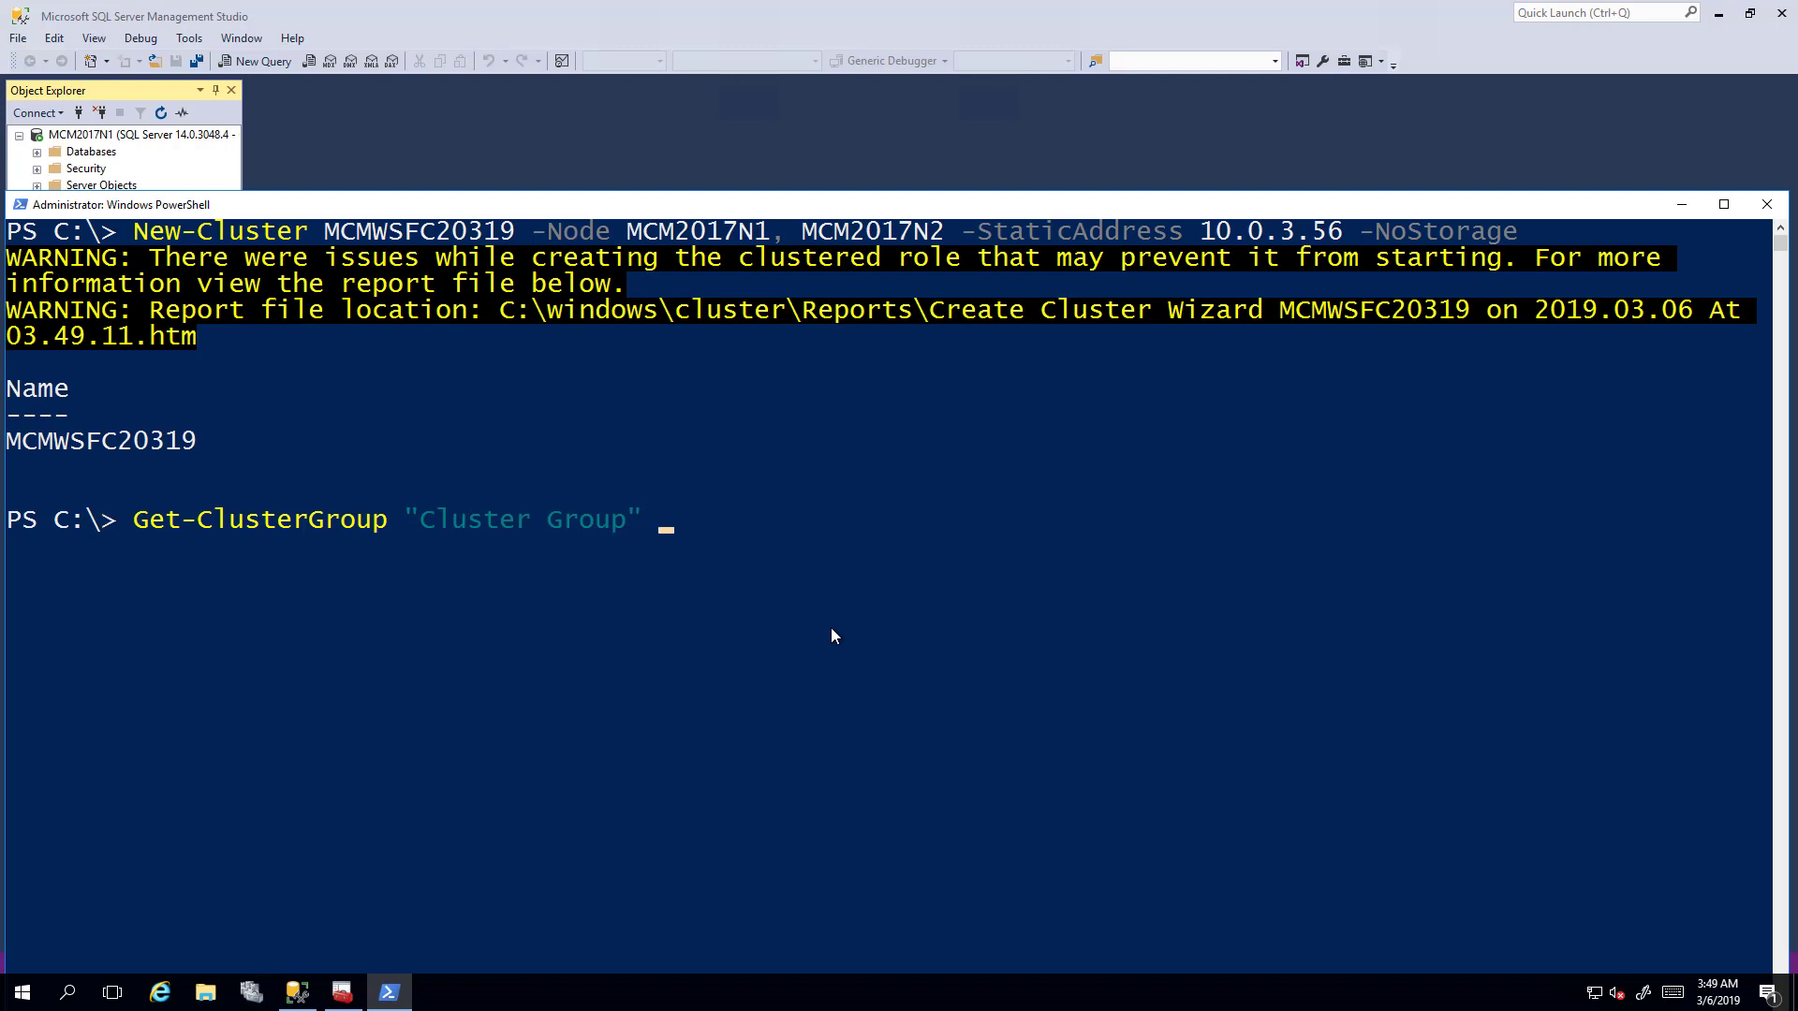
{"action": "type", "text": "| Get-Clus"}
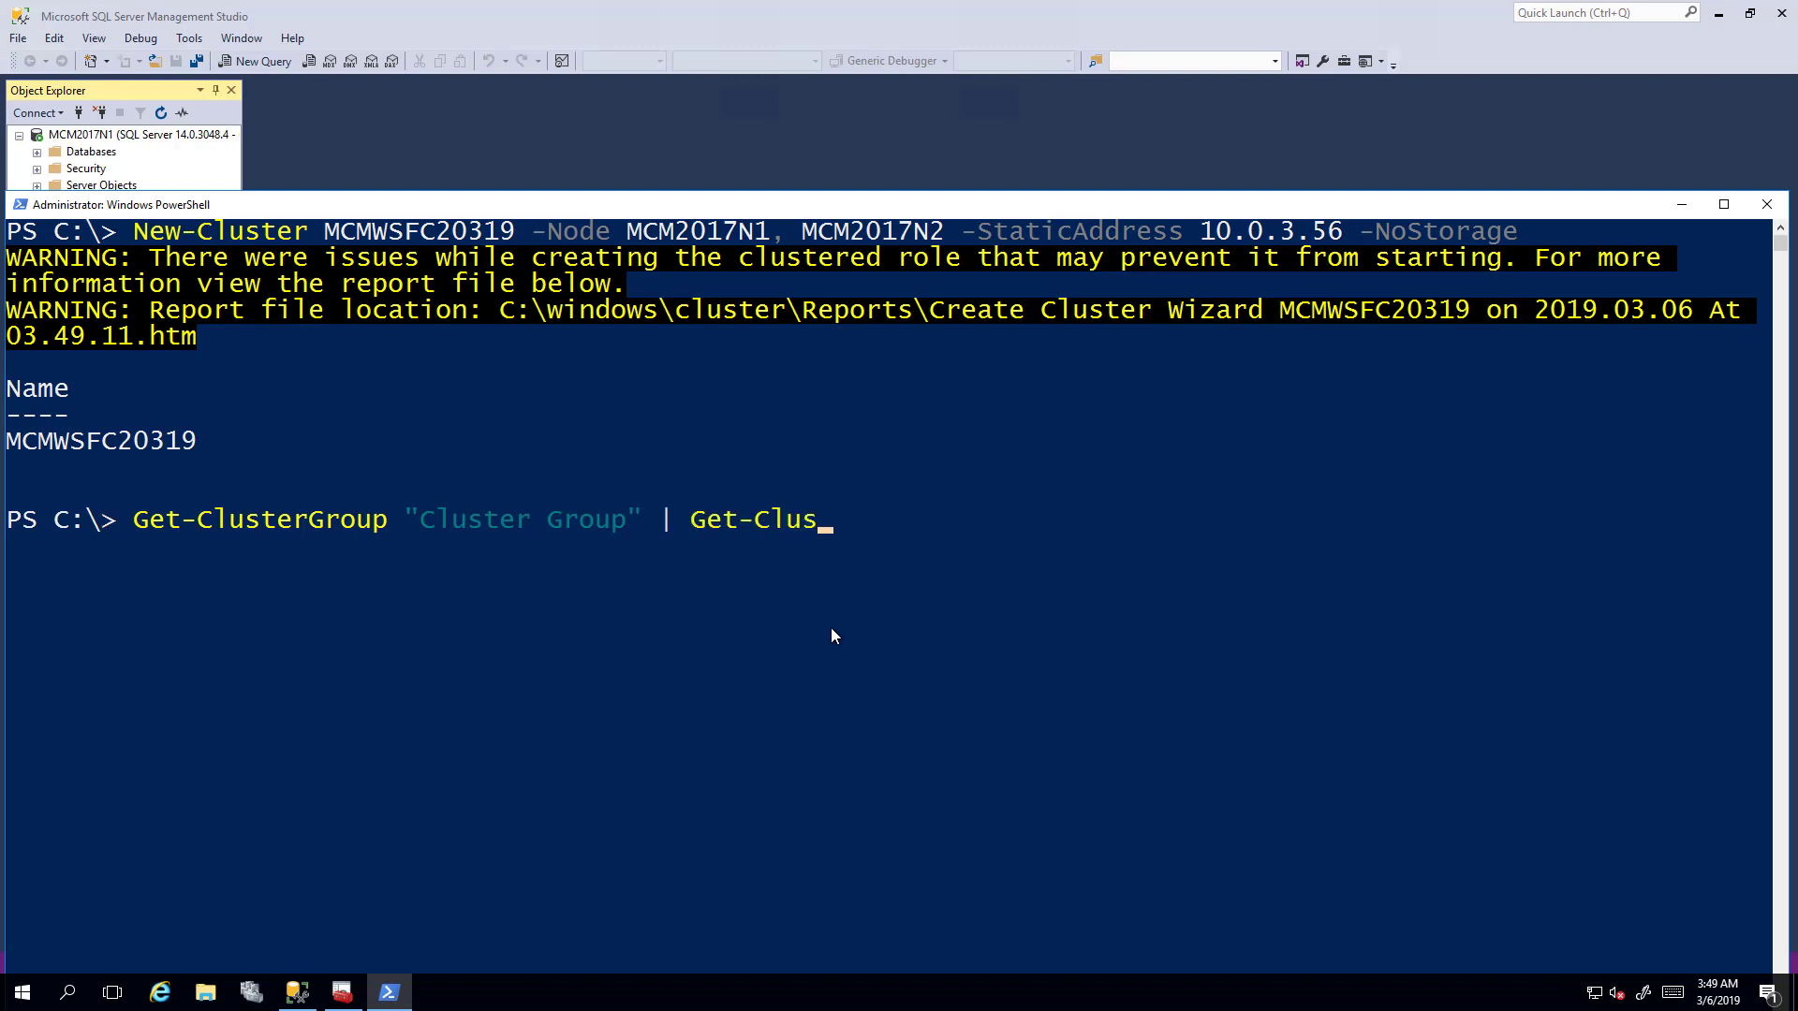
{"action": "key", "text": "Return"}
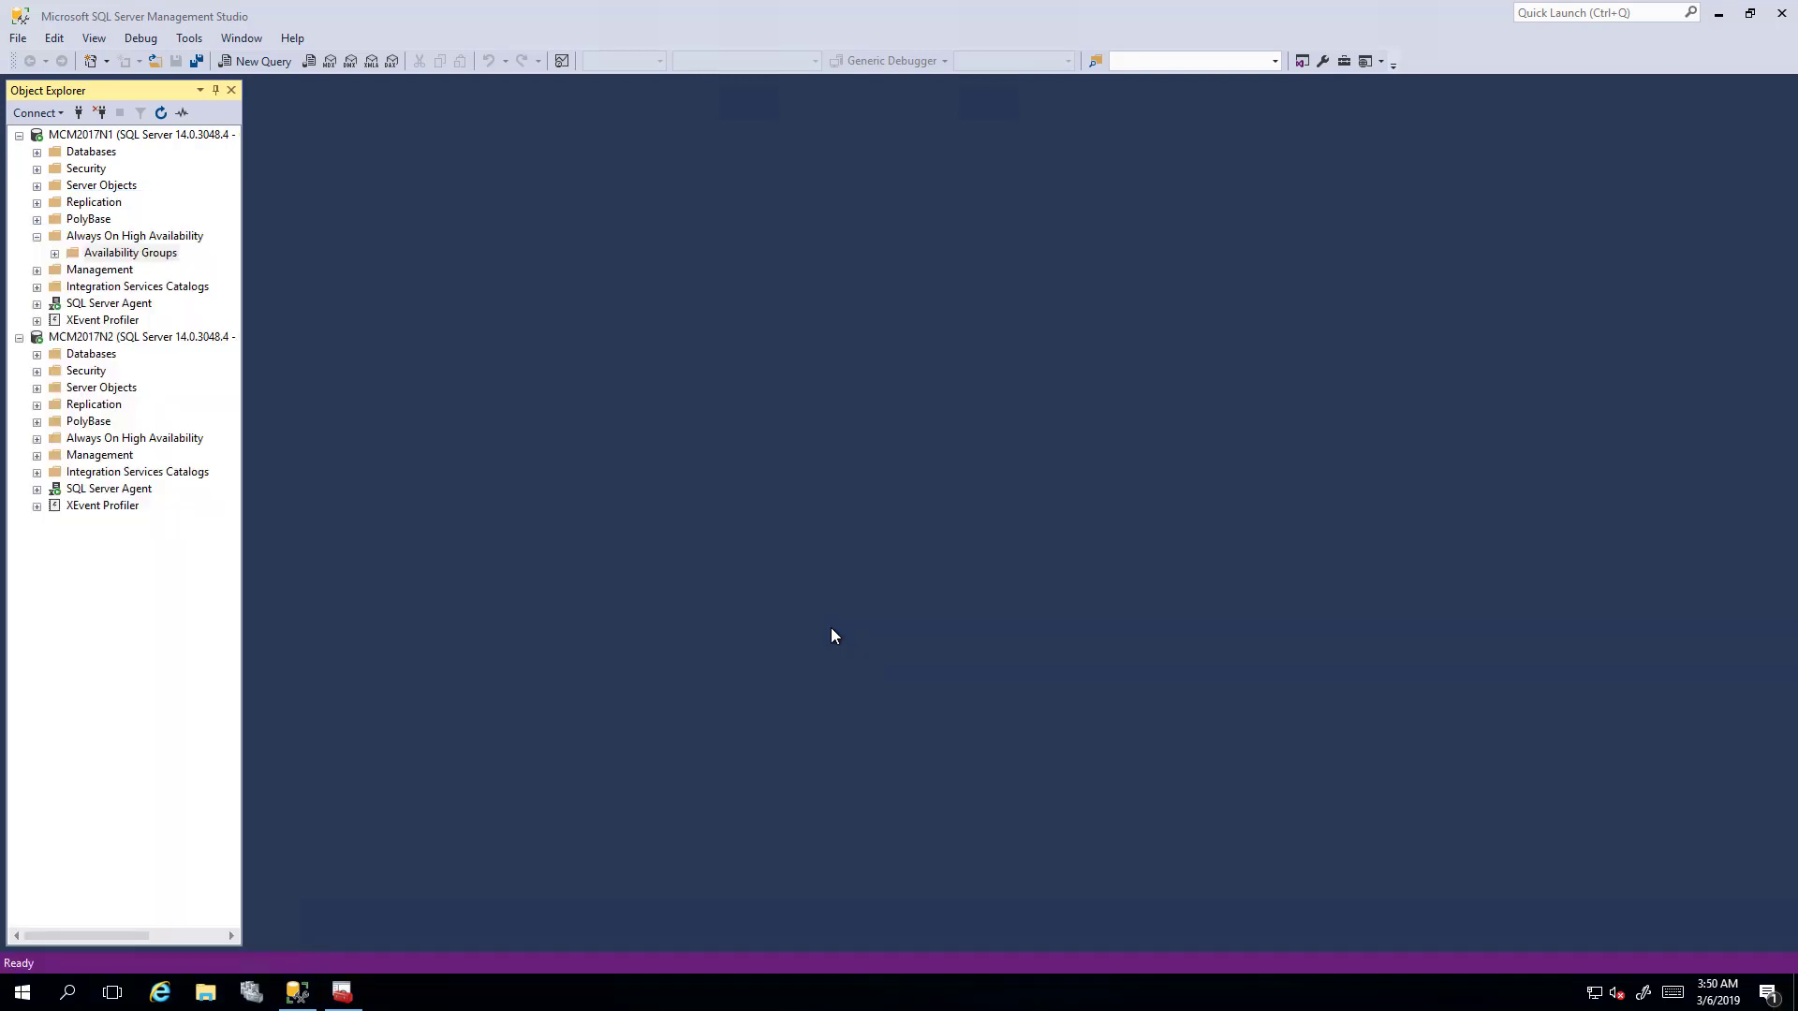
{"action": "mouse_move", "coordinate": [654, 515]}
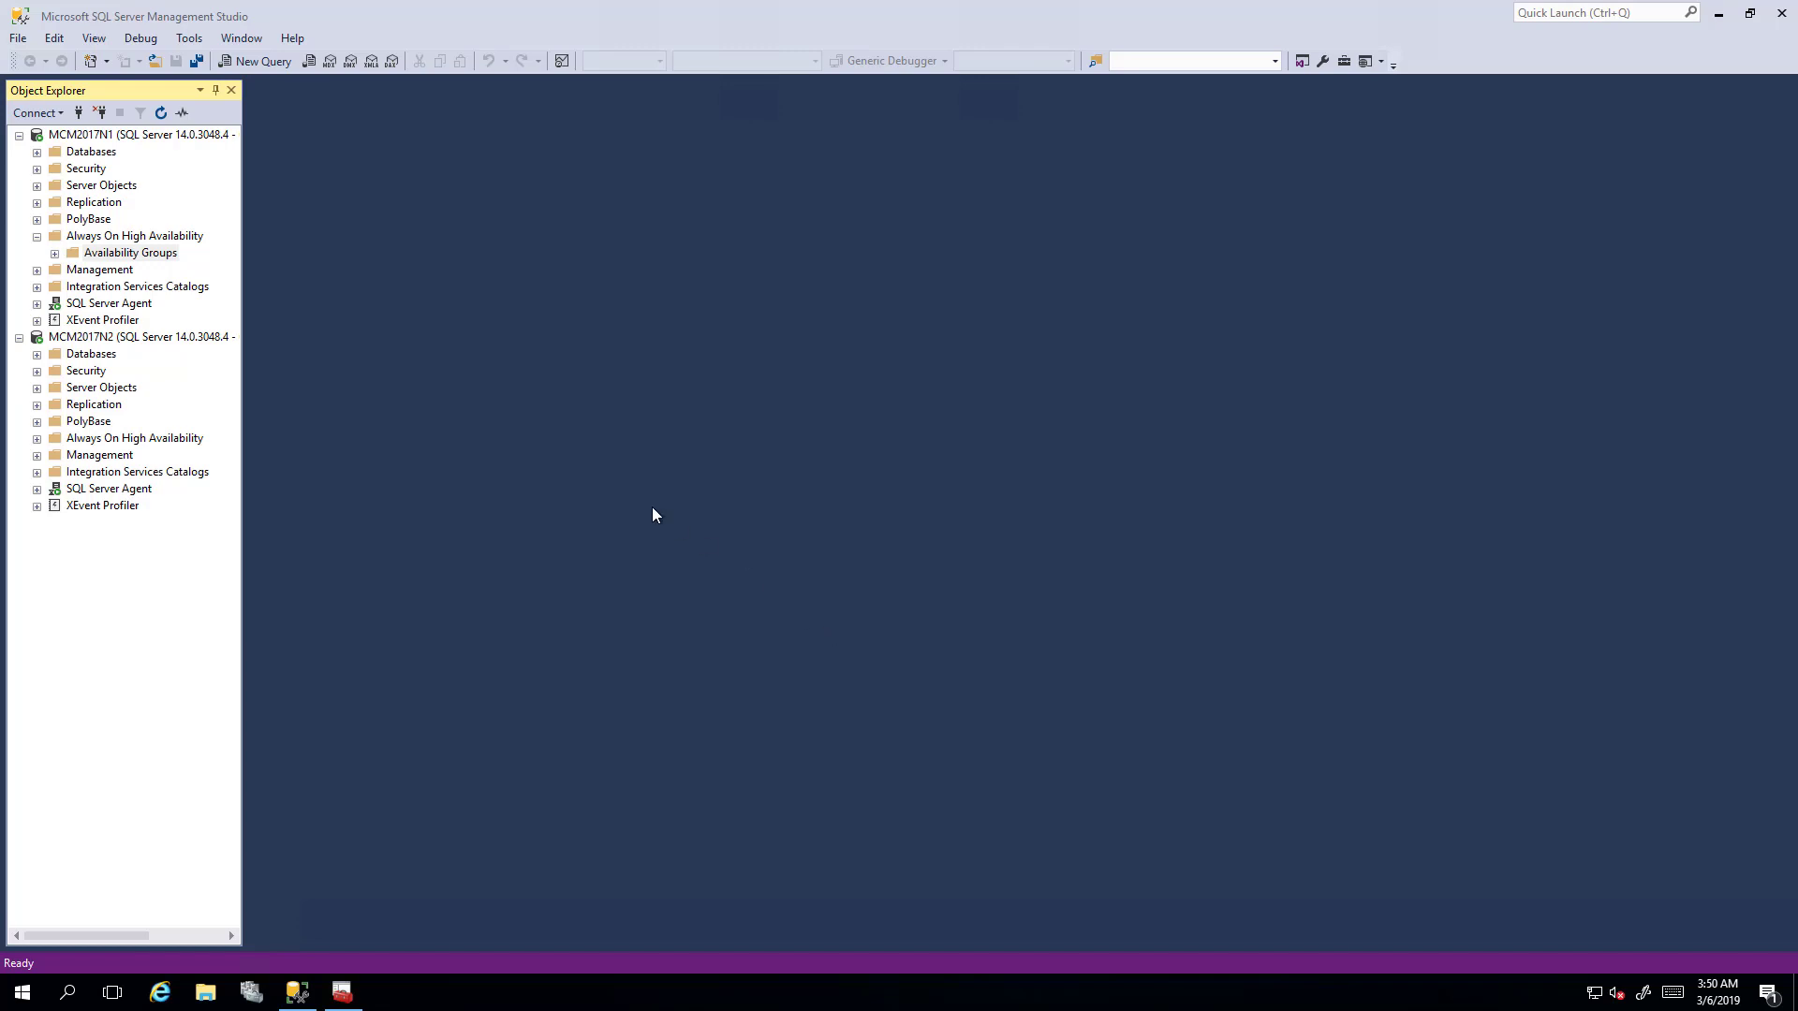
{"action": "mouse_move", "coordinate": [645, 516]}
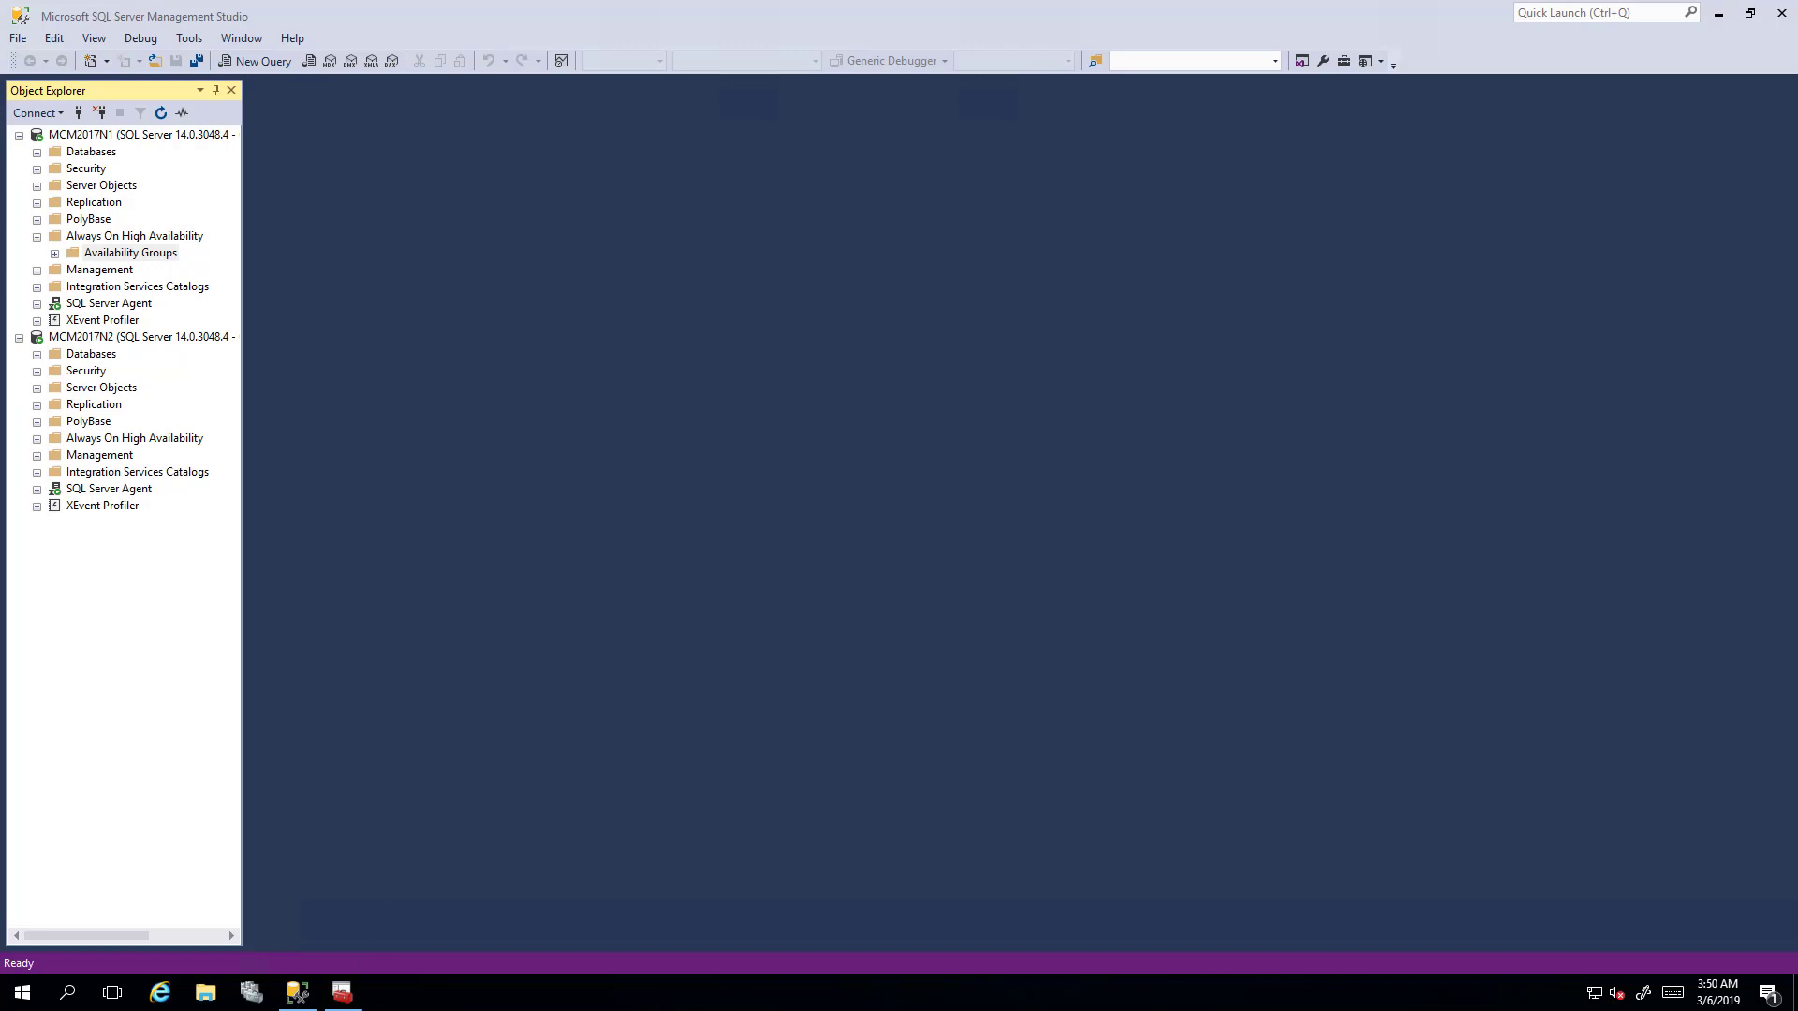
{"action": "left_click", "coordinate": [341, 992]}
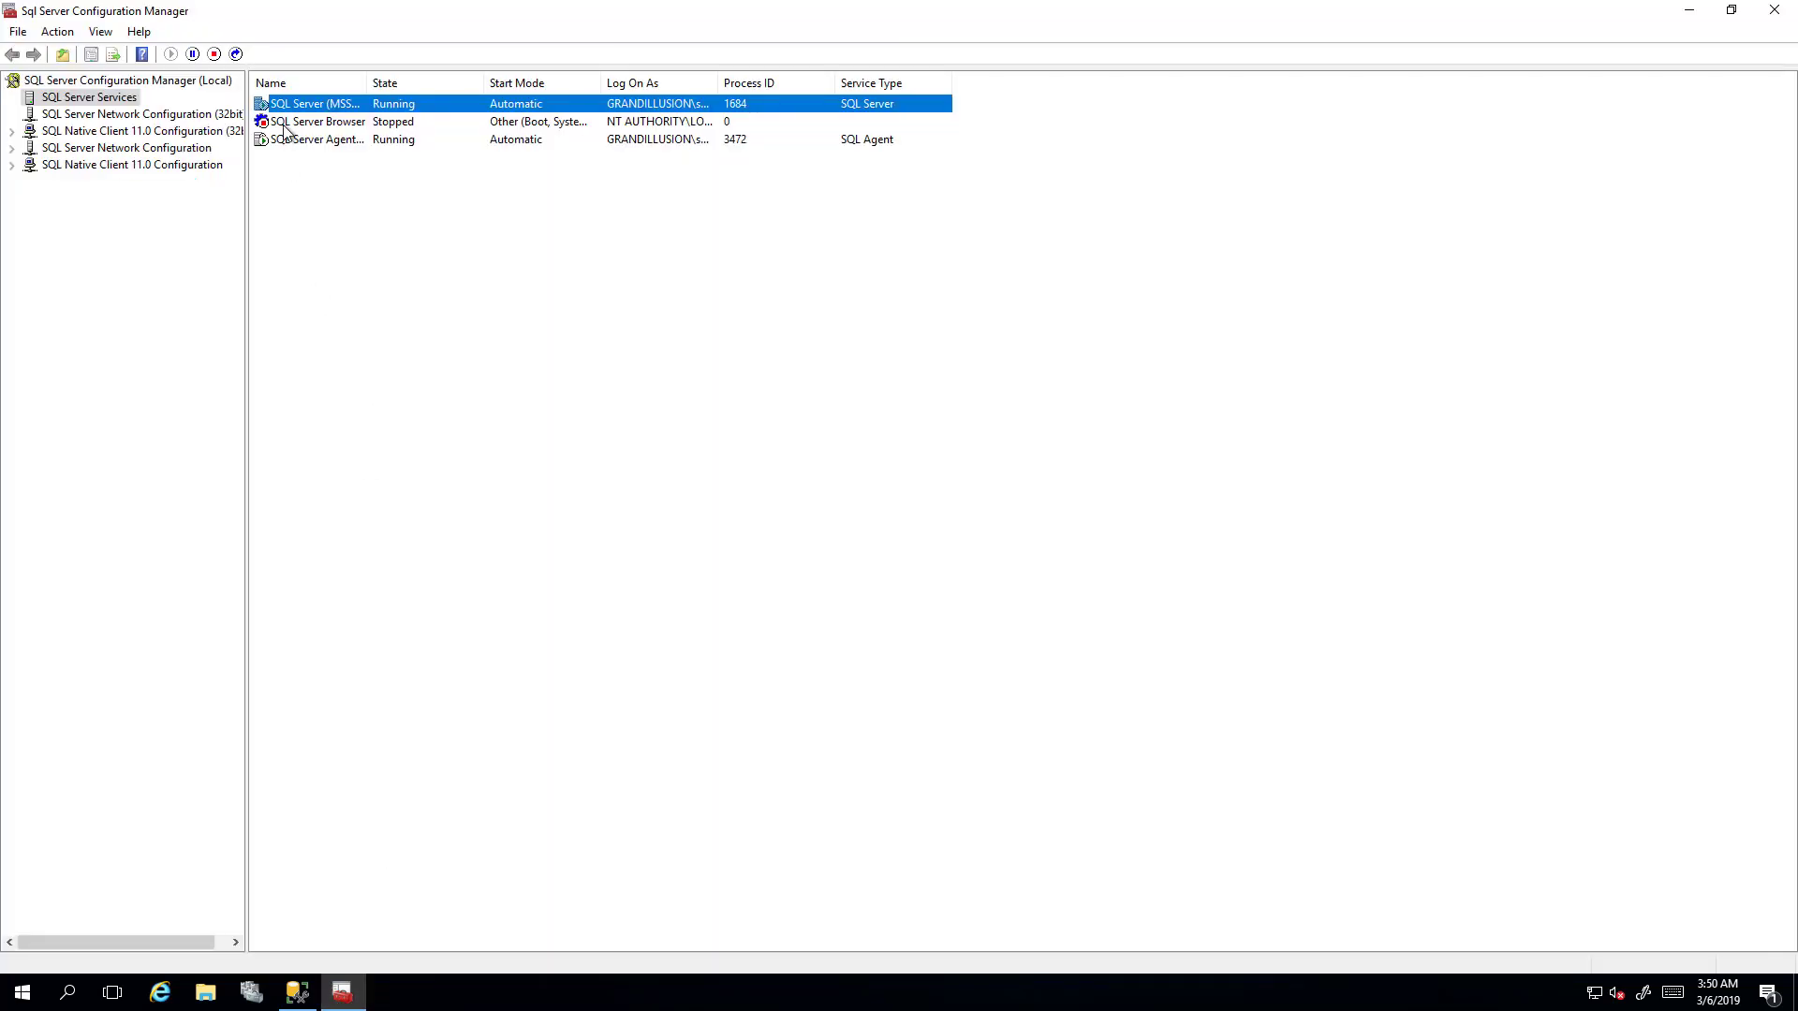
{"action": "right_click", "coordinate": [310, 103]}
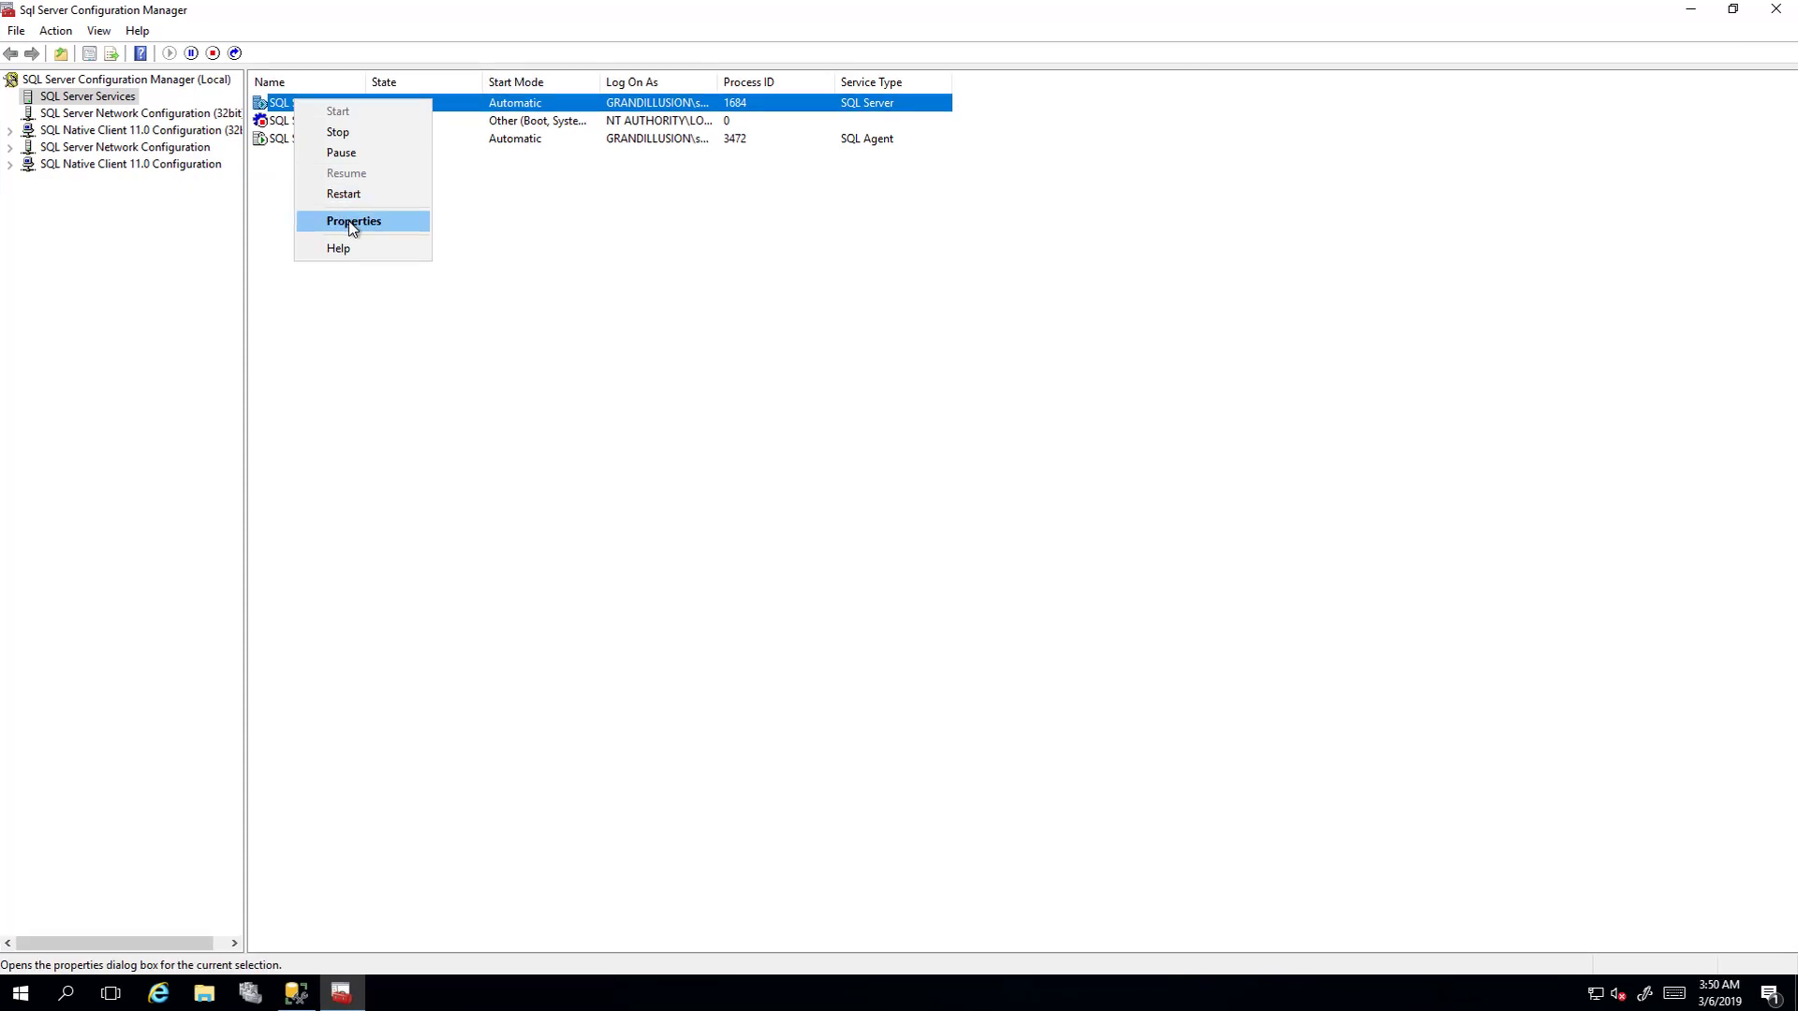
{"action": "left_click", "coordinate": [353, 220]}
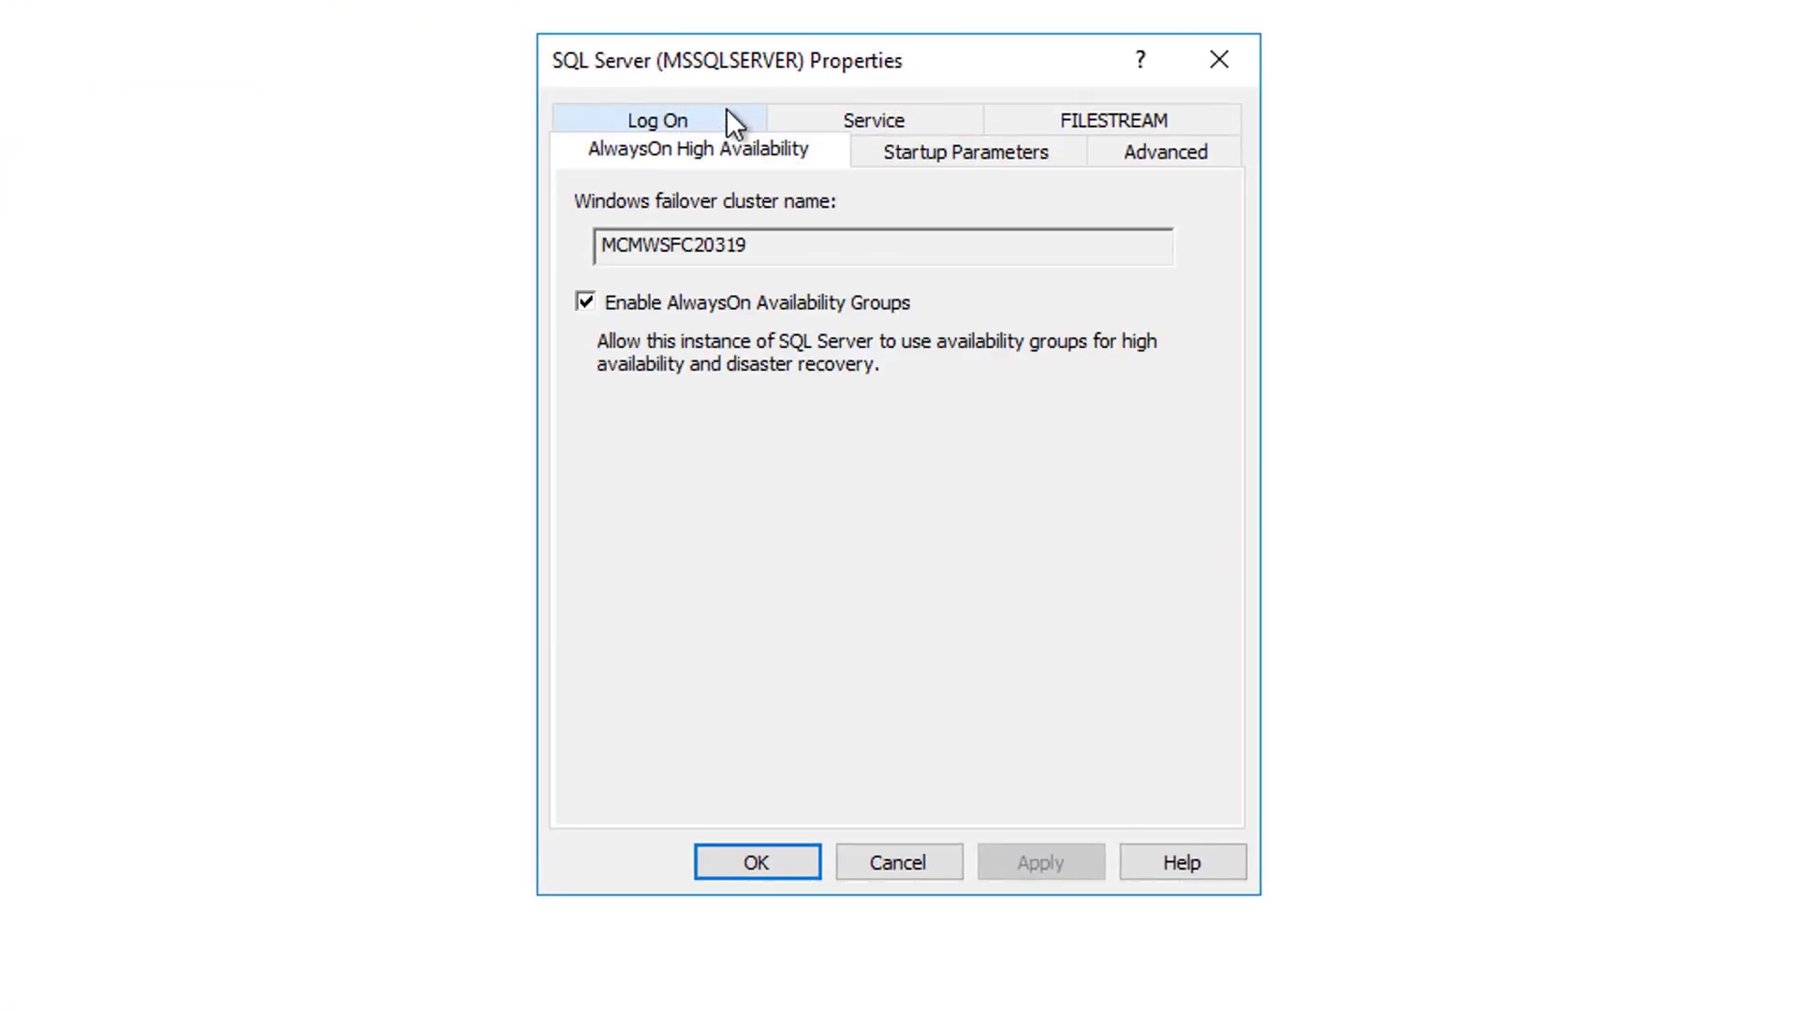
{"action": "mouse_move", "coordinate": [834, 484]}
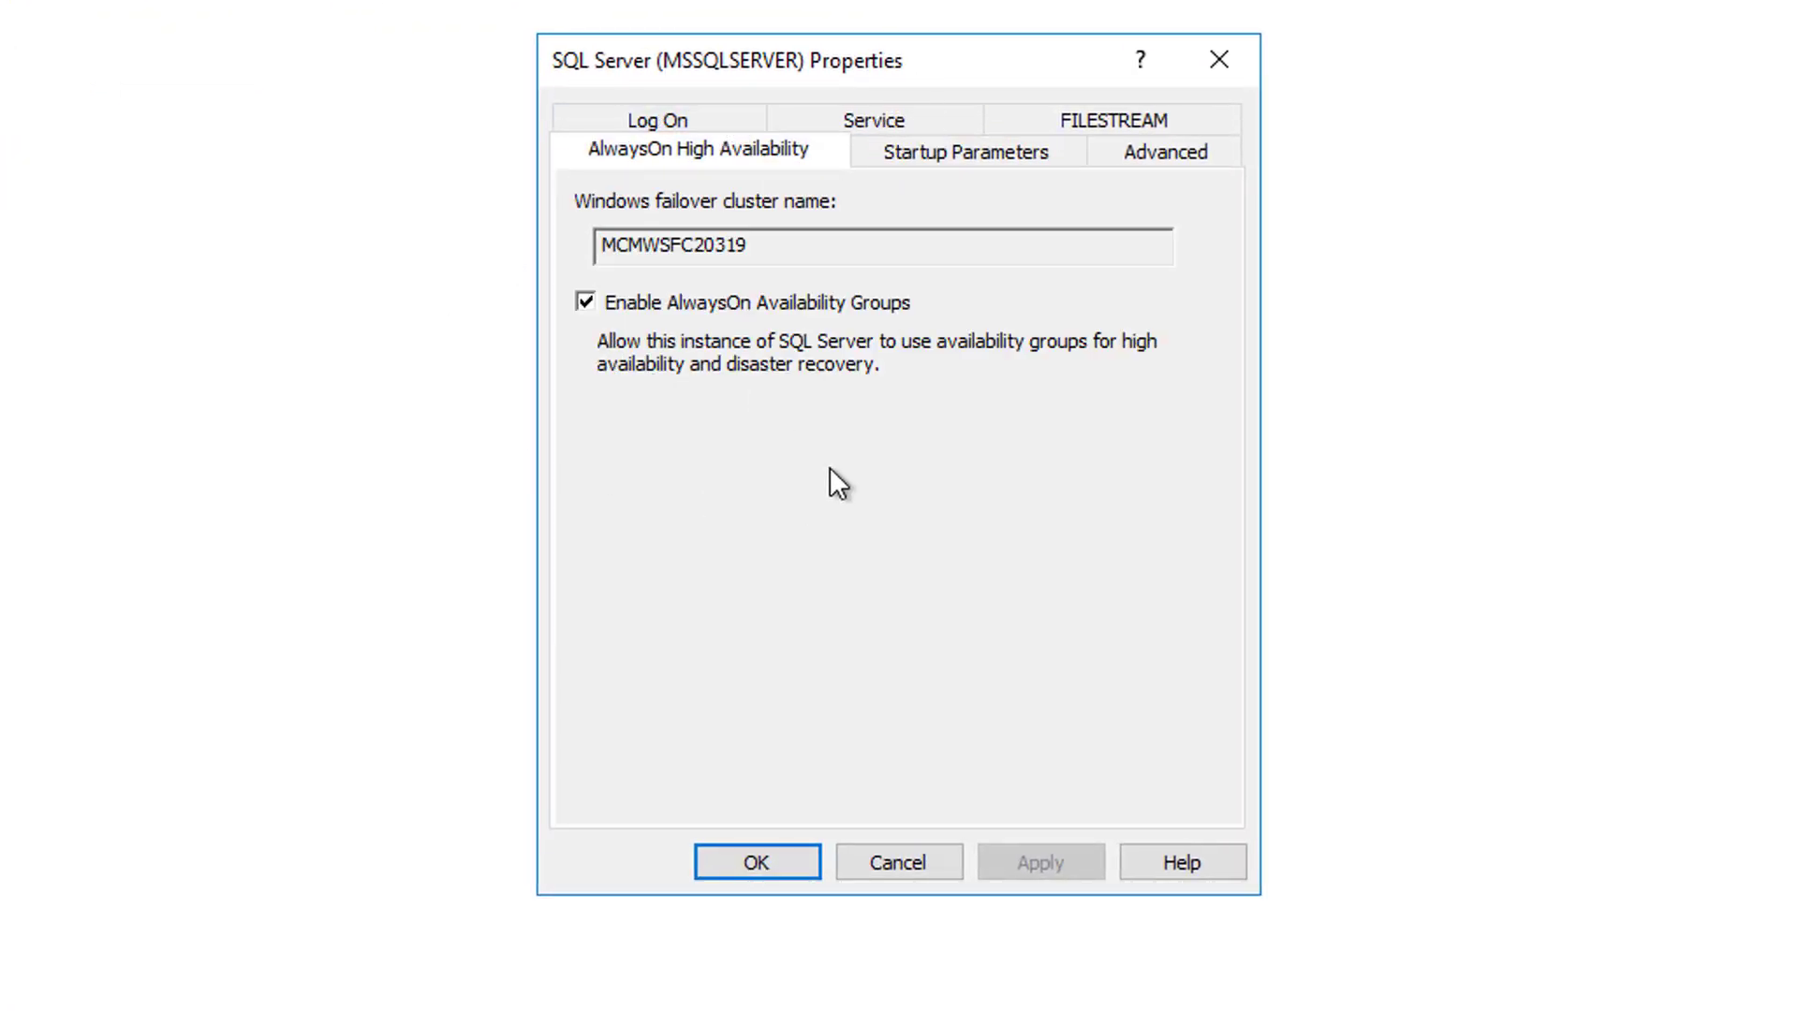
{"action": "left_click", "coordinate": [755, 862]}
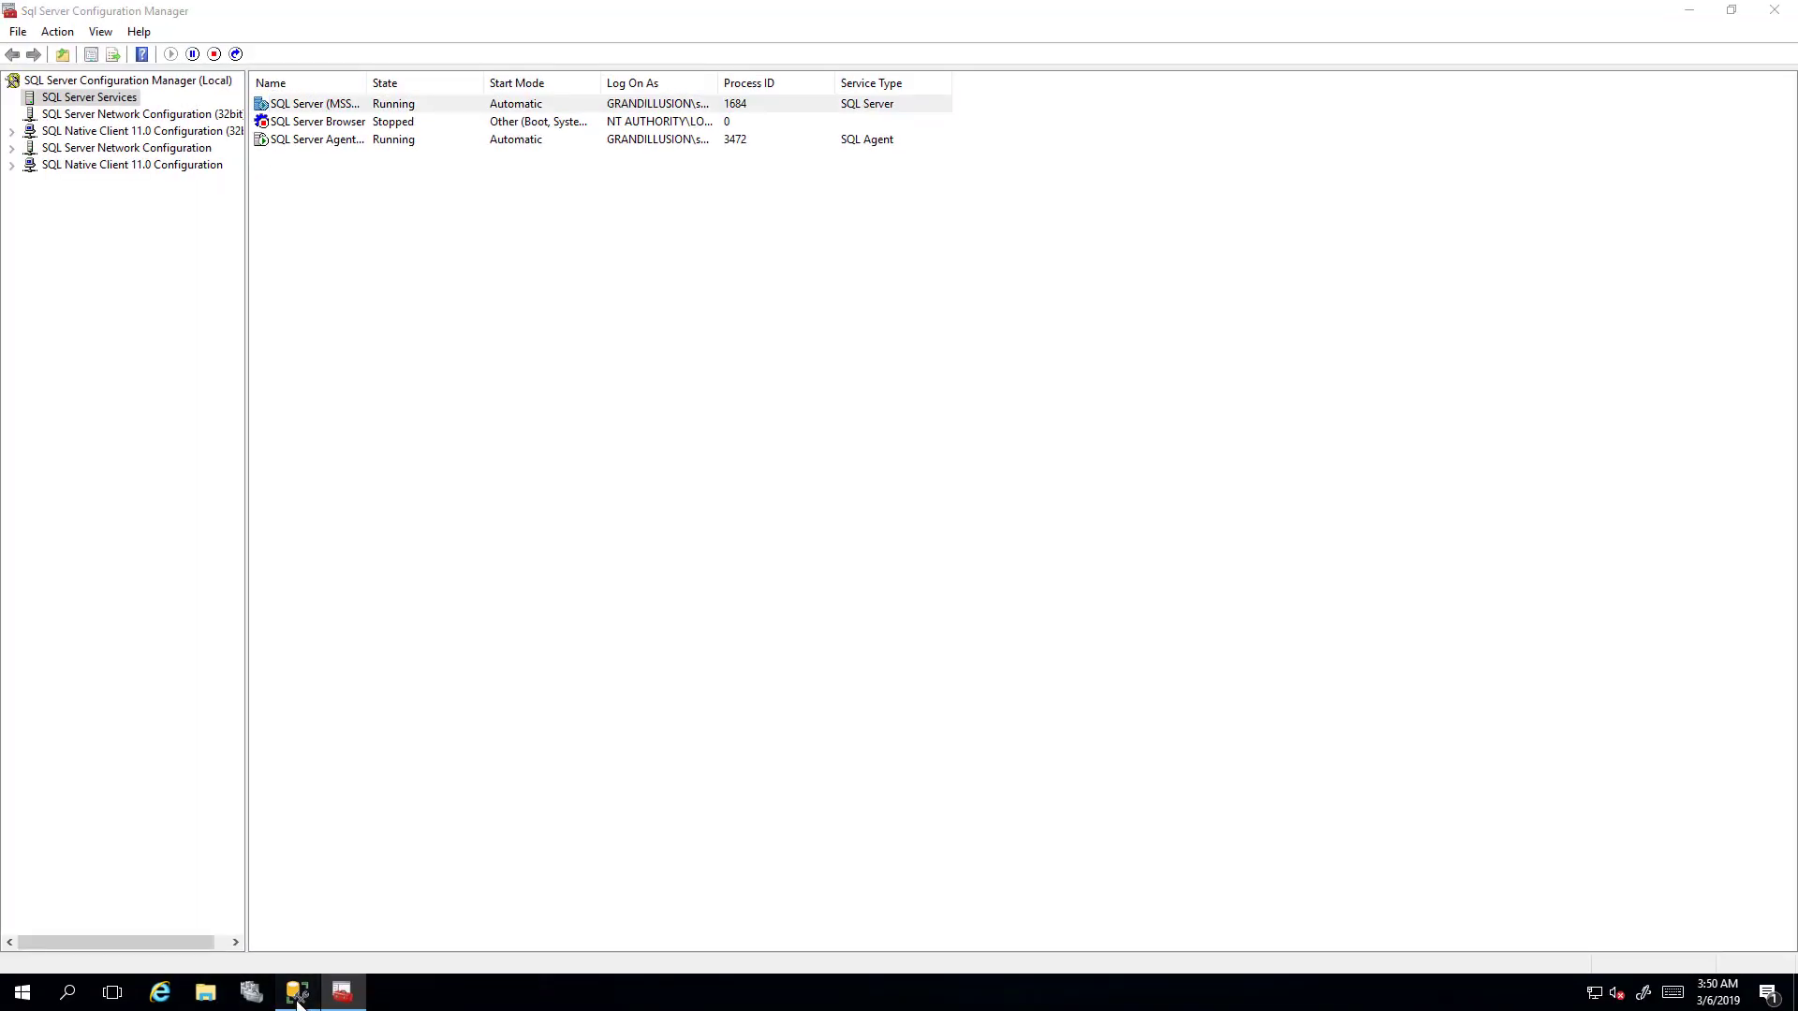
{"action": "left_click", "coordinate": [296, 992]}
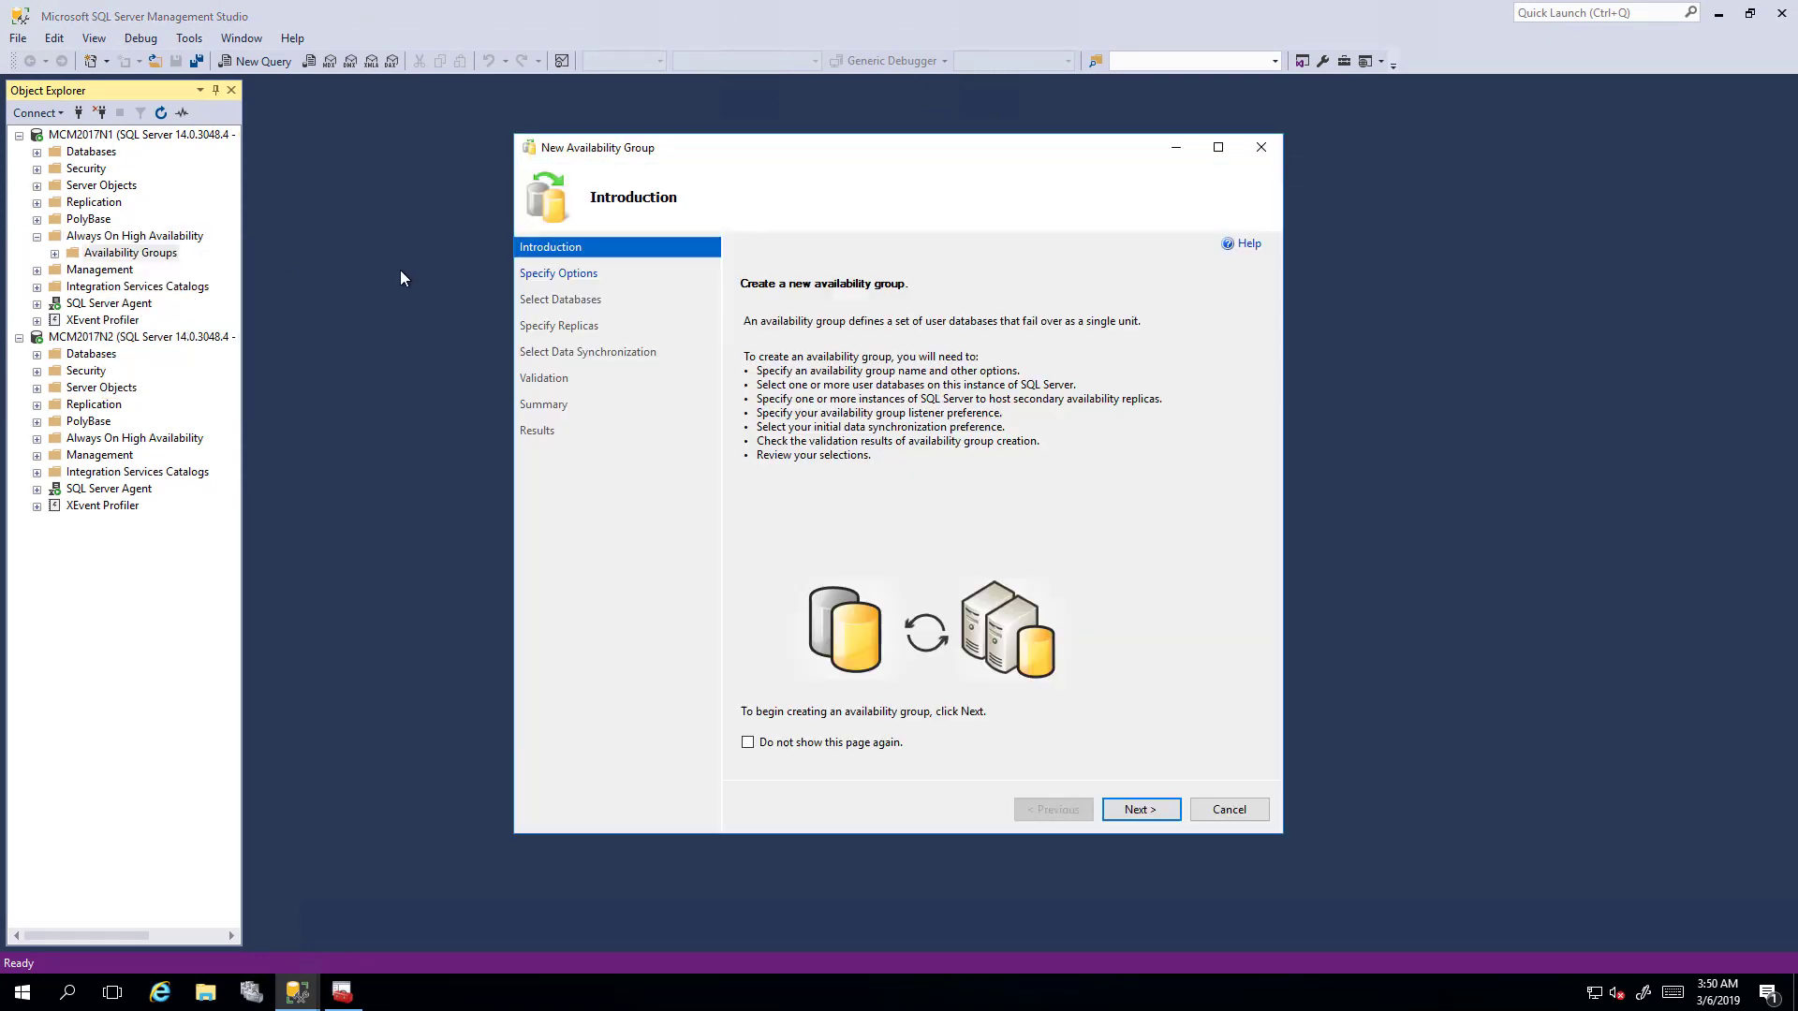
Step: Confirm the wizard offers only EXTERNAL and NONE cluster types, then cancel it
{"action": "left_click", "coordinate": [1138, 808]}
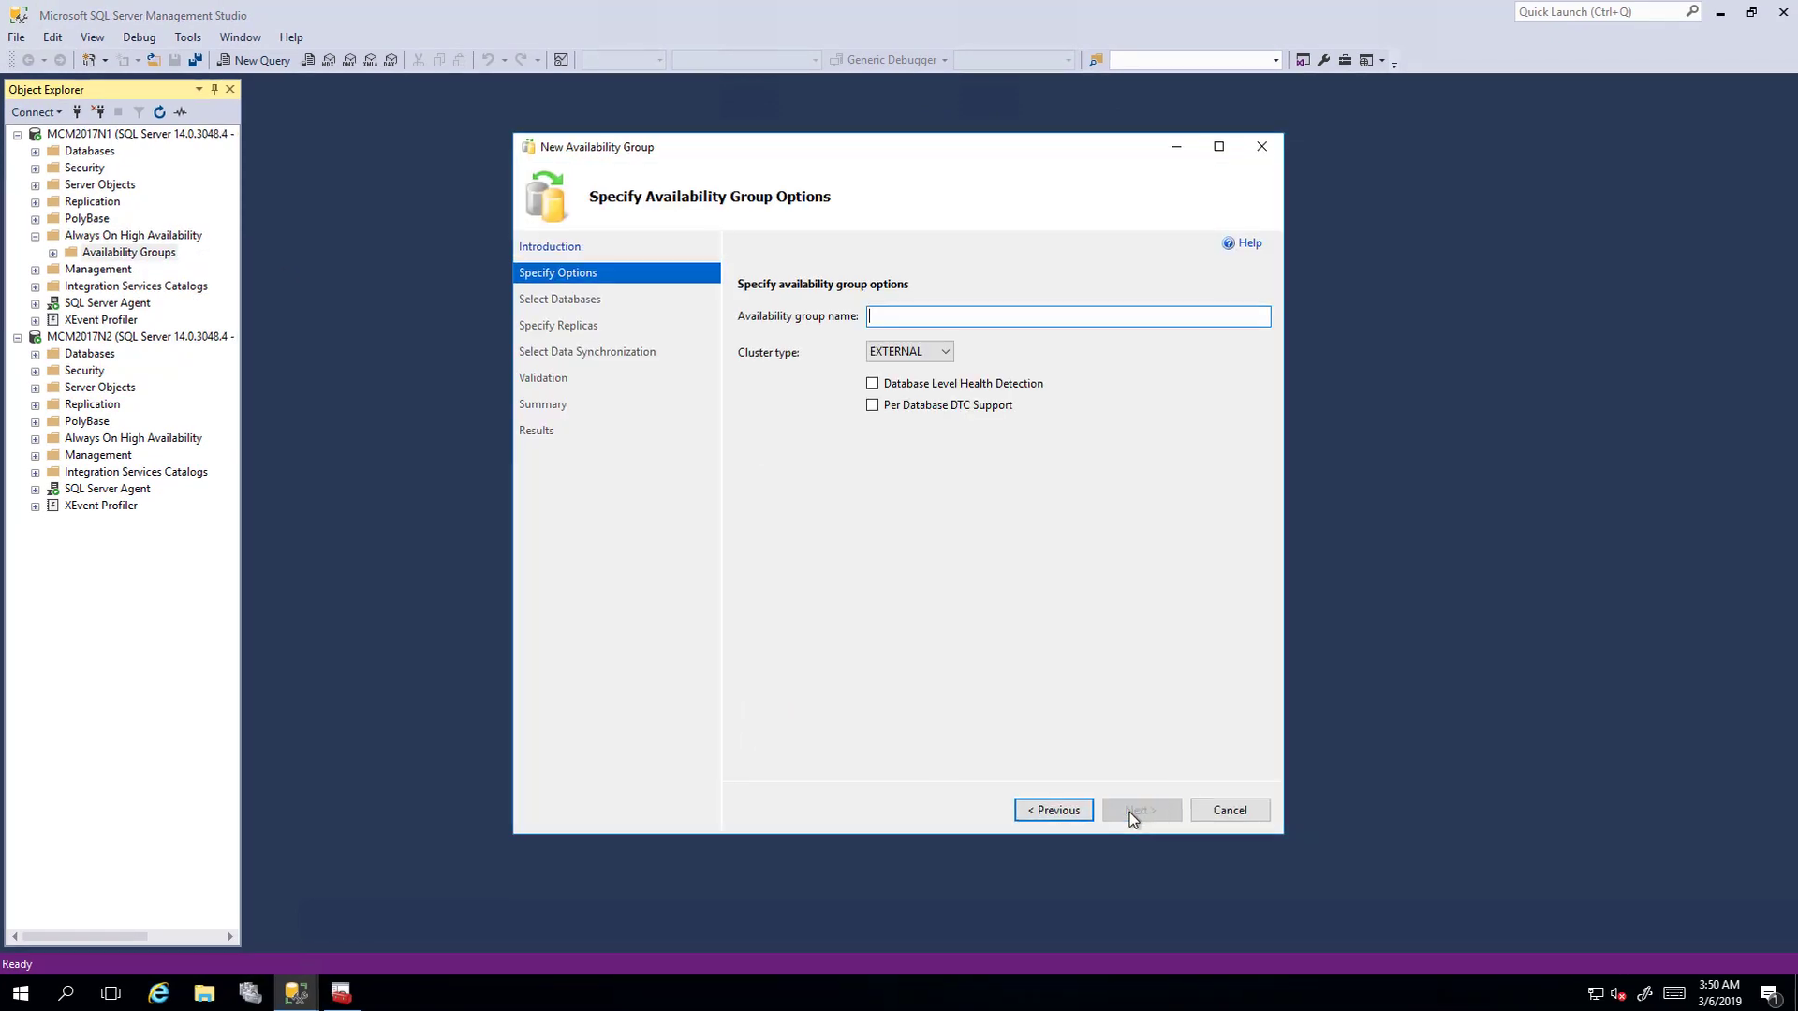
{"action": "left_click", "coordinate": [907, 351]}
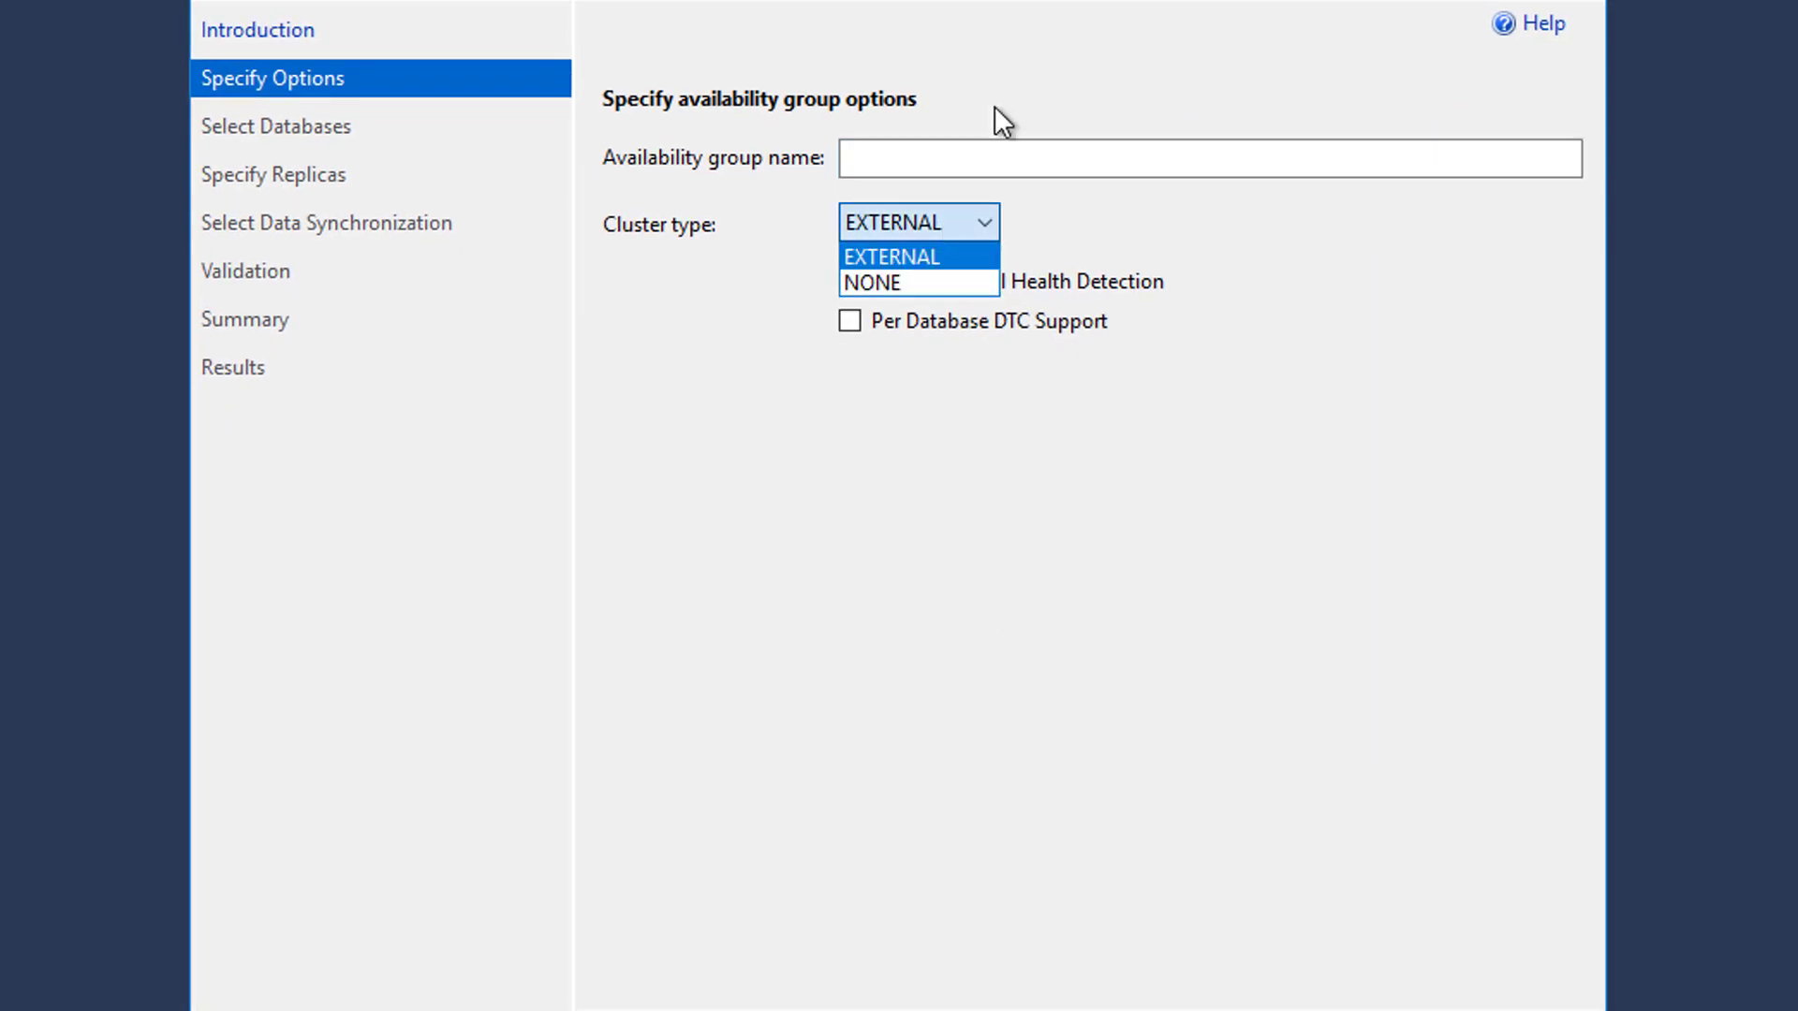
{"action": "mouse_move", "coordinate": [722, 435]}
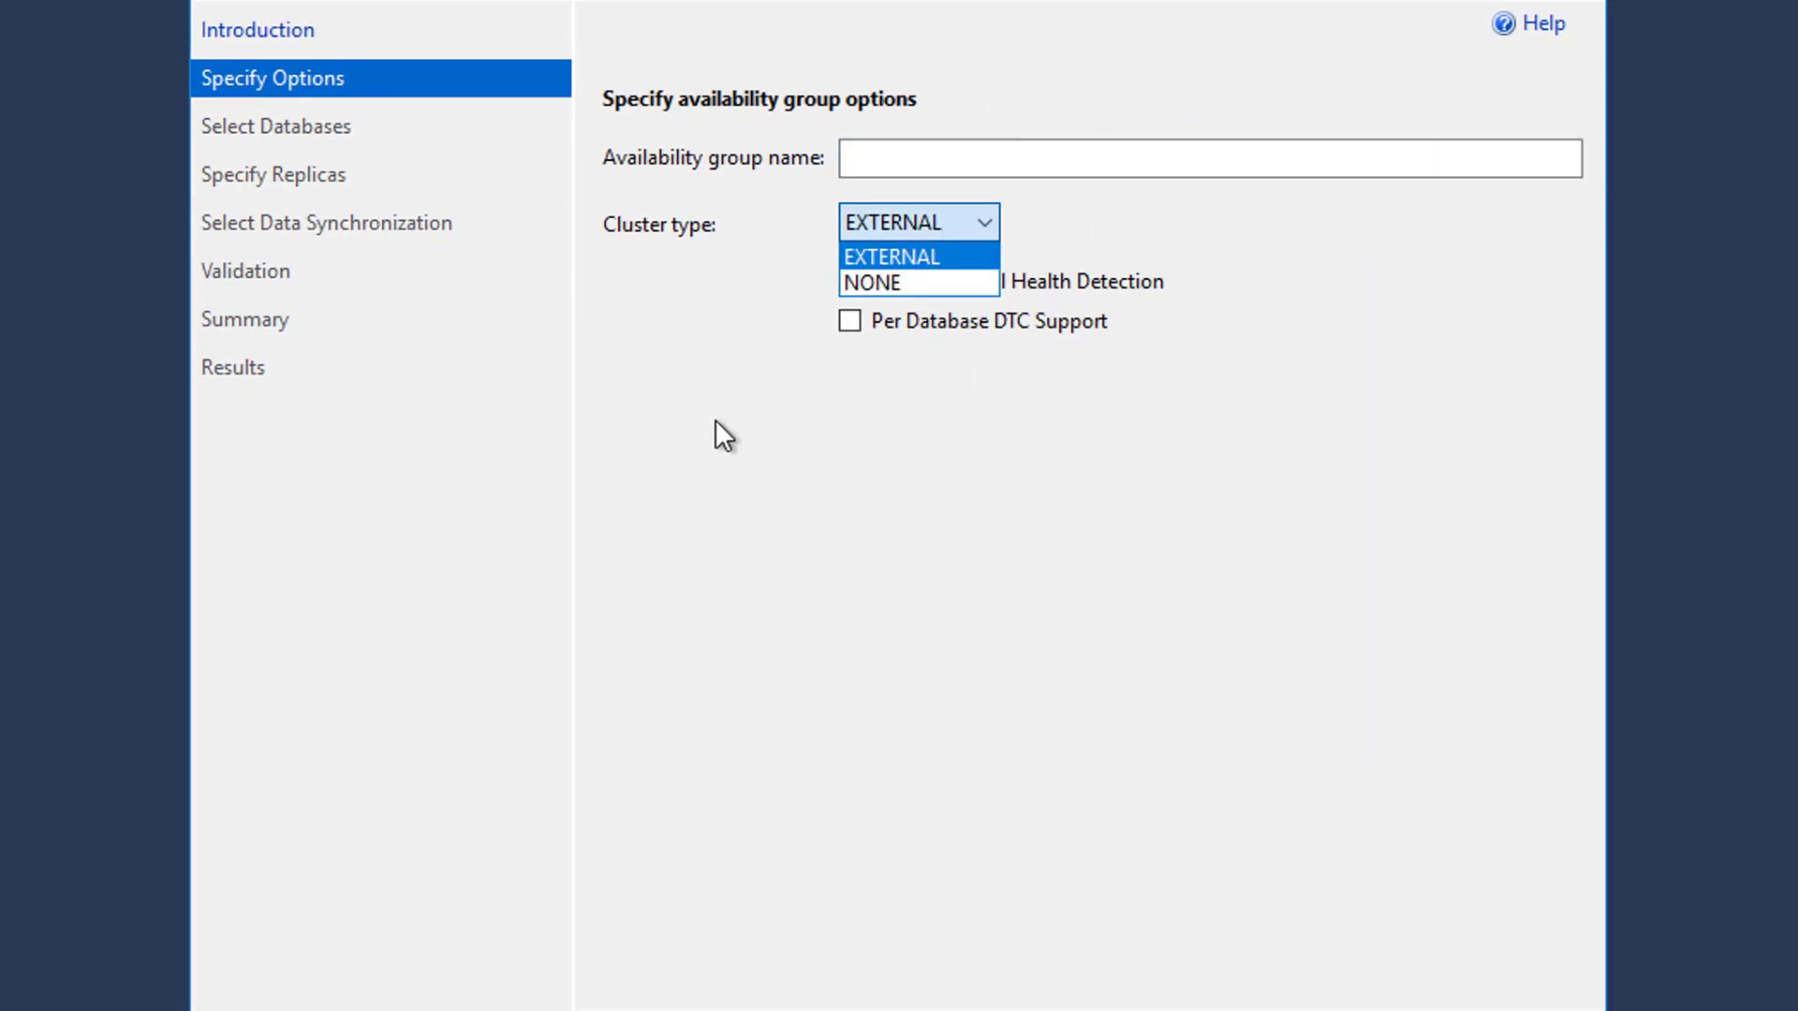
{"action": "left_click", "coordinate": [1228, 809]}
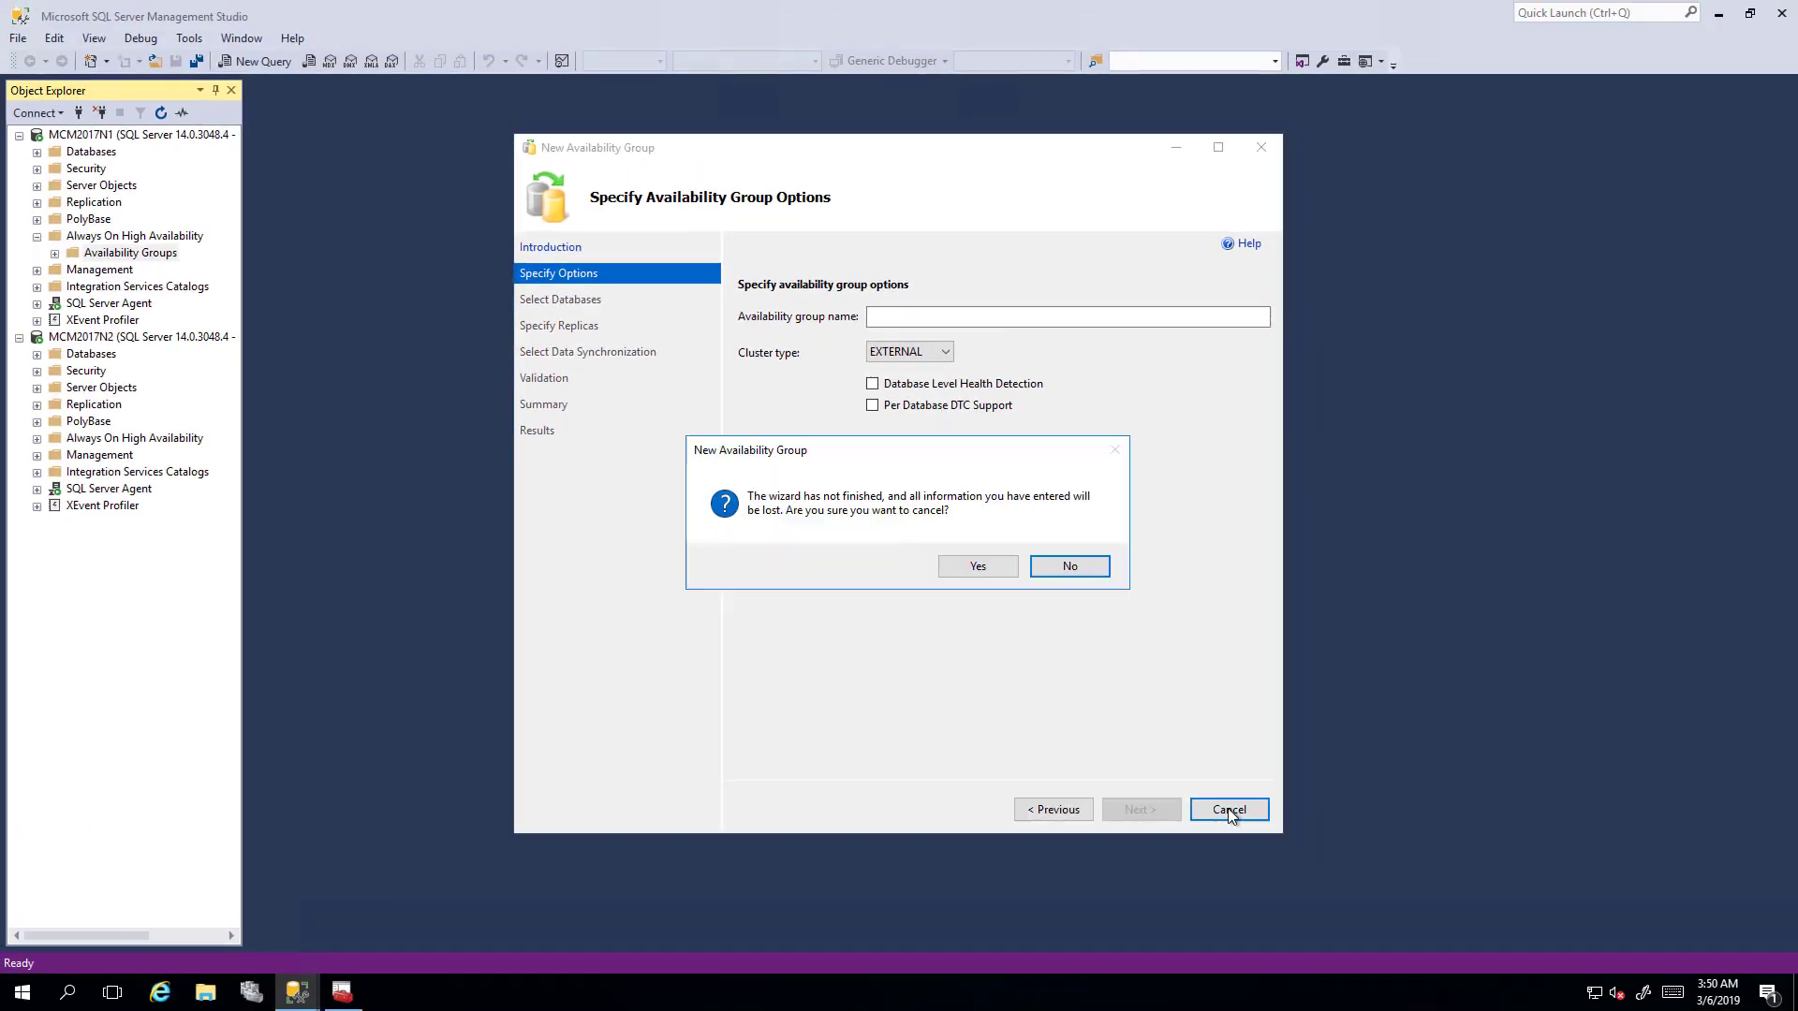
{"action": "left_click", "coordinate": [975, 565]}
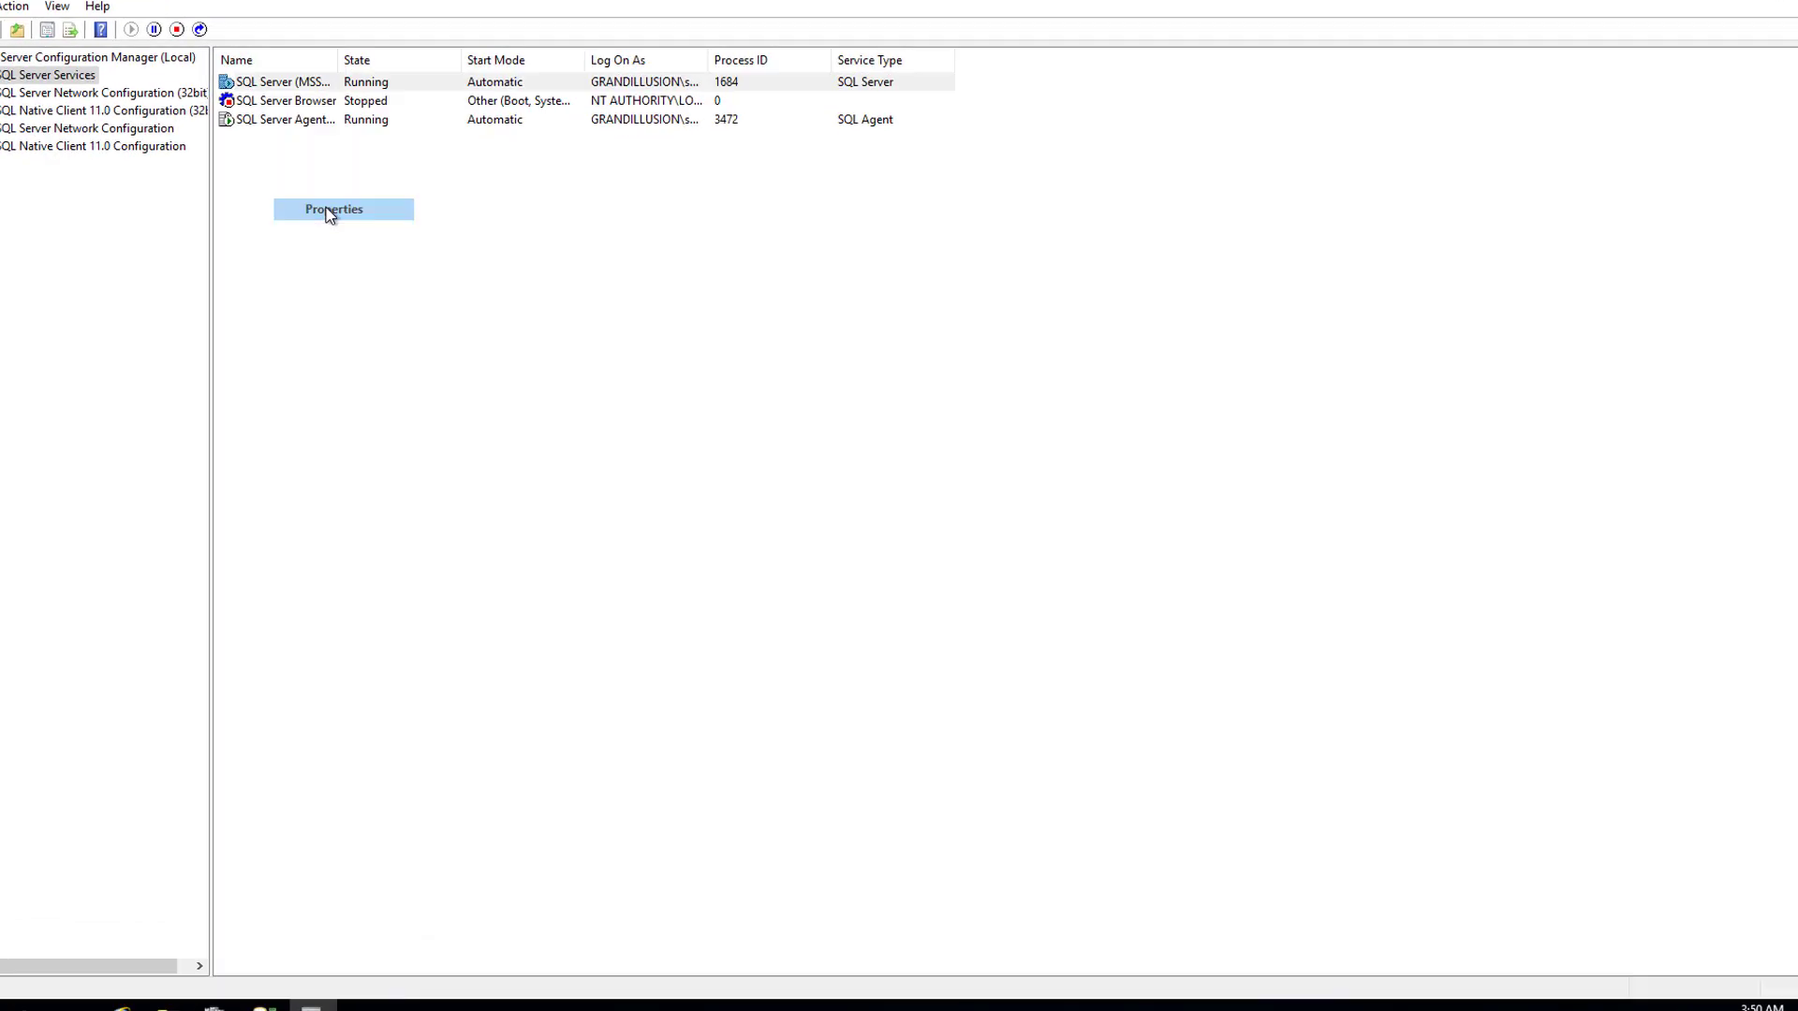
Step: Open the MSSQLSERVER service properties to turn off AlwaysOn Availability Groups
{"action": "left_click", "coordinate": [333, 209]}
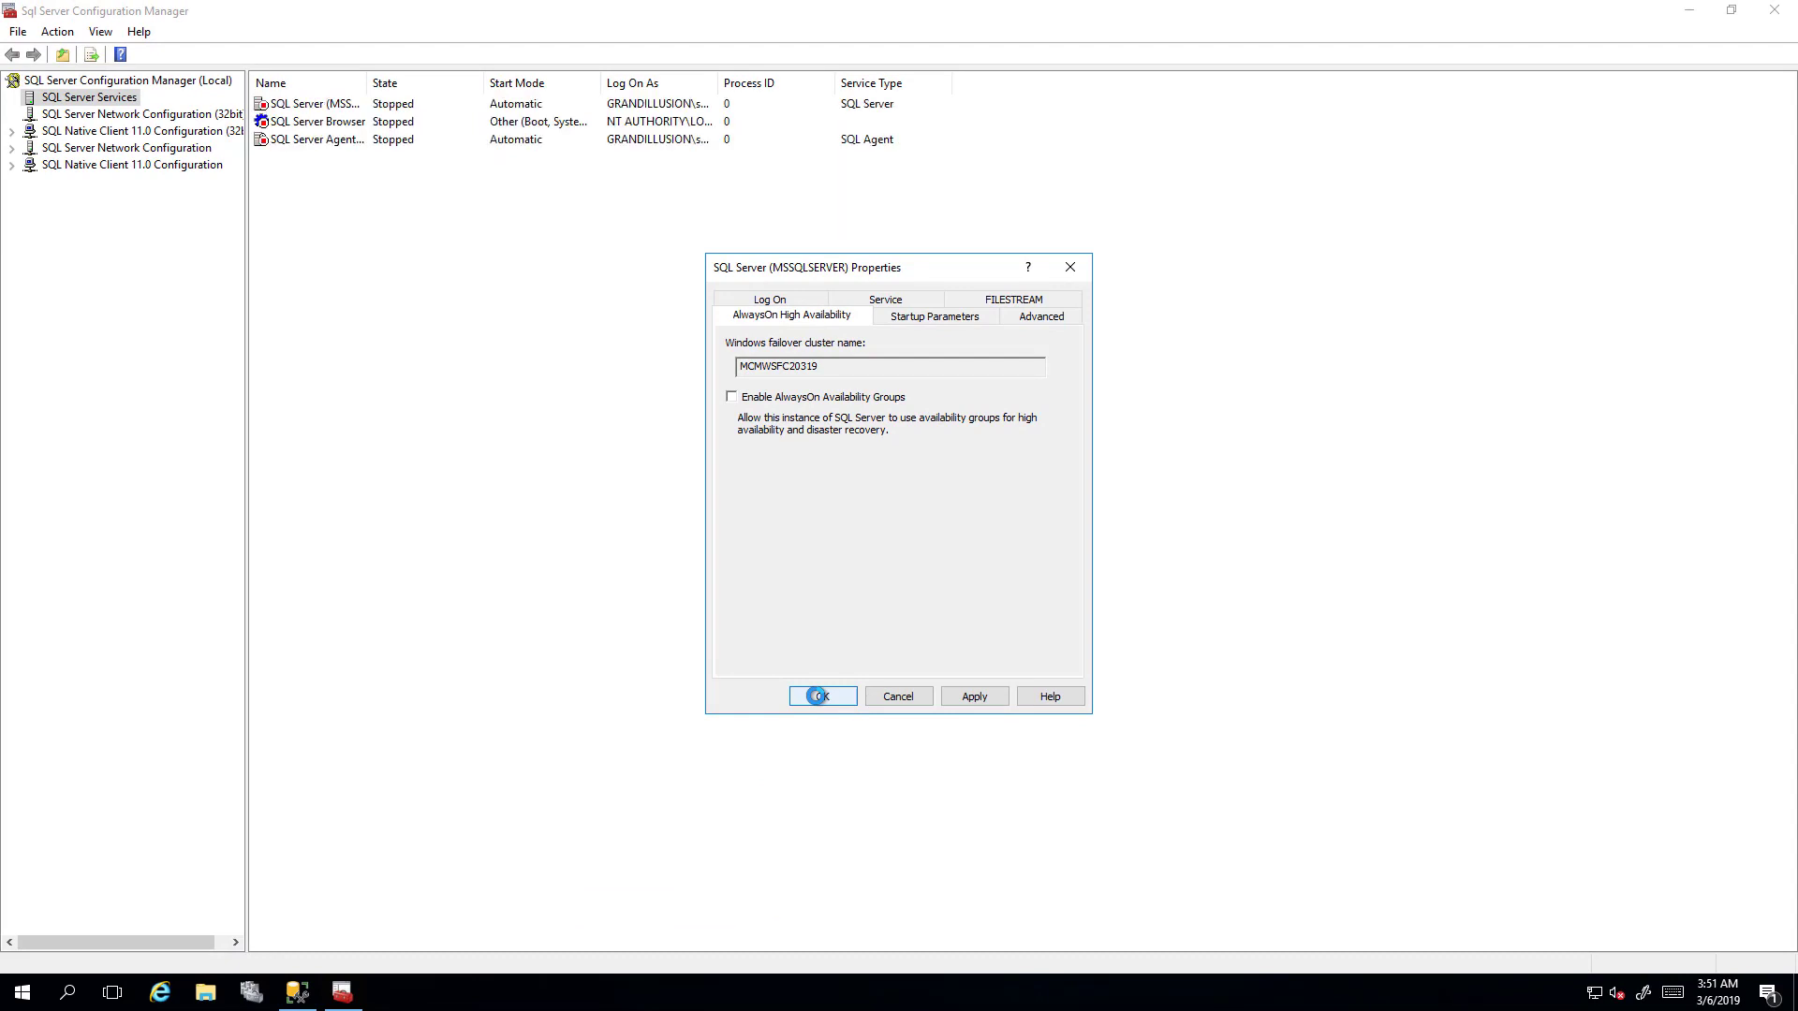
Step: Apply the AlwaysOn disable, then re-enable AlwaysOn Availability Groups on MSSQLSERVER
{"action": "left_click", "coordinate": [822, 696]}
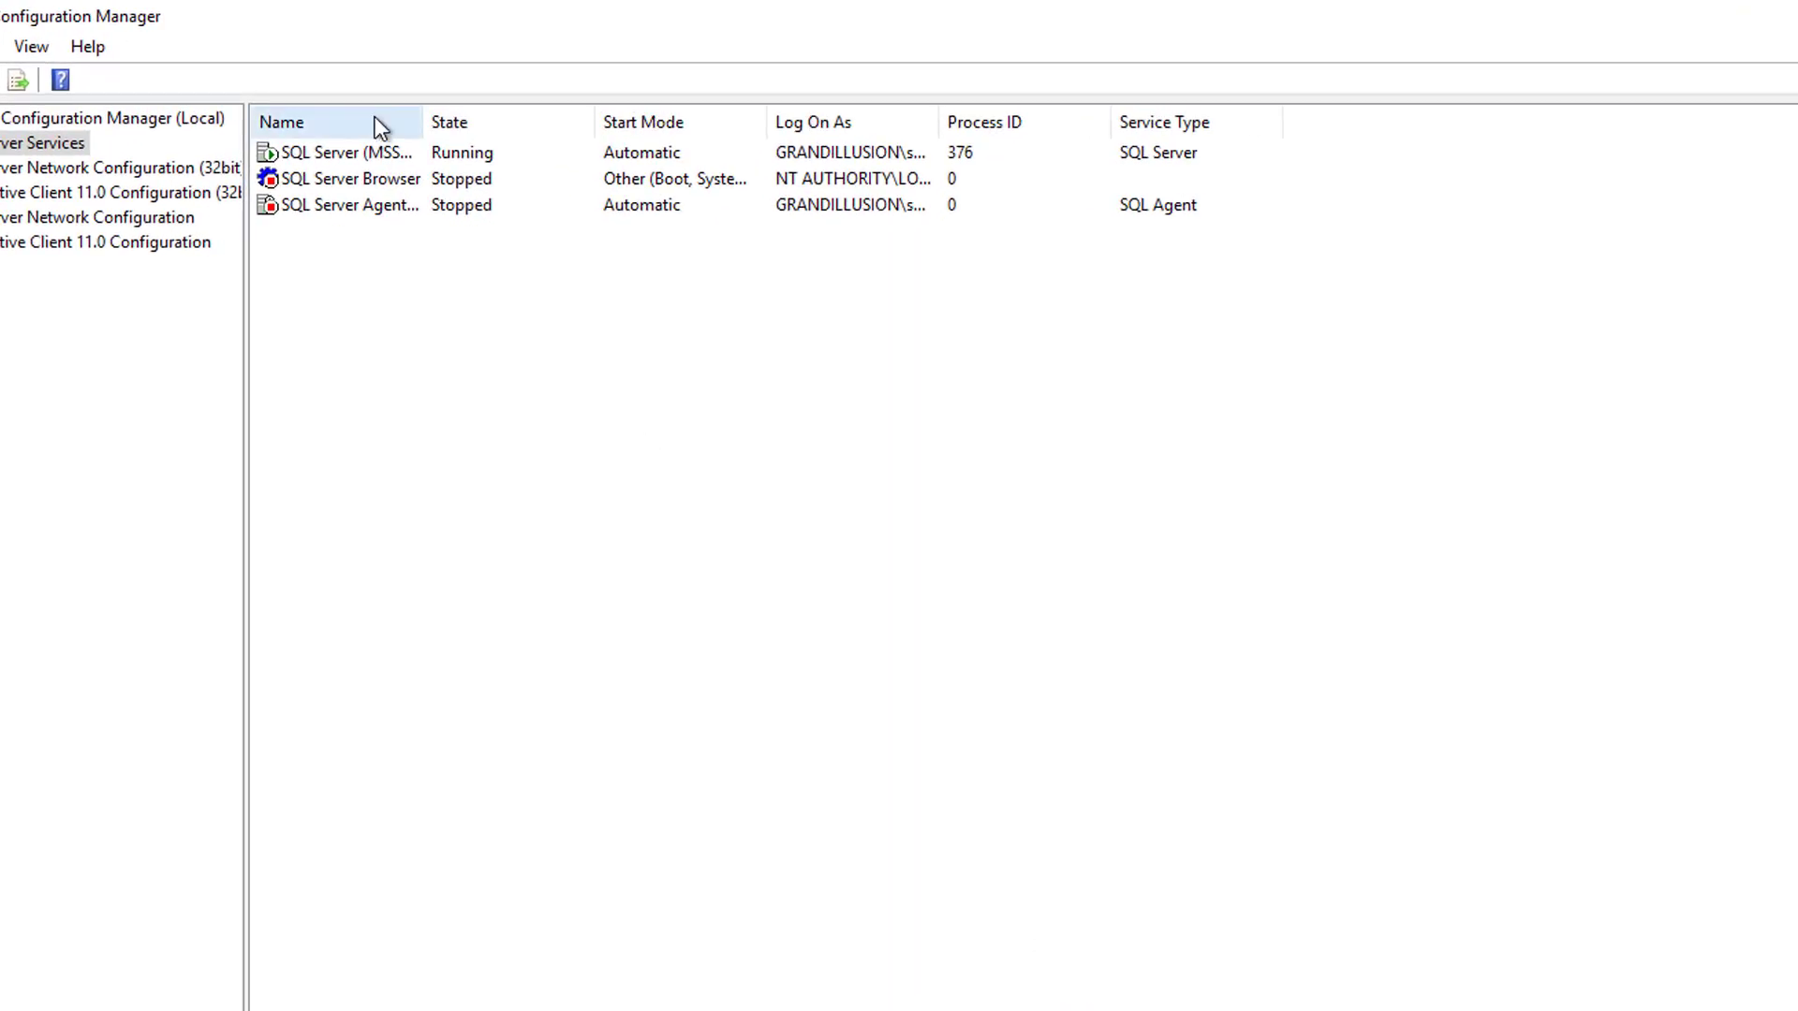
{"action": "mouse_move", "coordinate": [389, 212]}
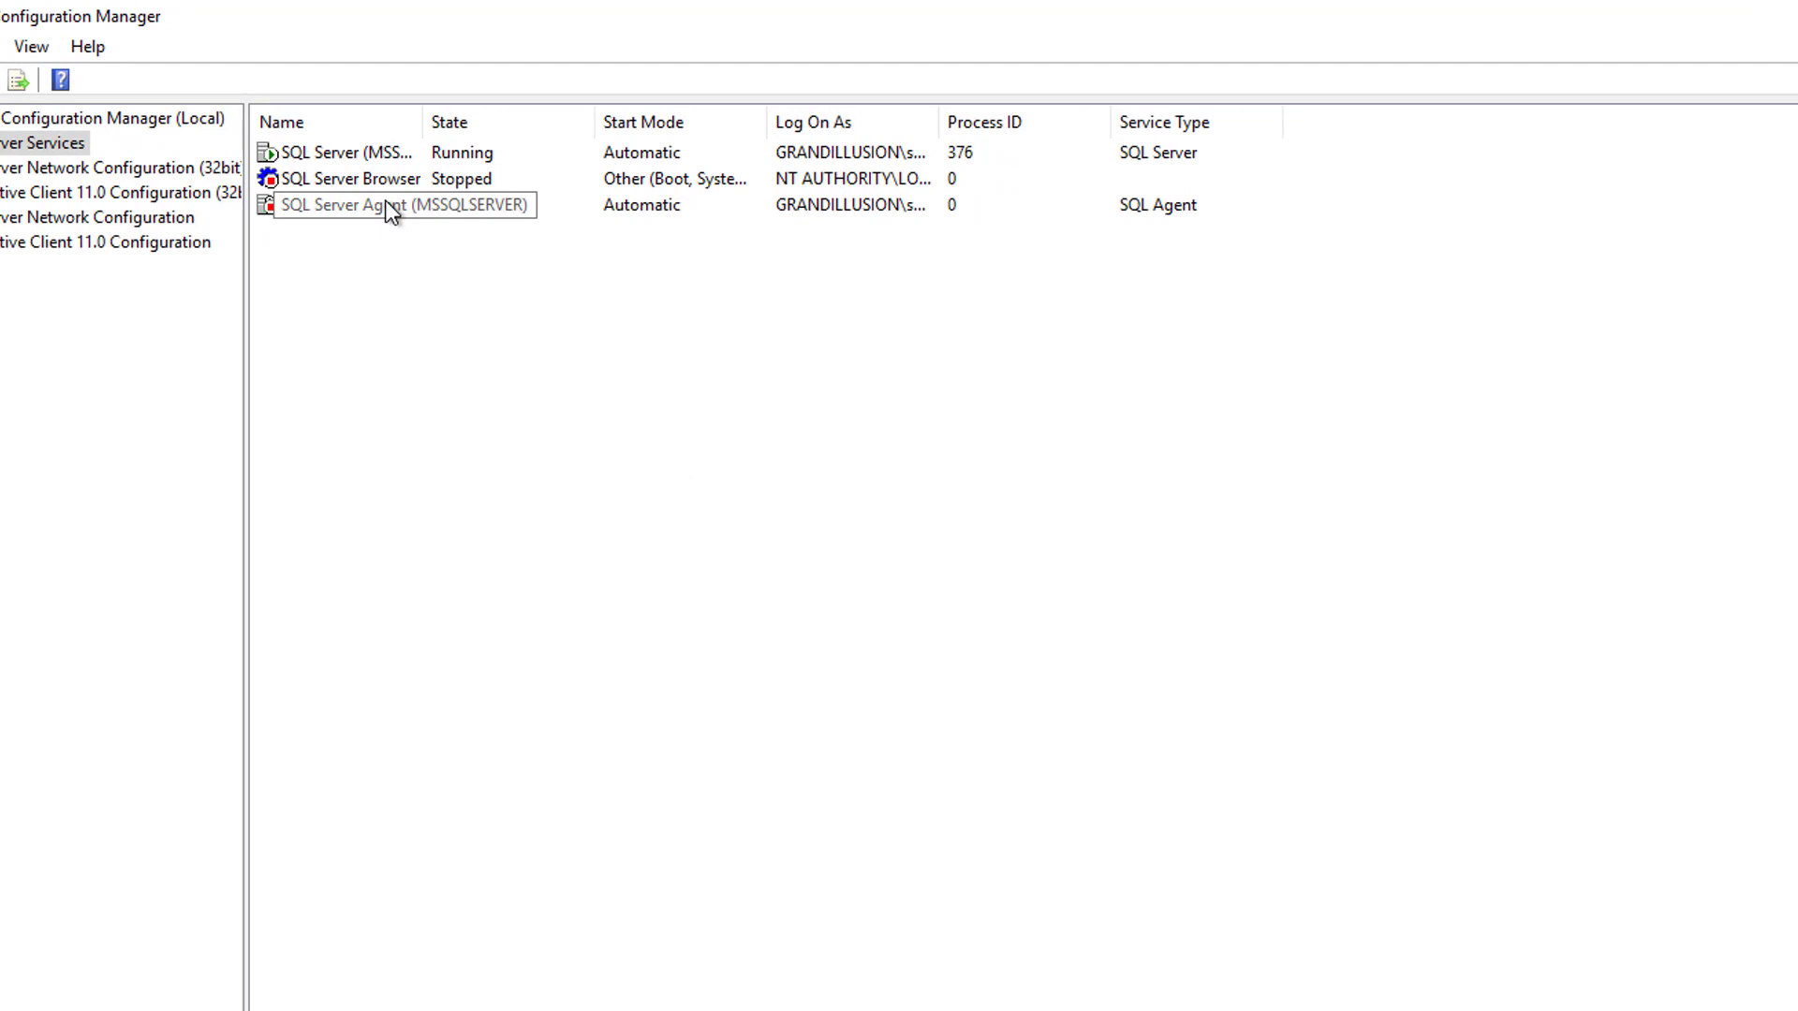
{"action": "left_click", "coordinate": [344, 152]}
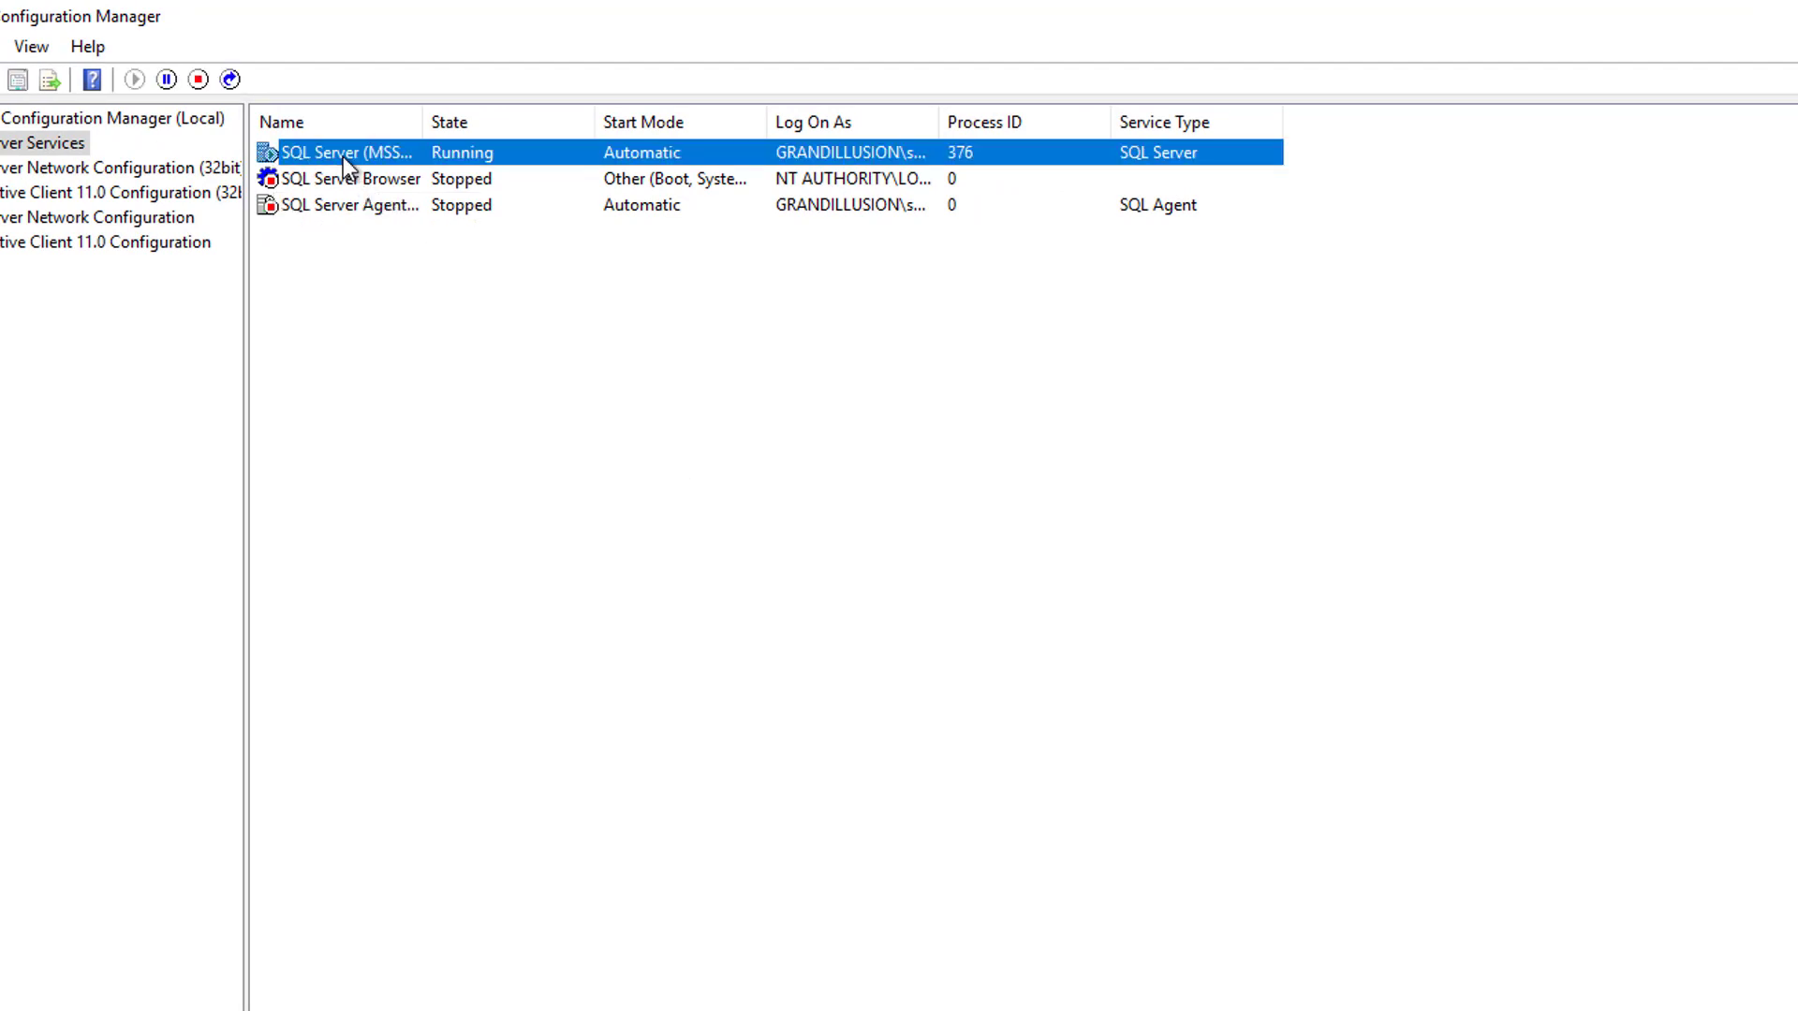
{"action": "right_click", "coordinate": [344, 152]}
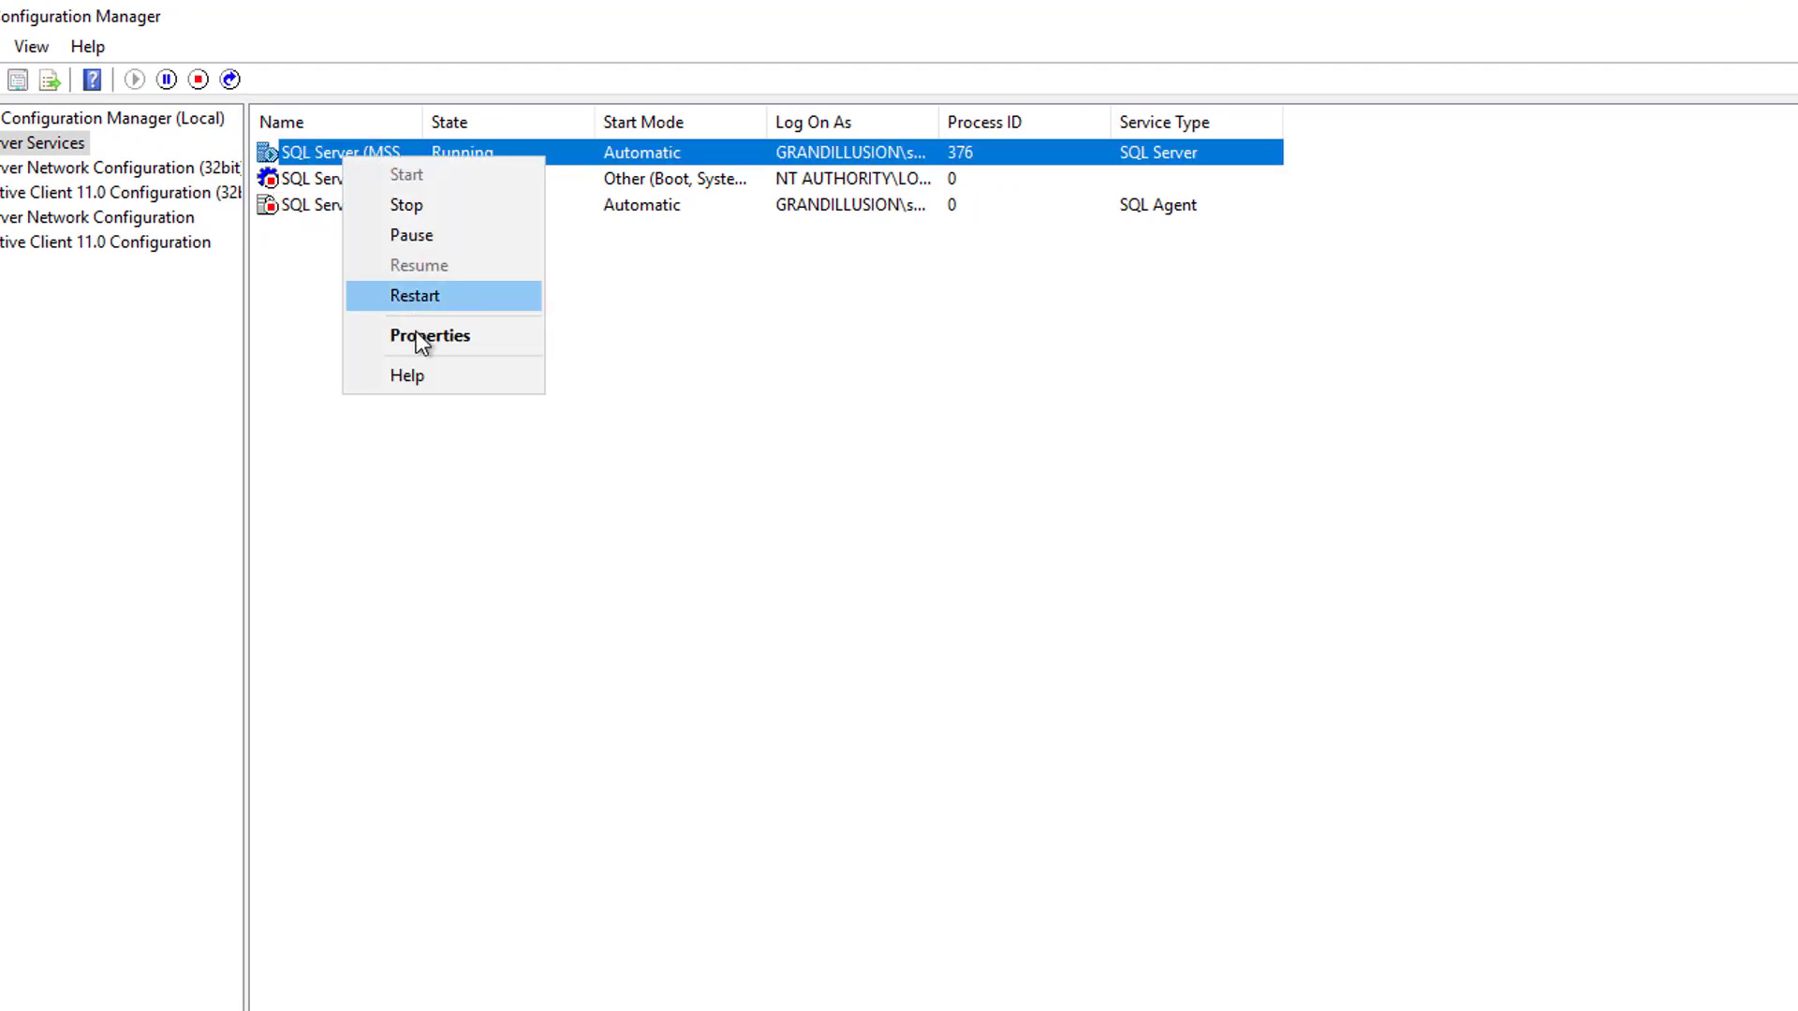
{"action": "left_click", "coordinate": [430, 336]}
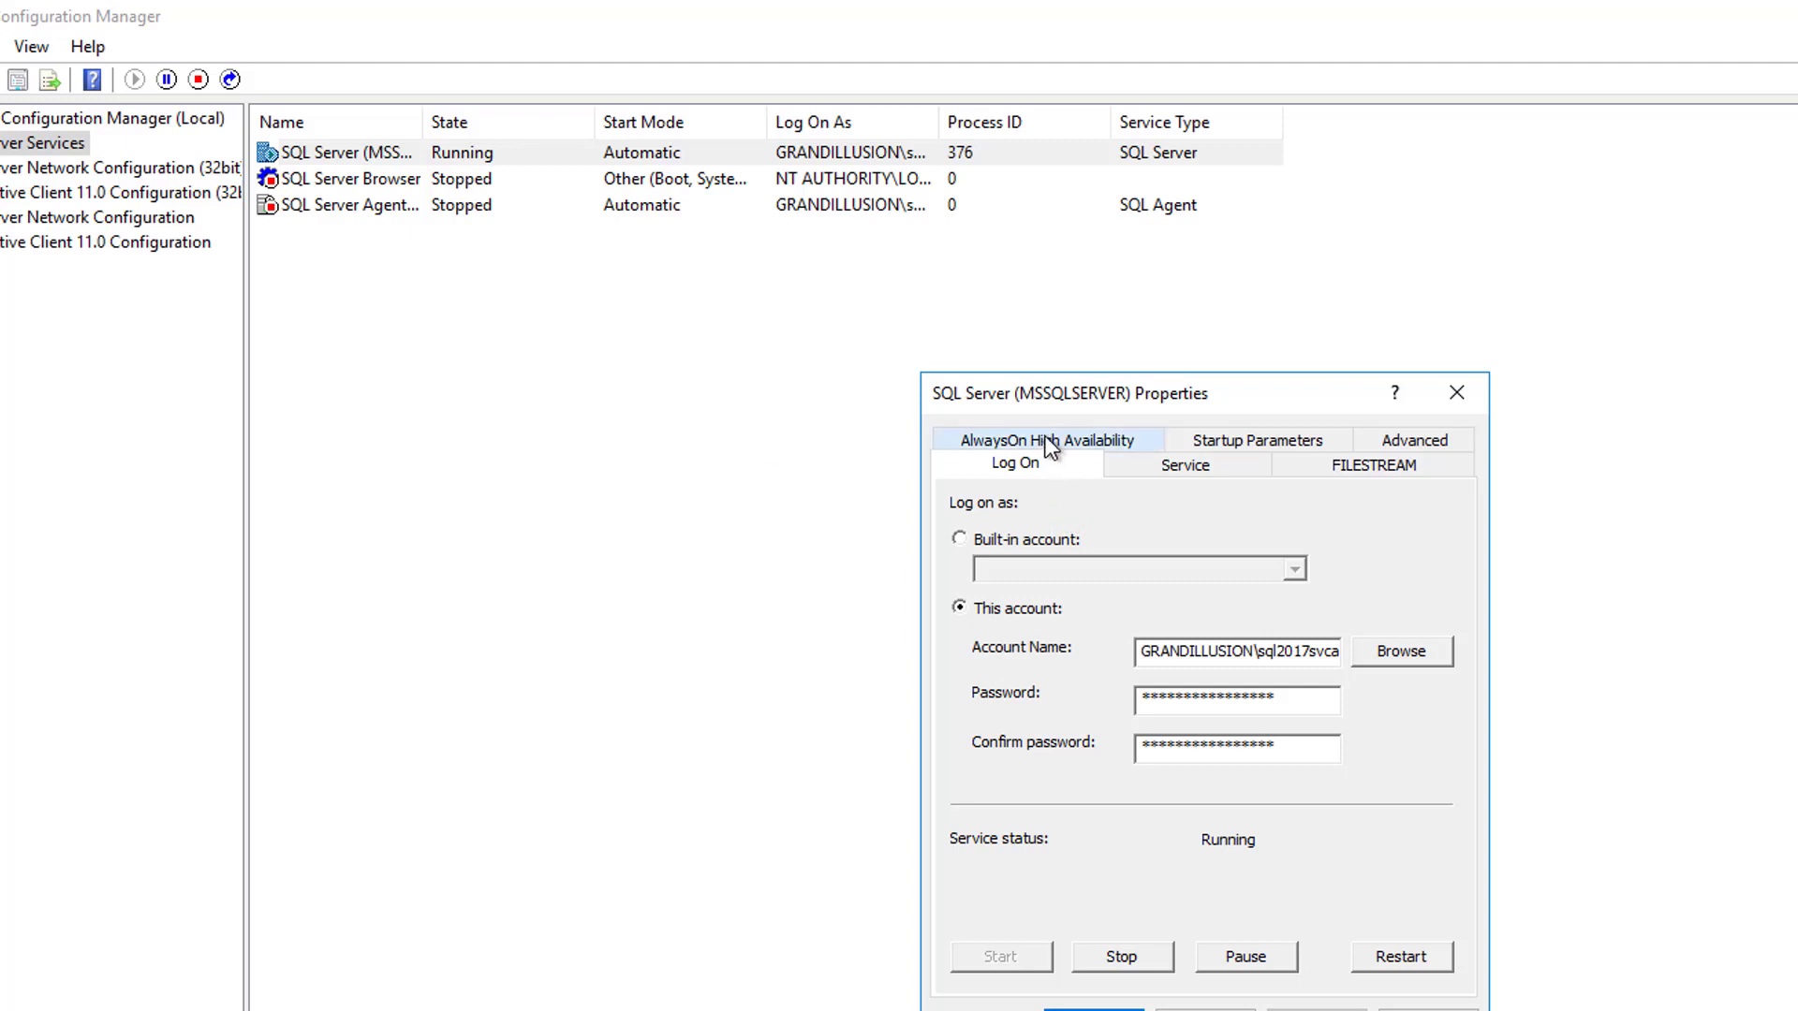
{"action": "left_click", "coordinate": [1046, 440]}
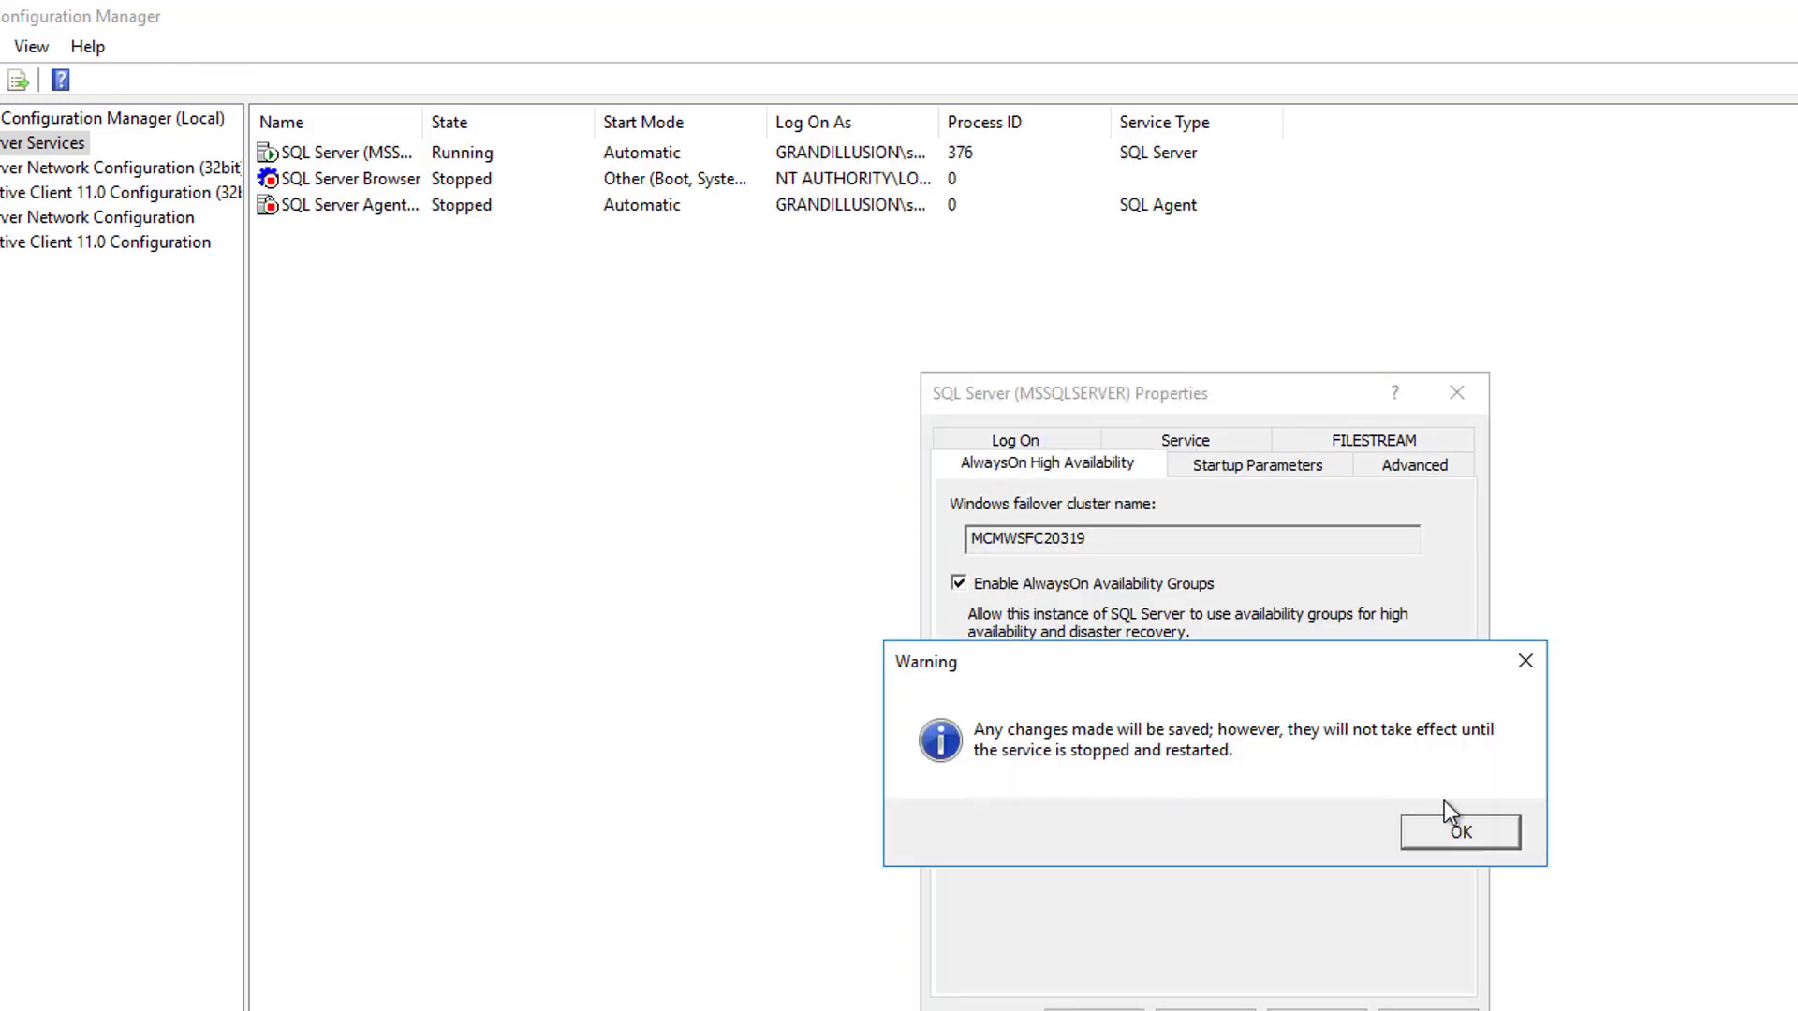
{"action": "left_click", "coordinate": [1459, 831]}
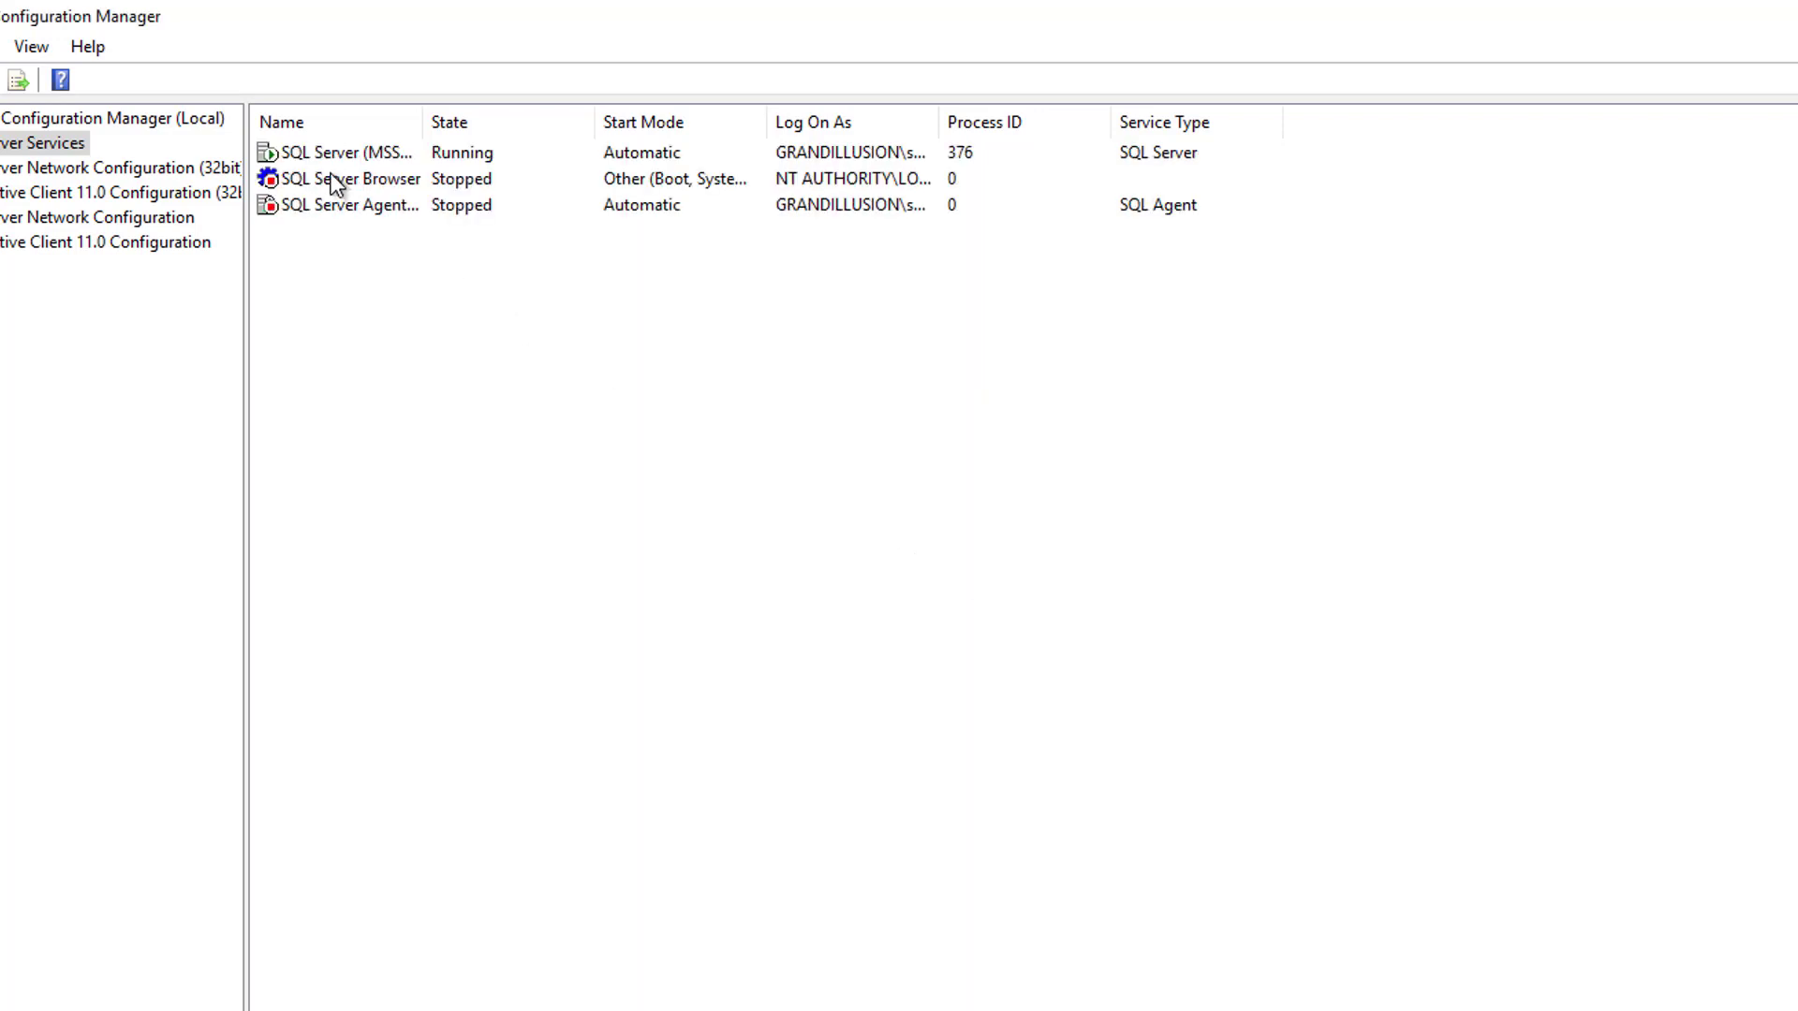
Step: Restart the SQL Server (MSSQLSERVER) service and start SQL Server Agent
{"action": "right_click", "coordinate": [343, 152]}
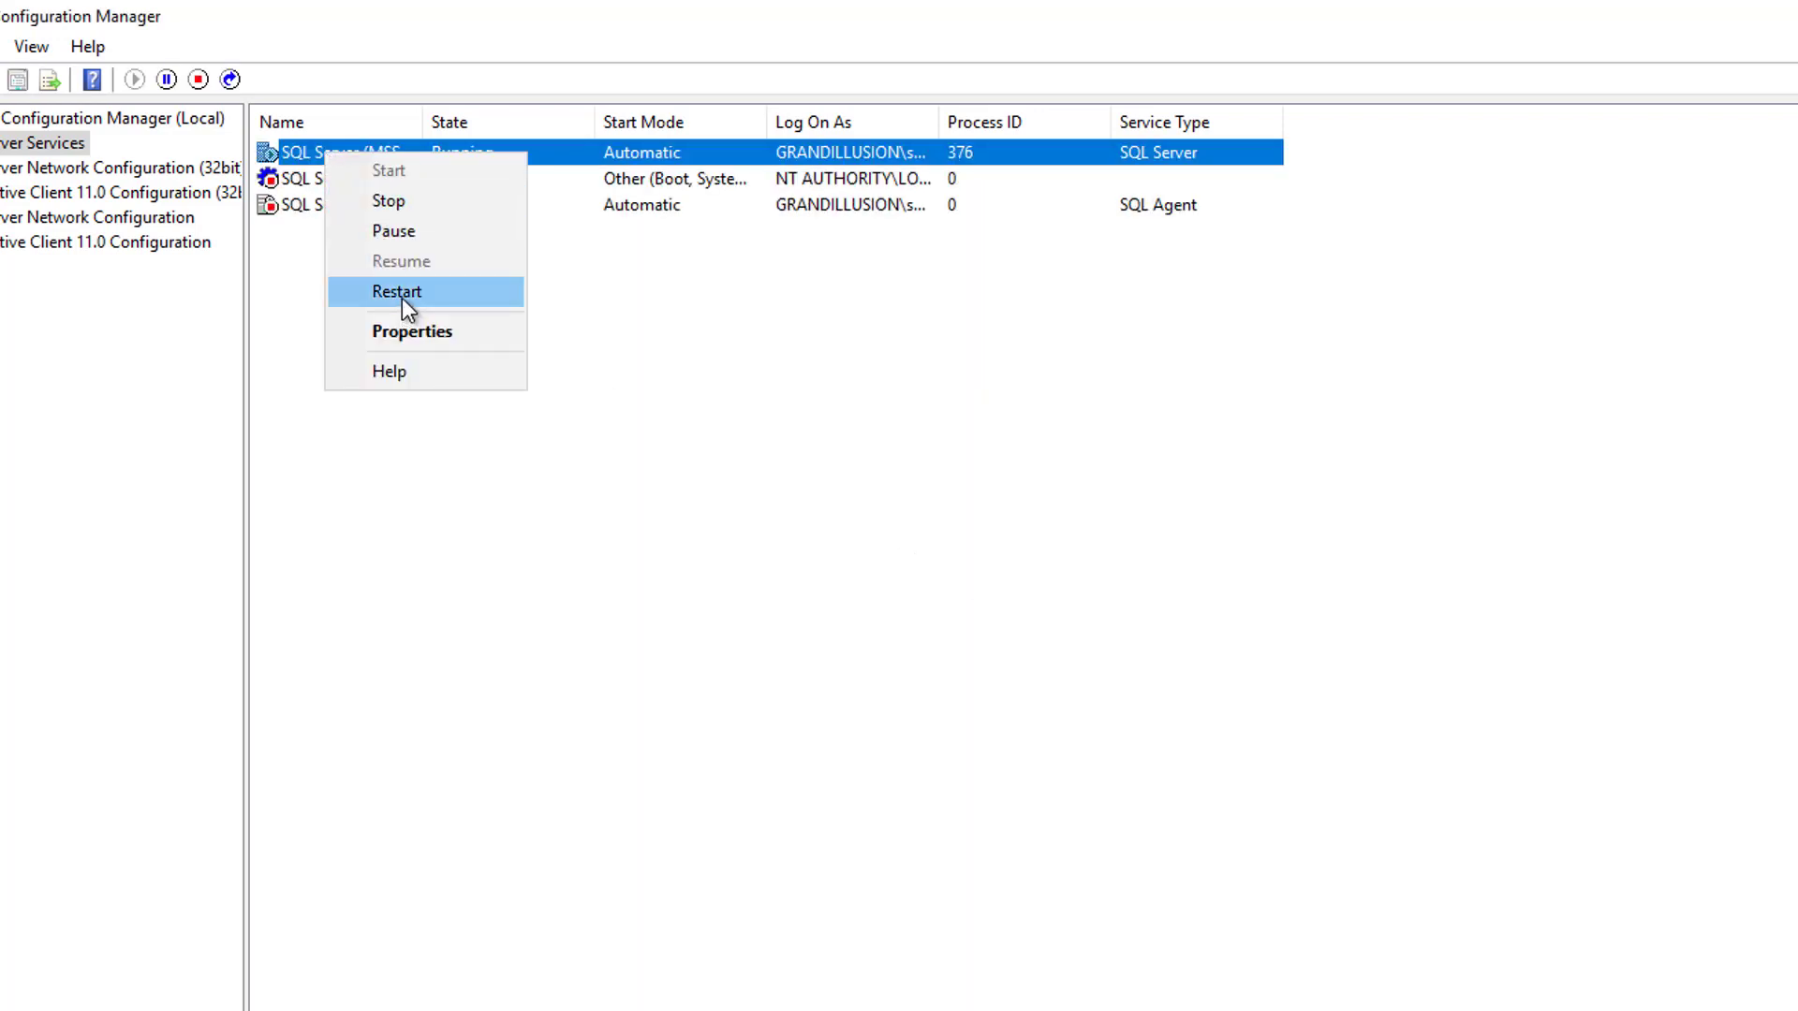
{"action": "left_click", "coordinate": [396, 290]}
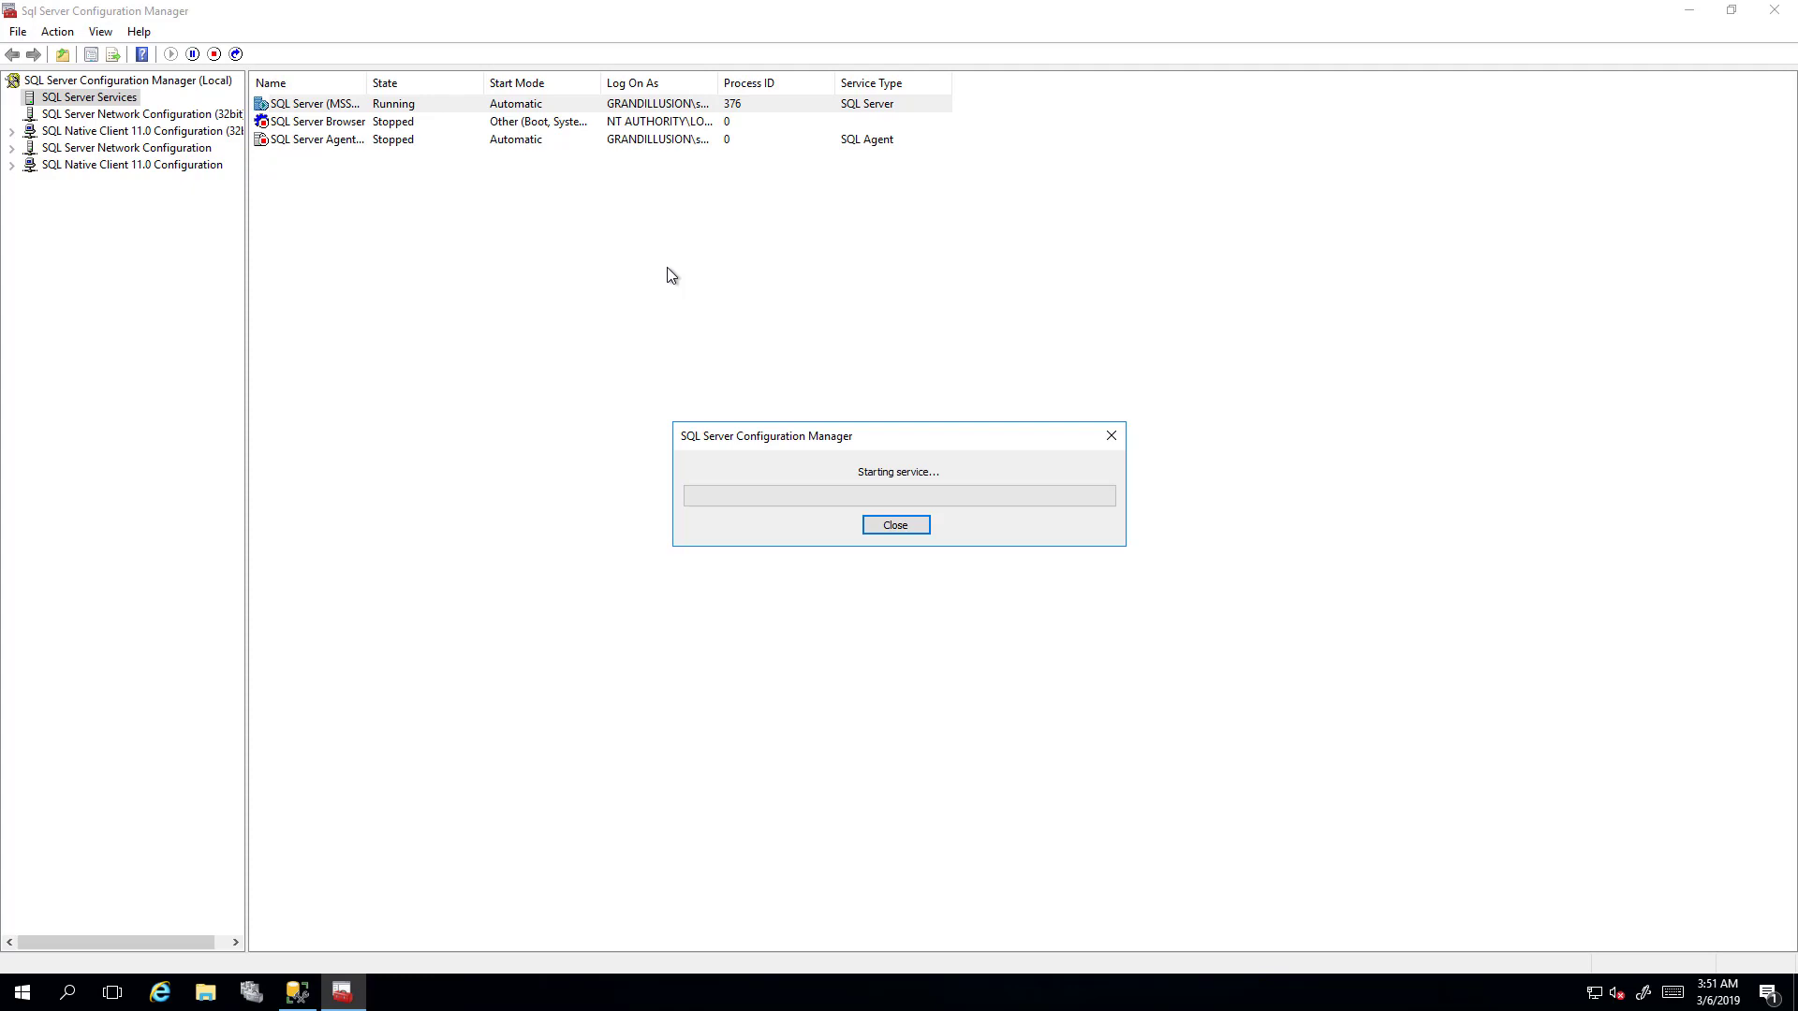
{"action": "left_click", "coordinate": [895, 524]}
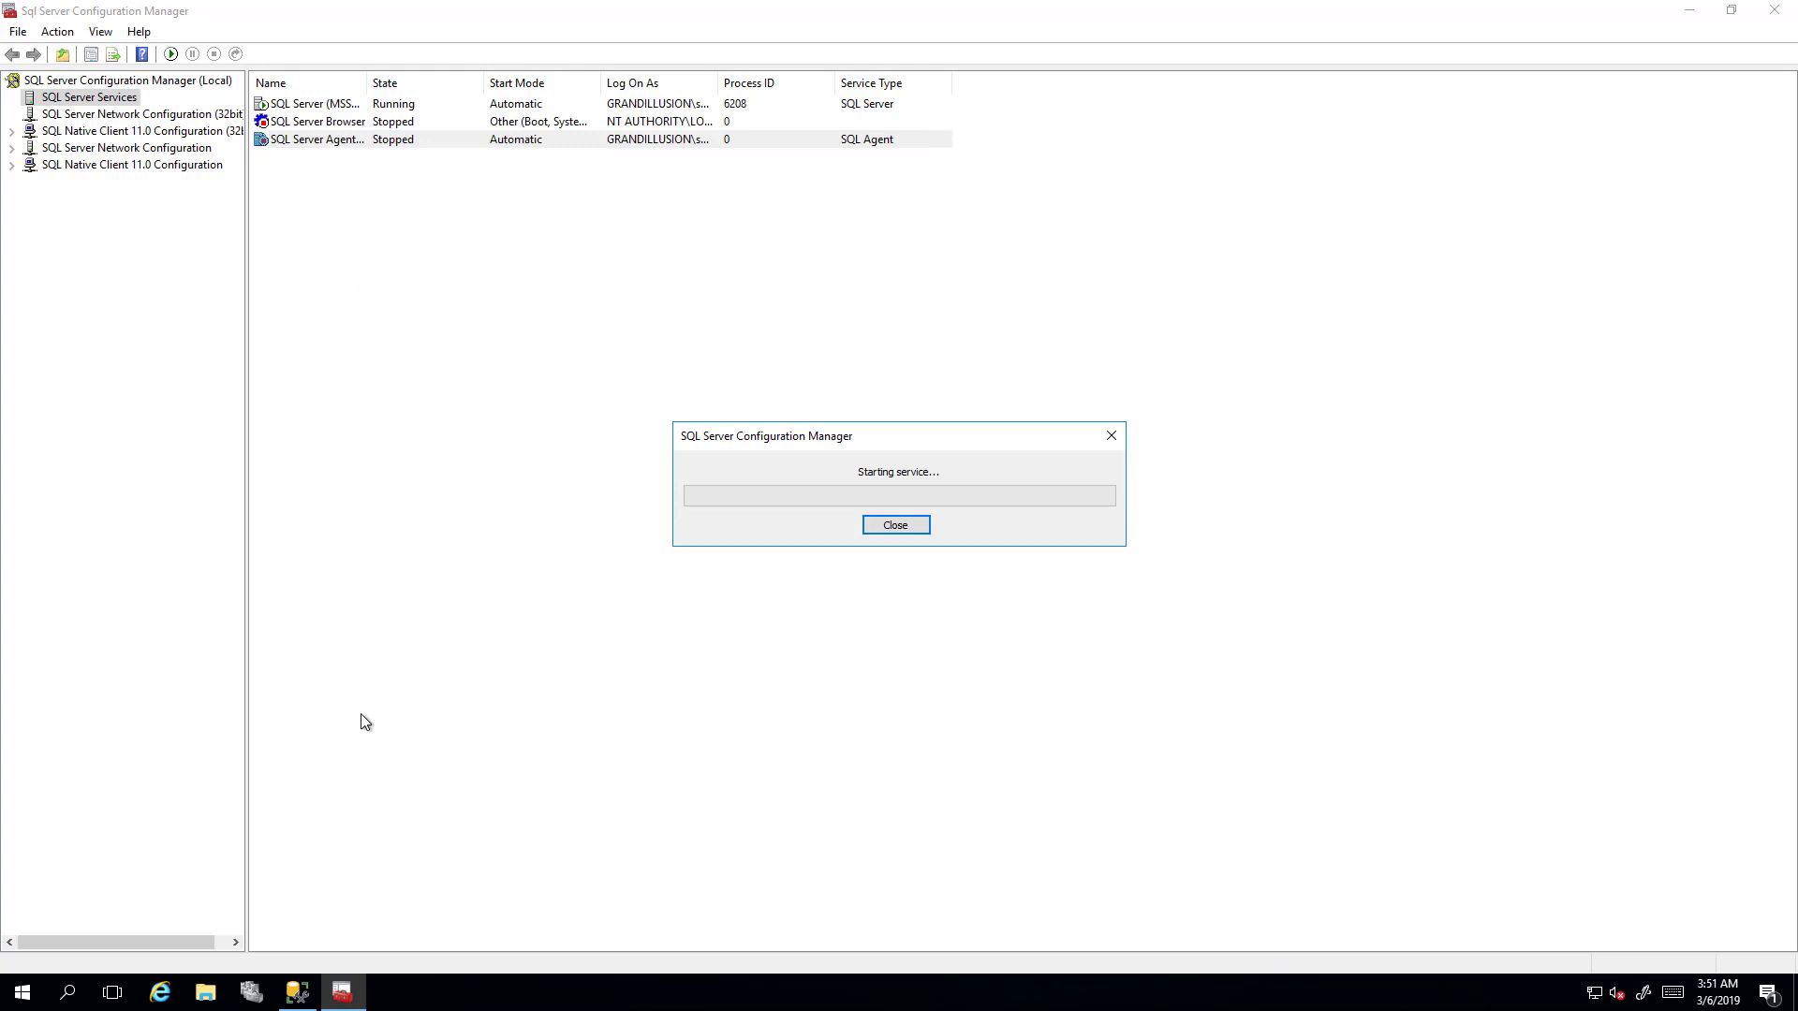
{"action": "left_click", "coordinate": [894, 525]}
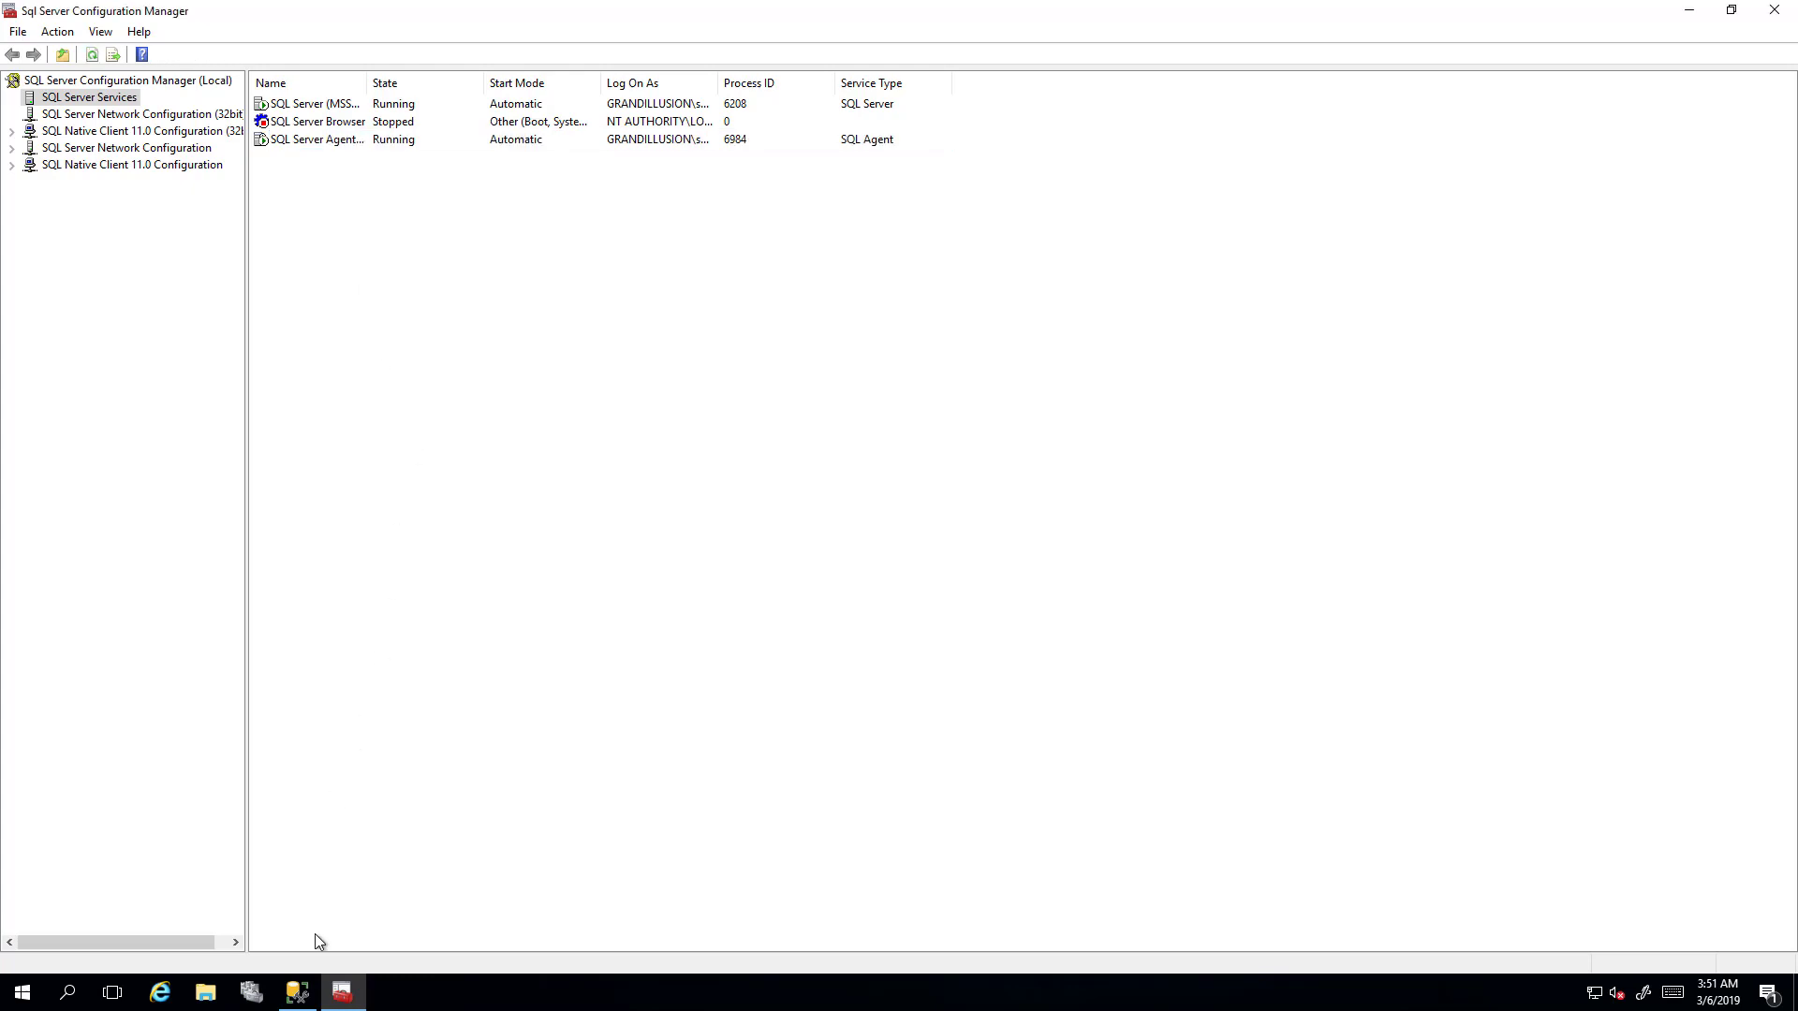
{"action": "mouse_move", "coordinate": [341, 991]}
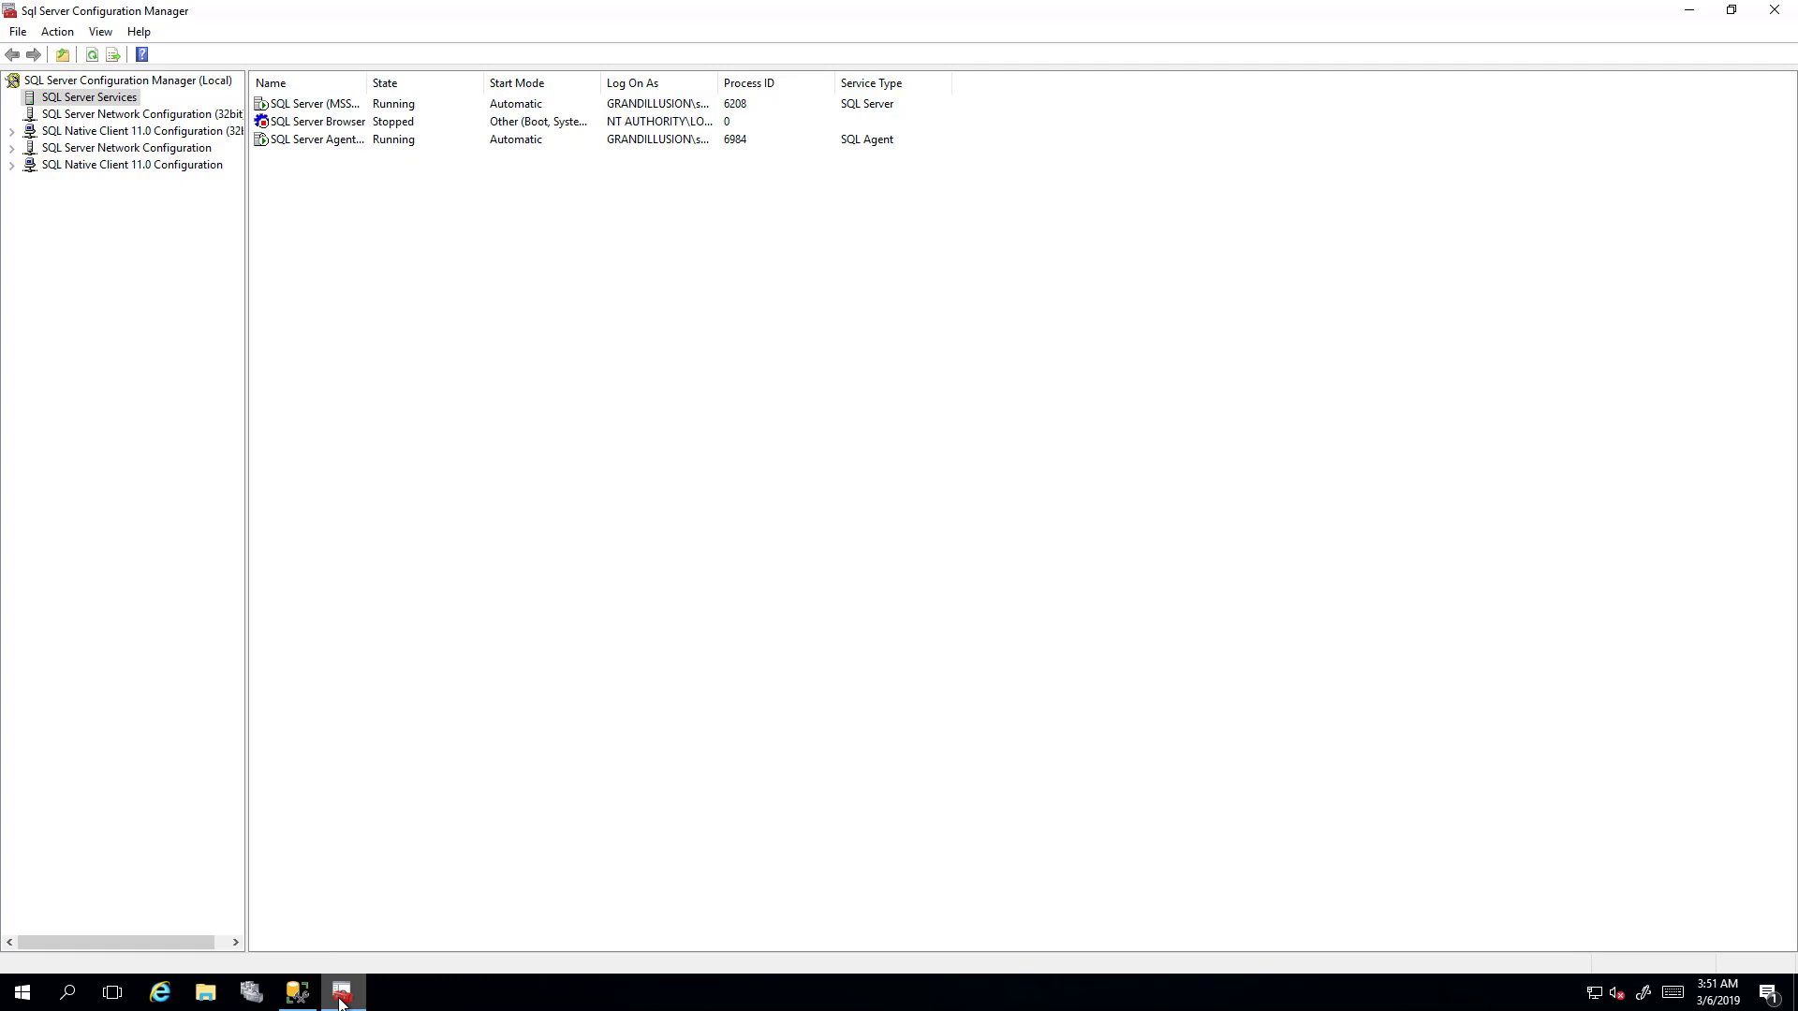
Step: Back in SSMS, launch the New Availability Group Wizard from the Availability Groups node
{"action": "left_click", "coordinate": [296, 992]}
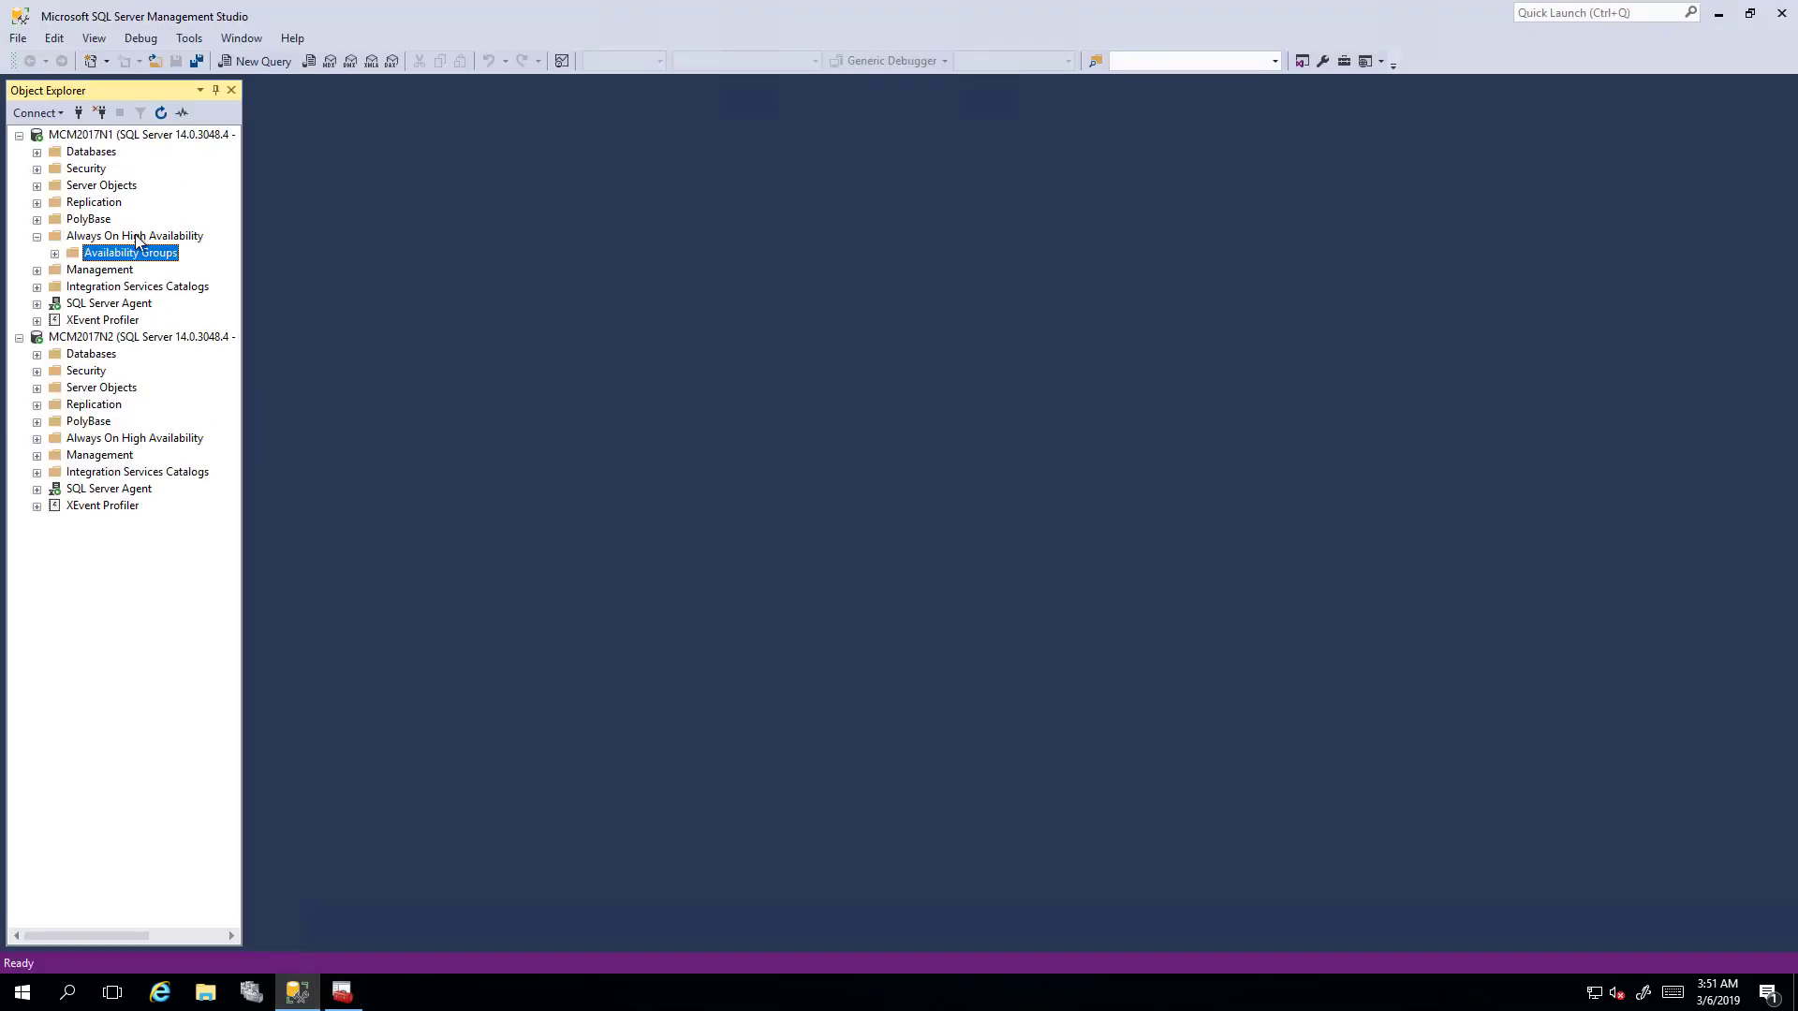
{"action": "right_click", "coordinate": [133, 235]}
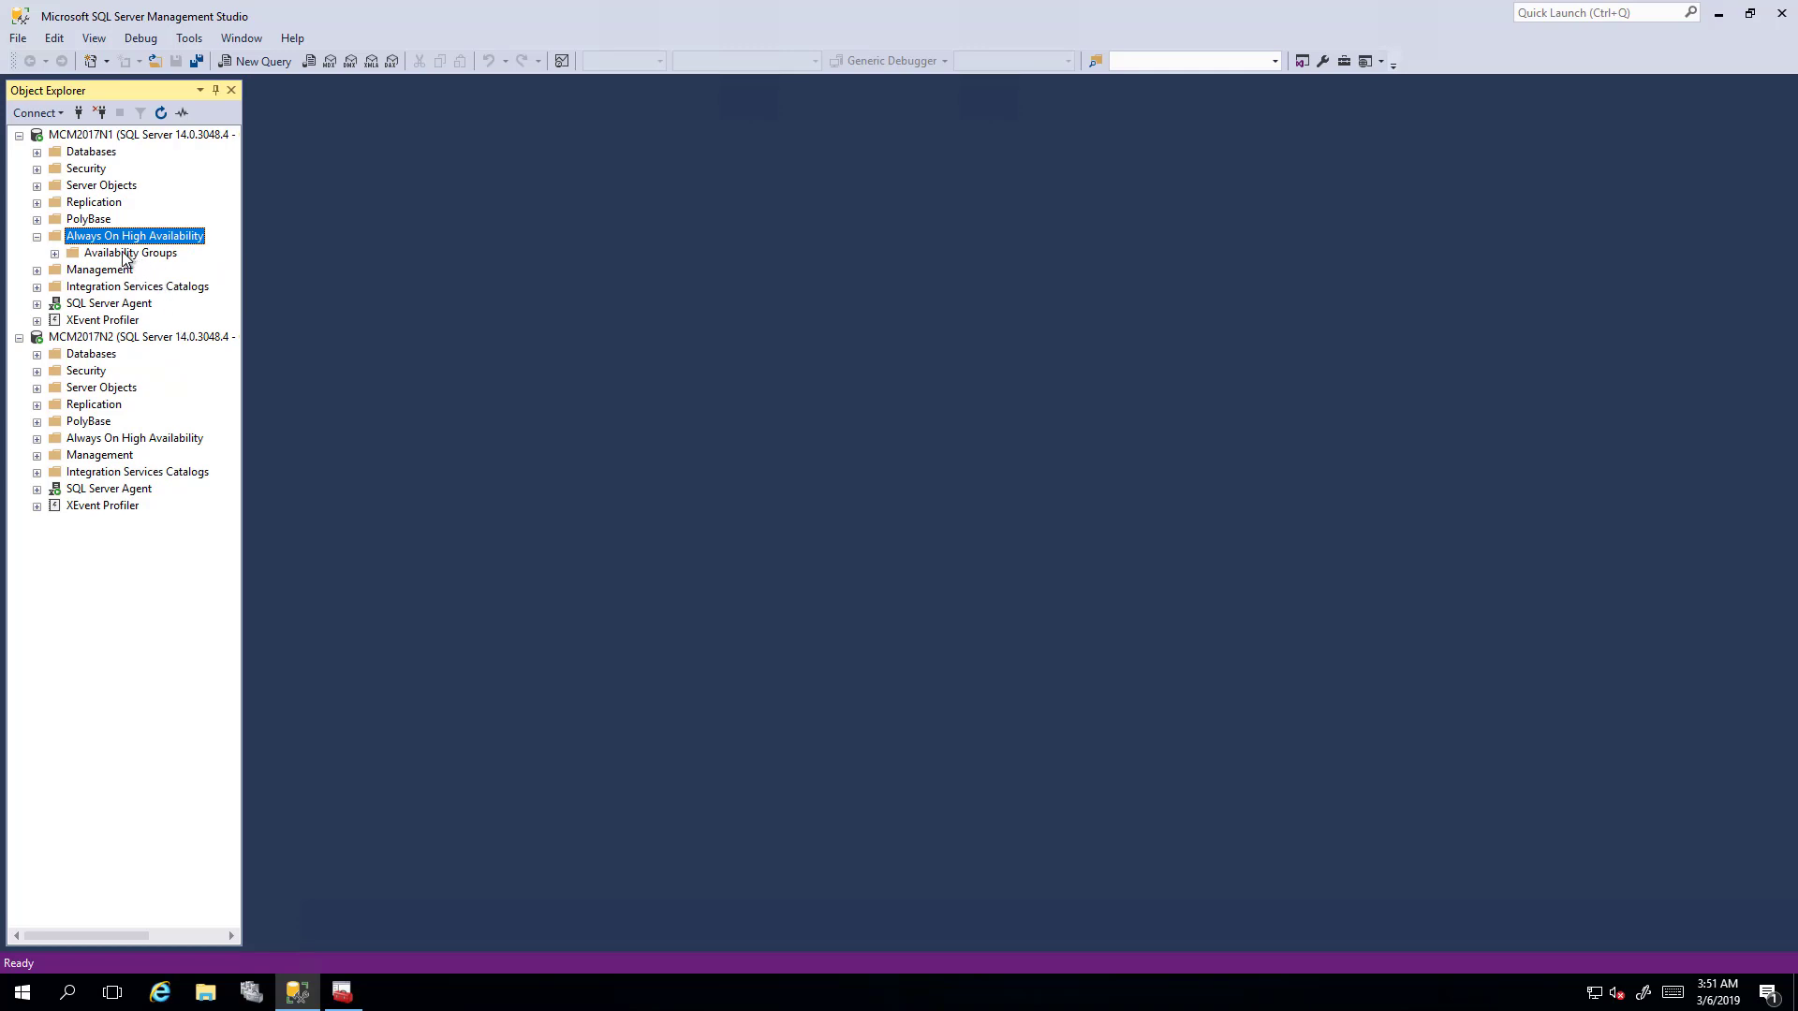
{"action": "left_click", "coordinate": [129, 252]}
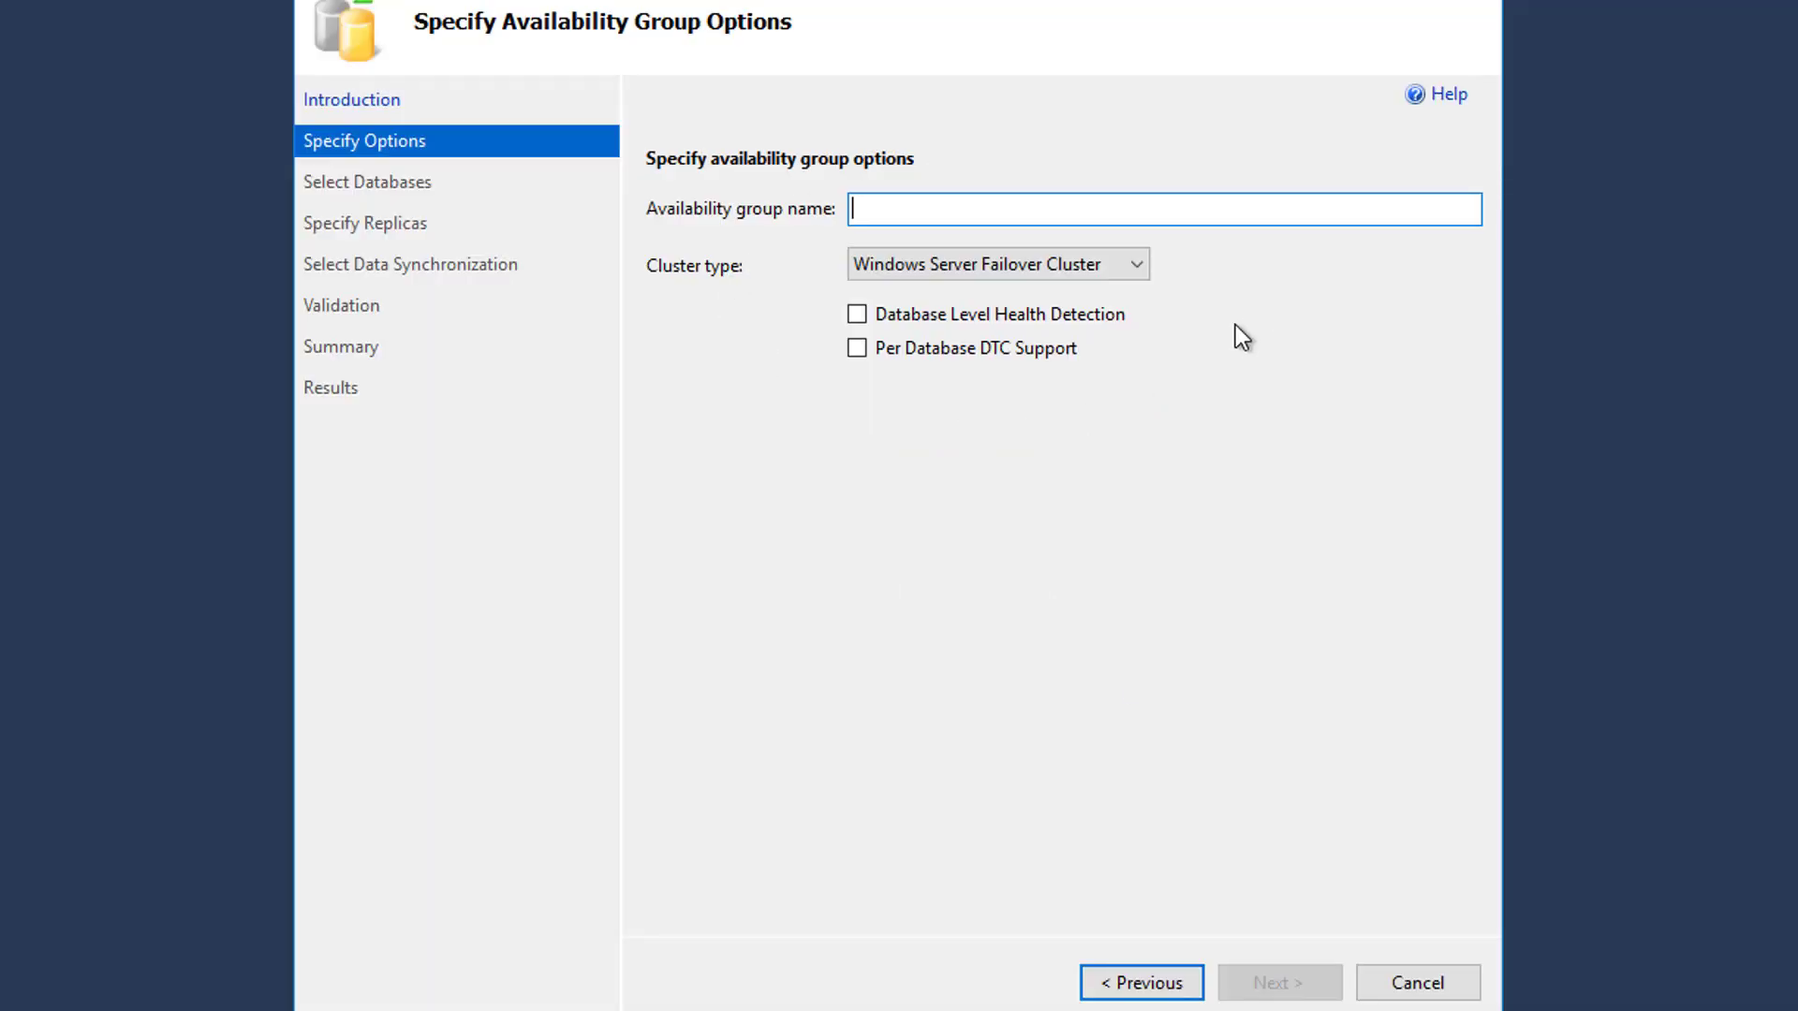
{"action": "mouse_move", "coordinate": [1018, 178]}
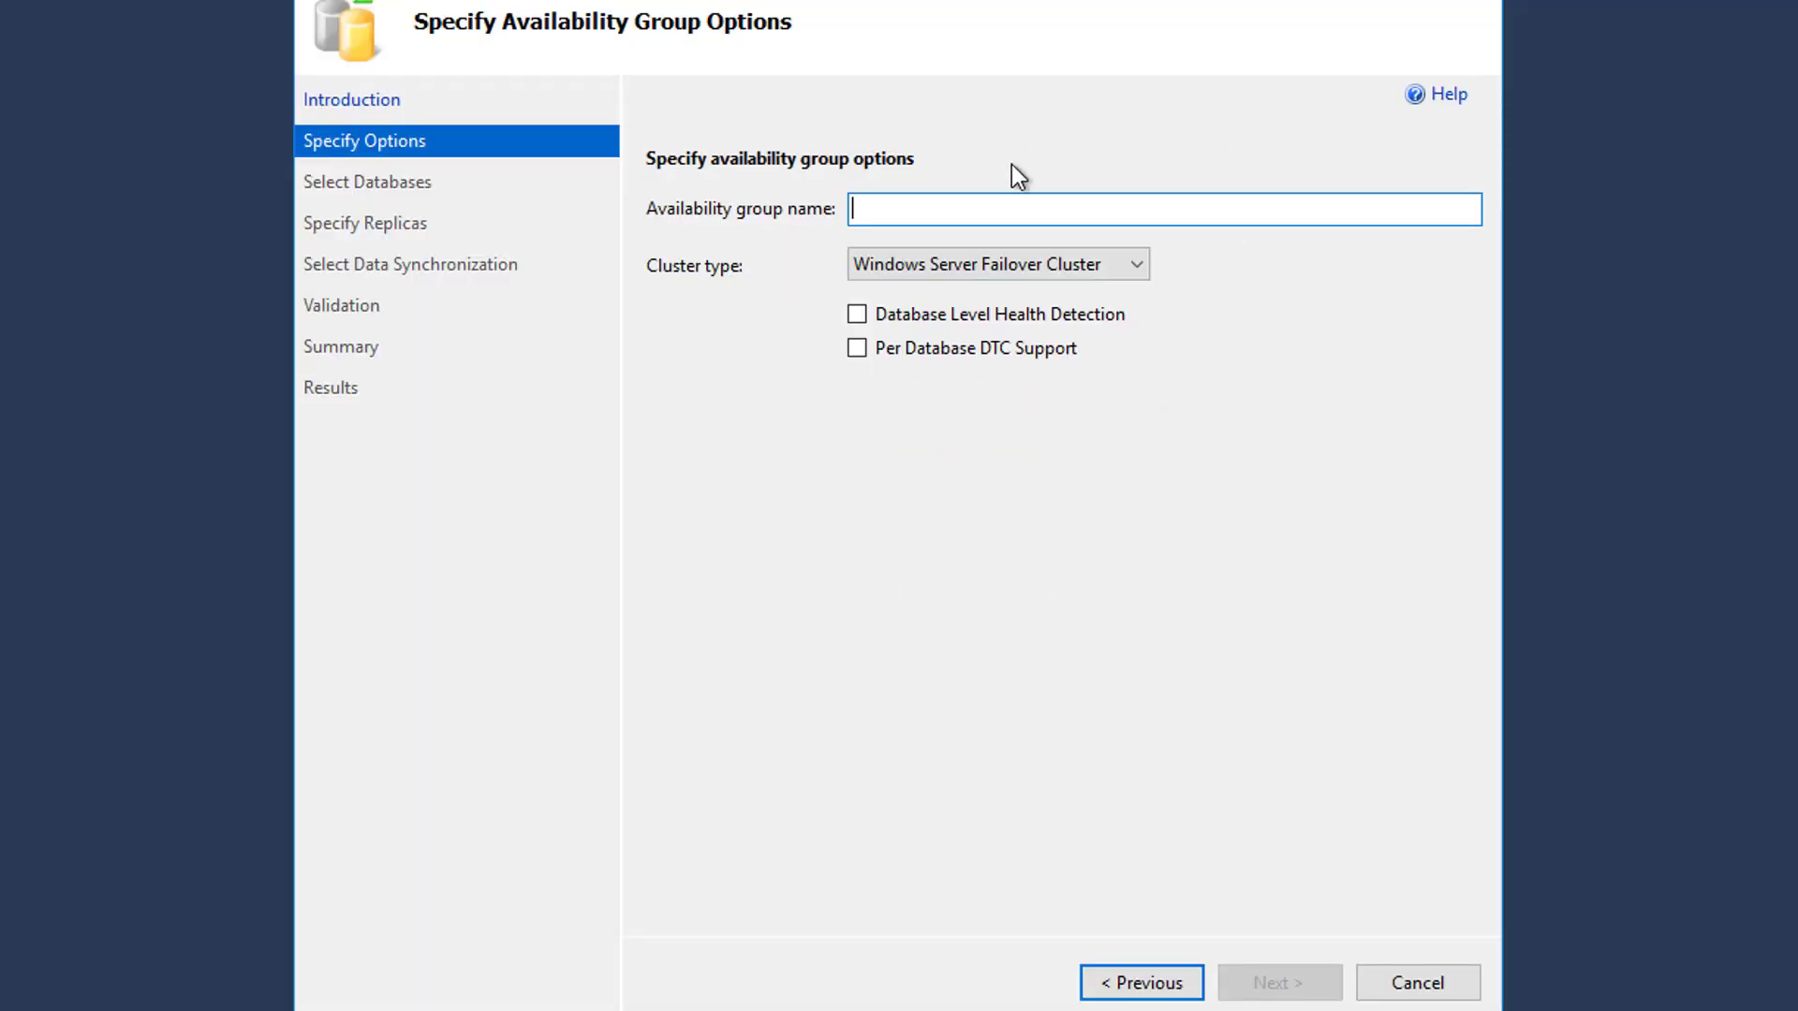